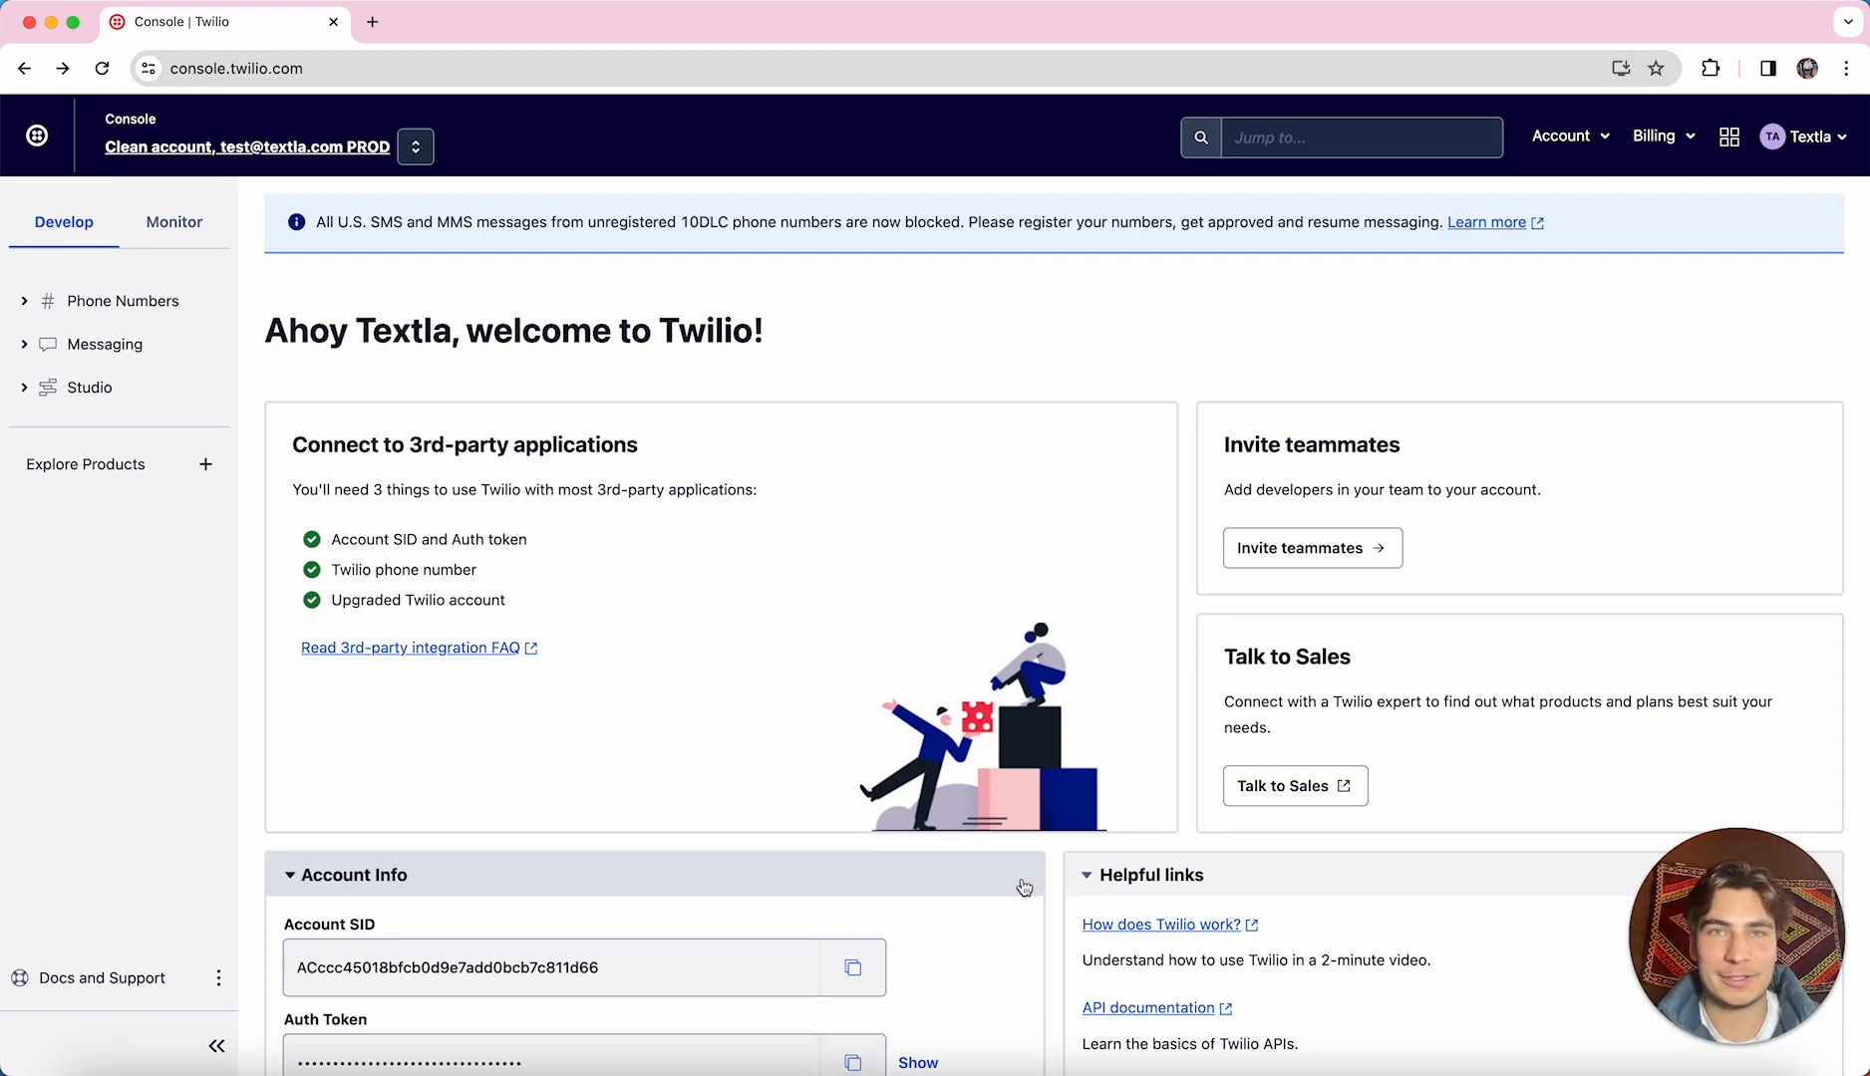
pyautogui.moveTo(728, 580)
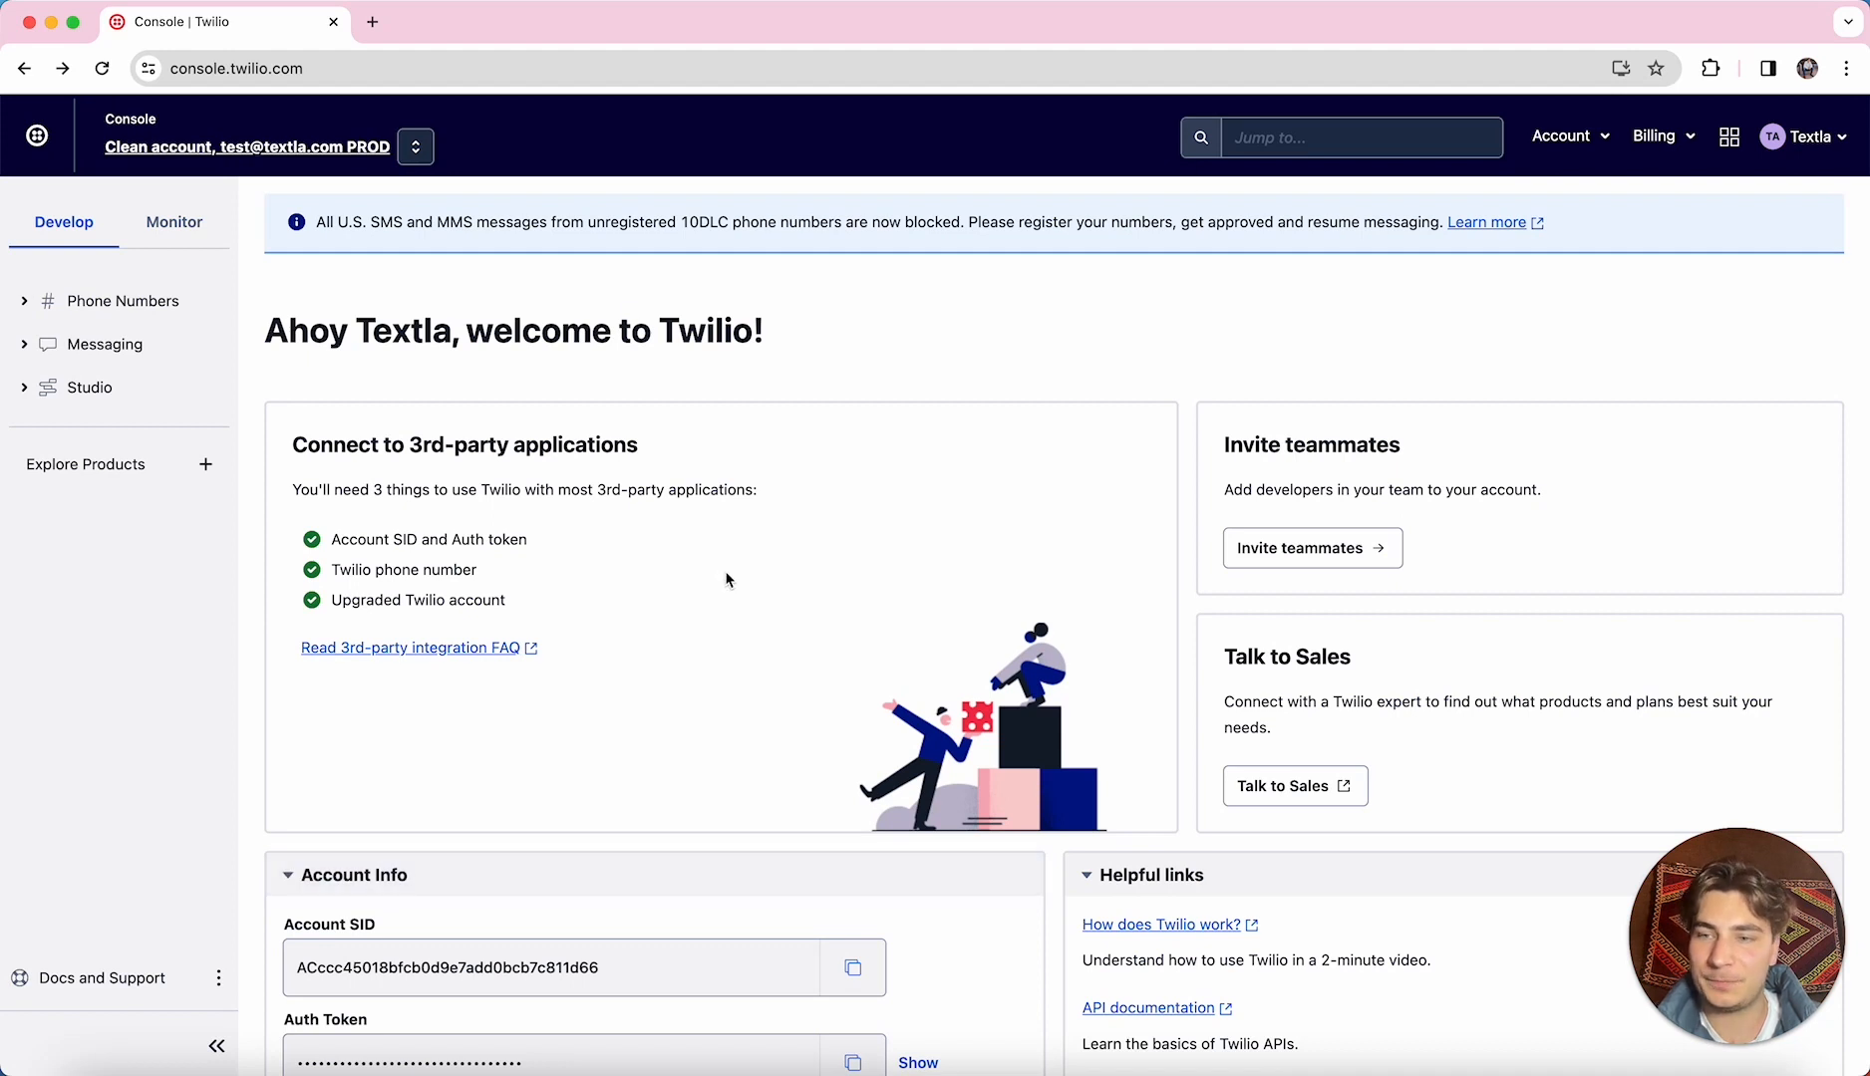
pyautogui.moveTo(124, 1001)
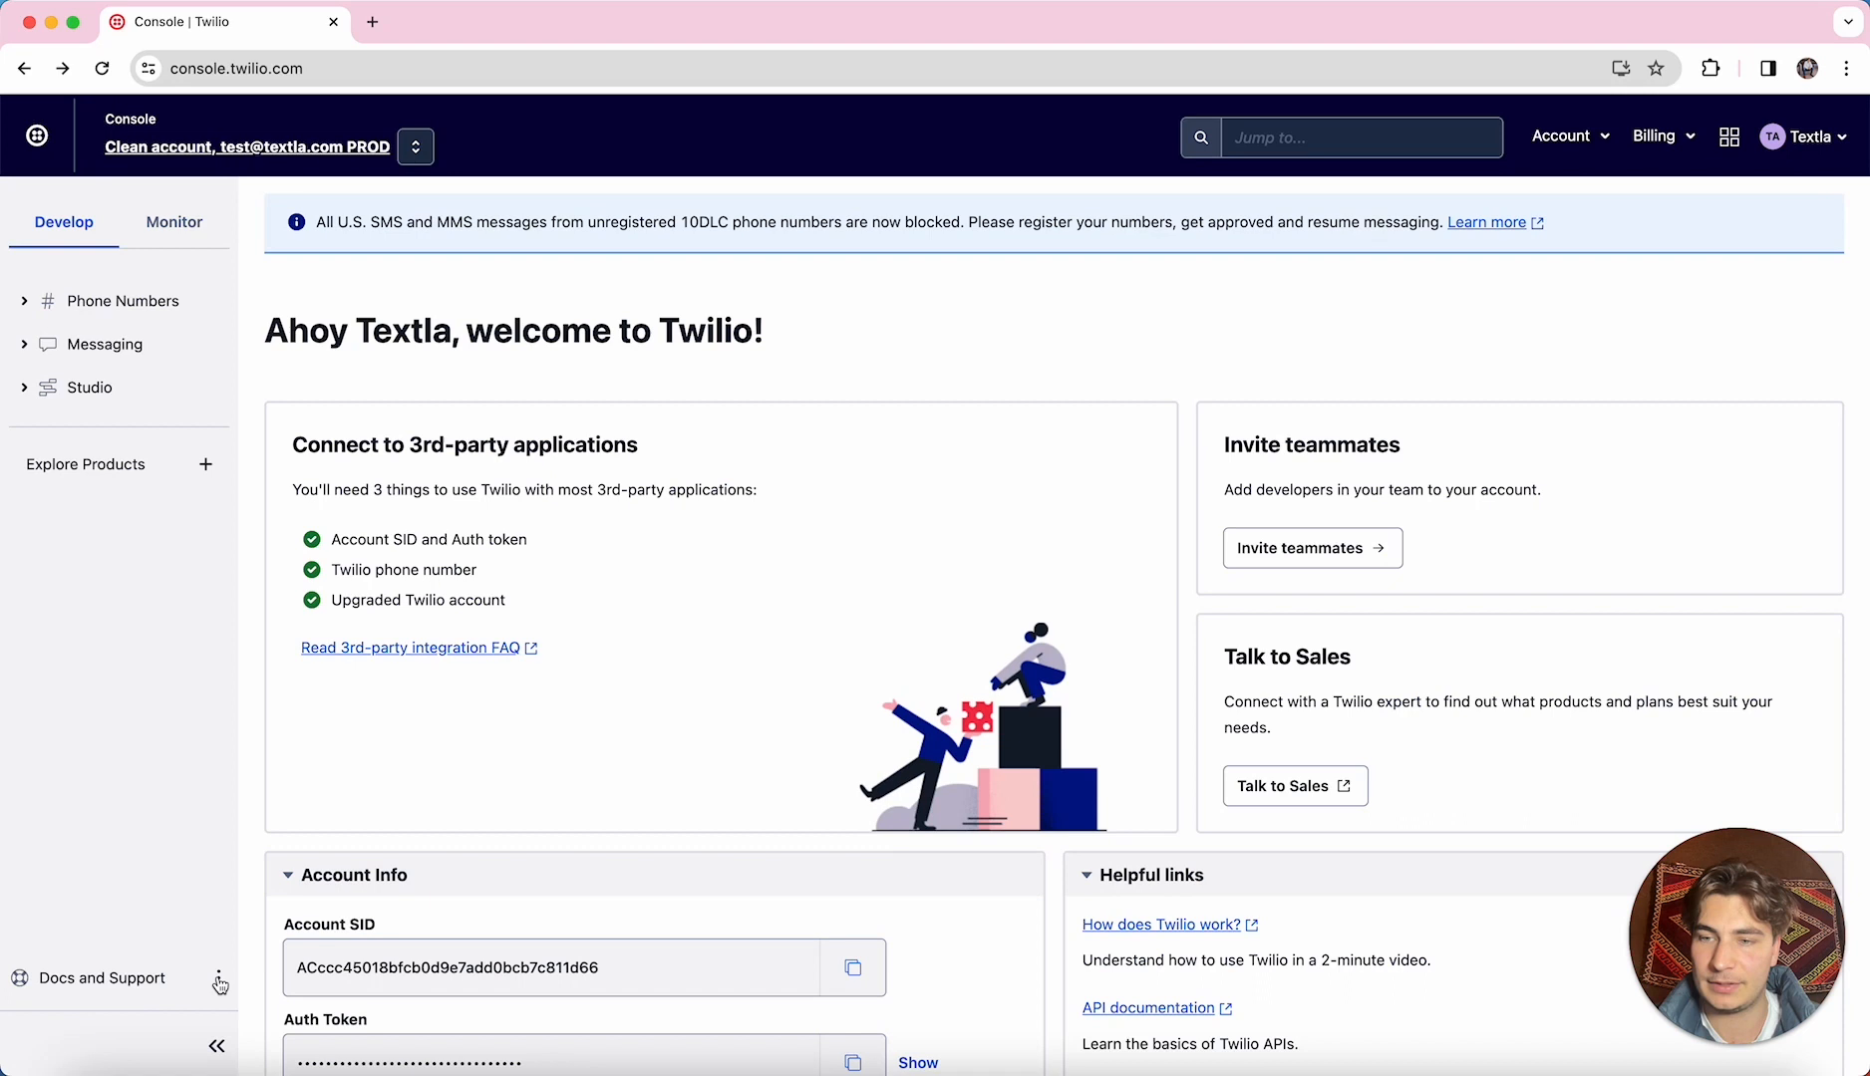
# Step: Open the Twilio Help Center from the sidebar's docs and support links
pyautogui.click(220, 977)
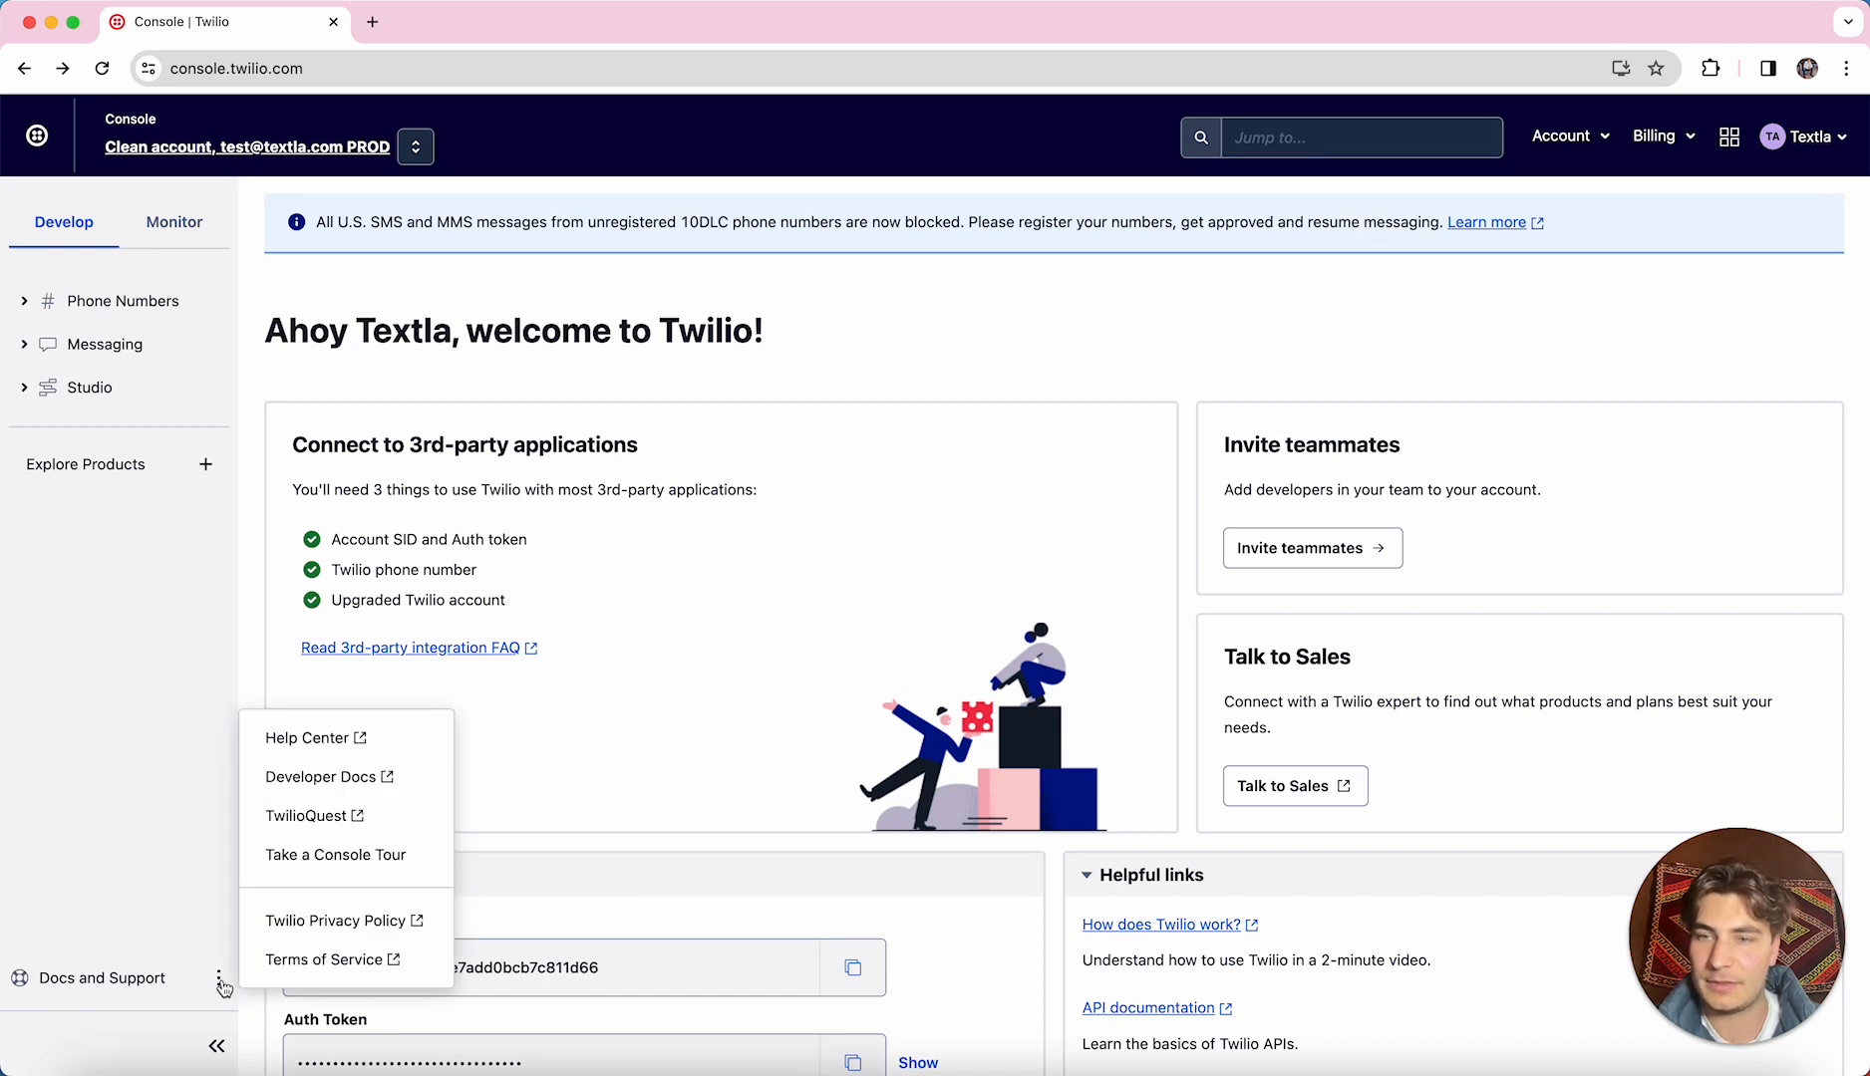
pyautogui.click(307, 738)
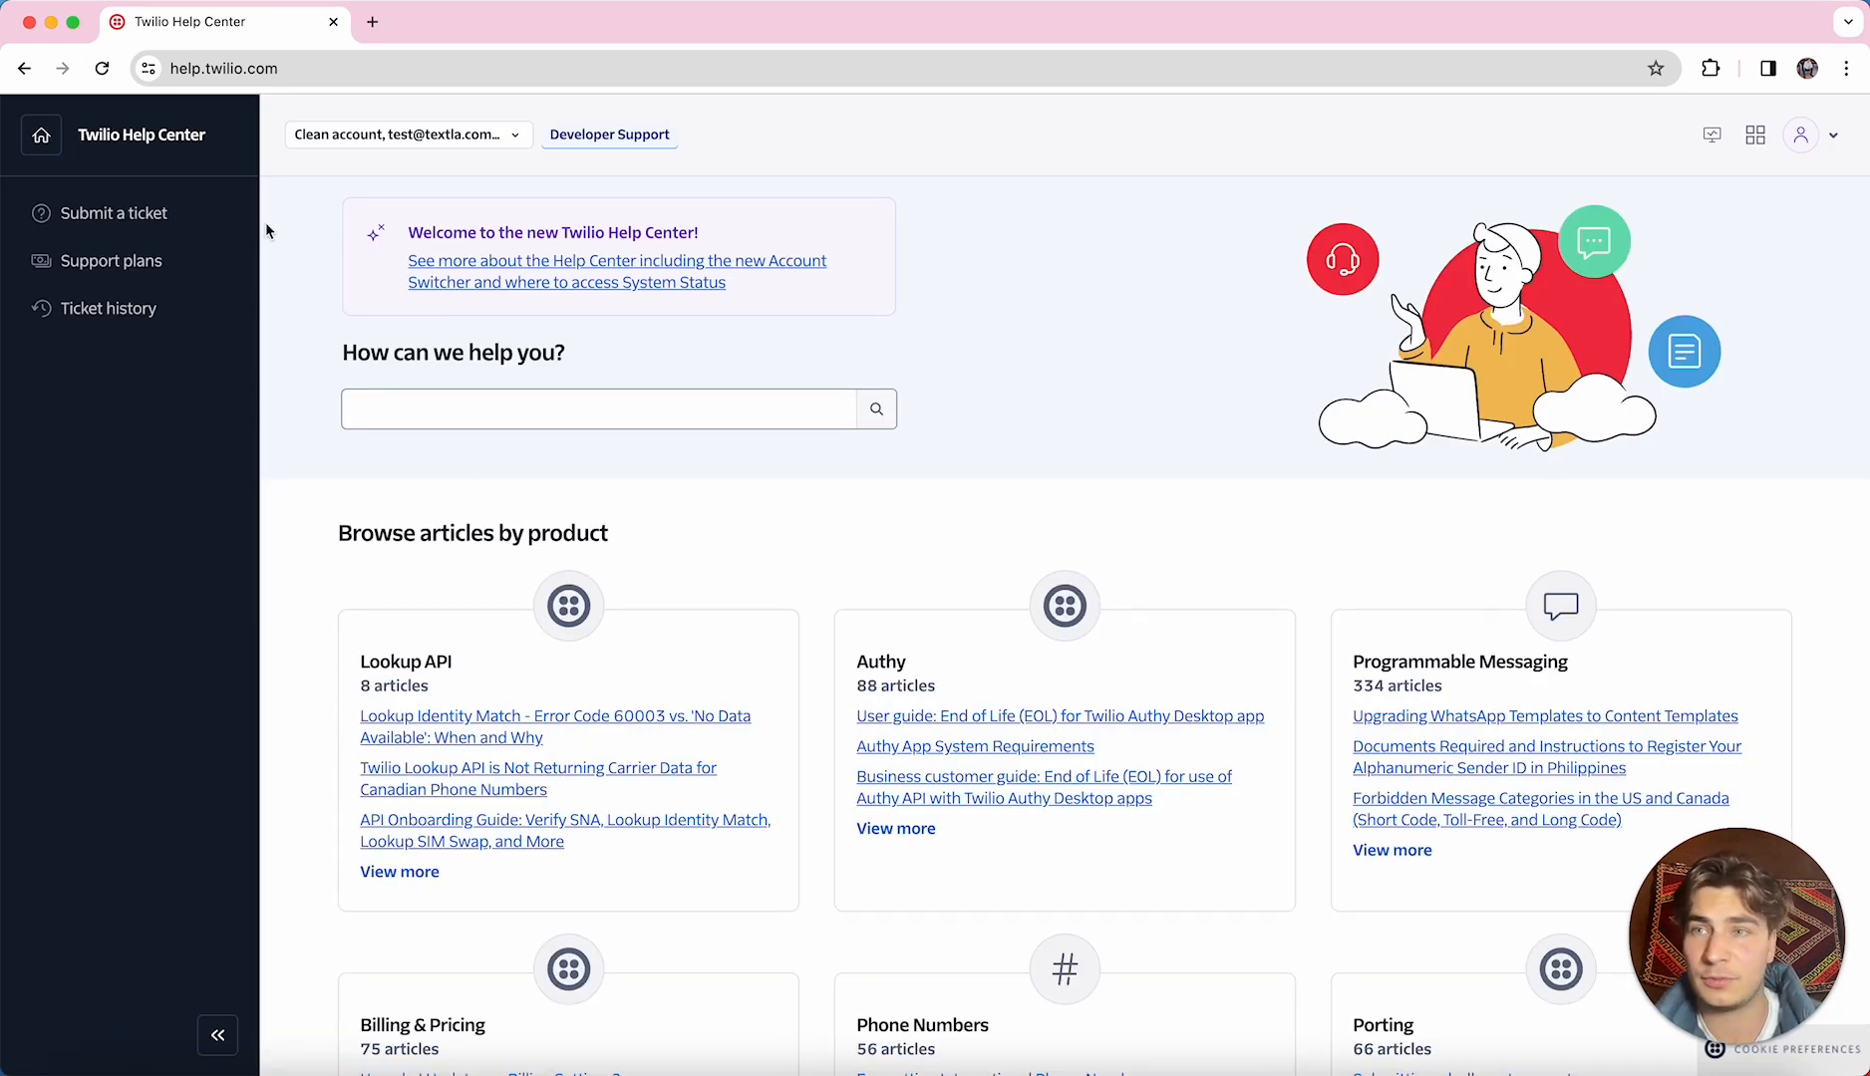
# Step: Open the Submit a ticket form and focus its subject field
pyautogui.click(114, 212)
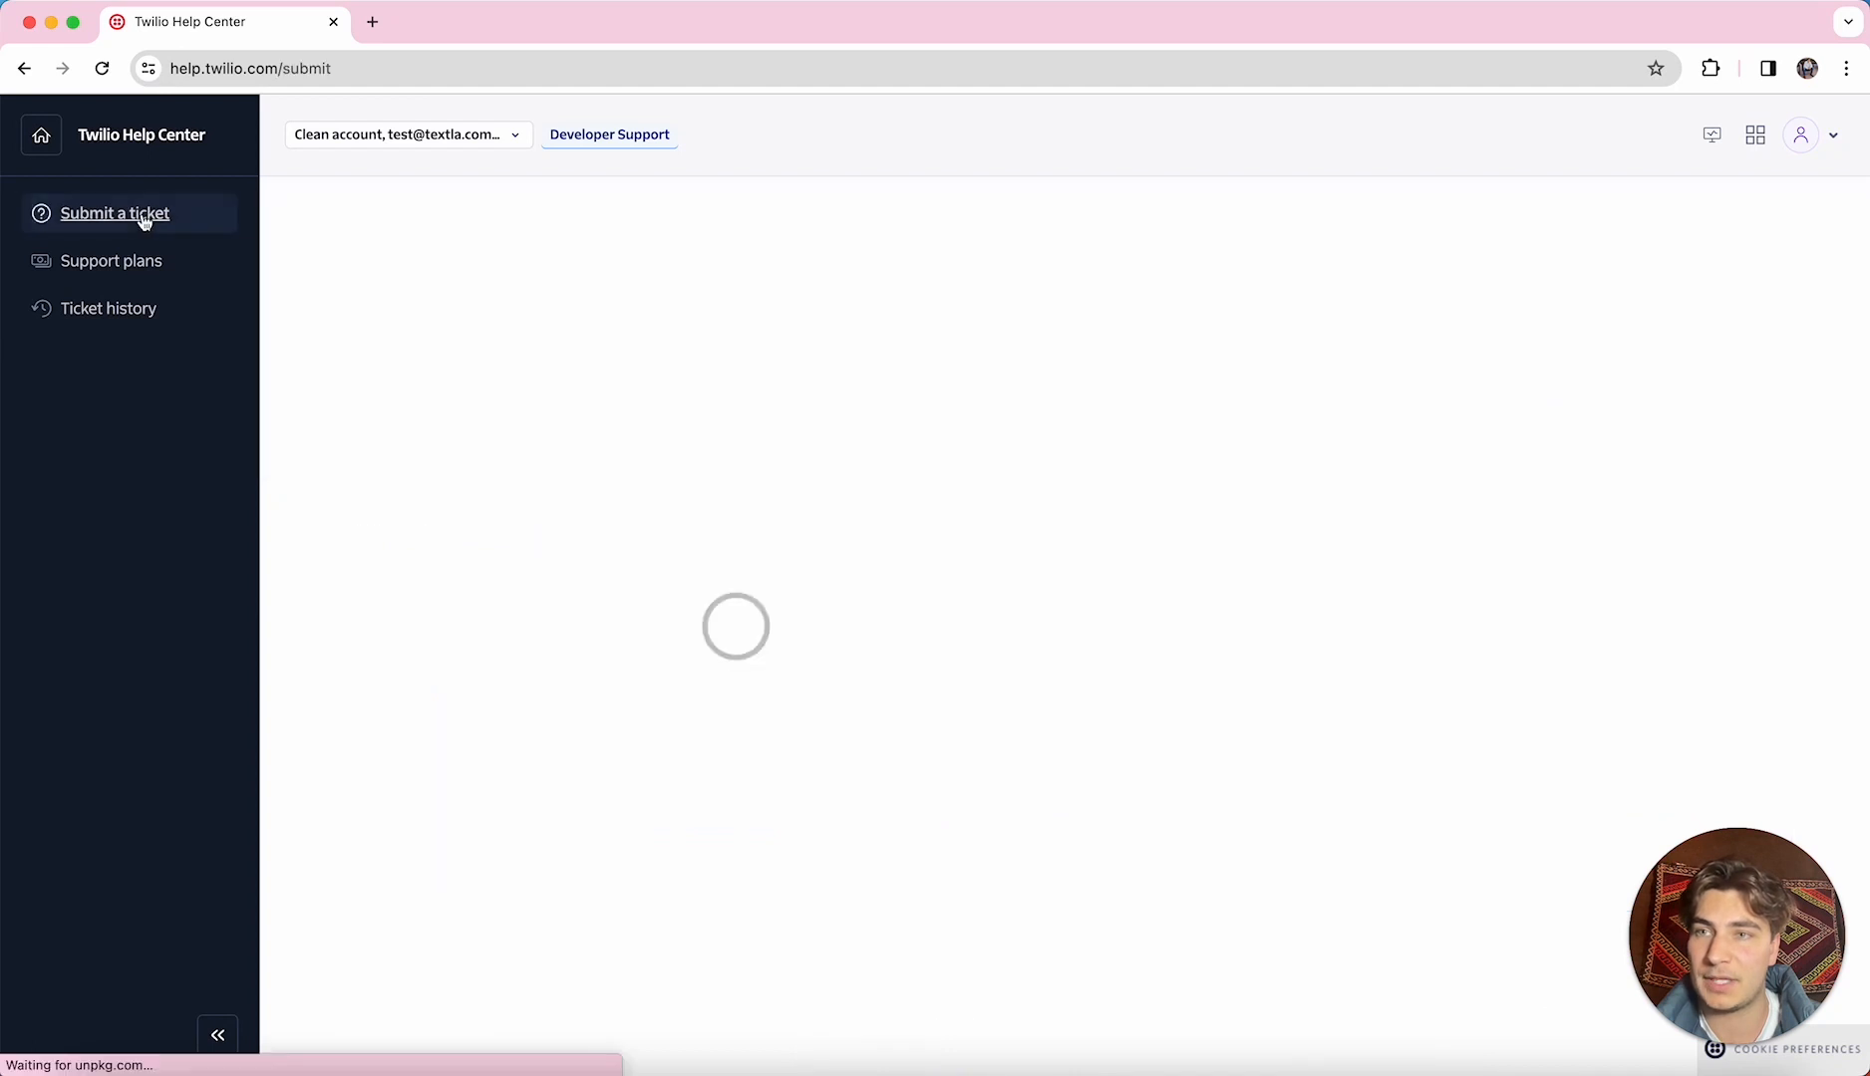
pyautogui.click(113, 212)
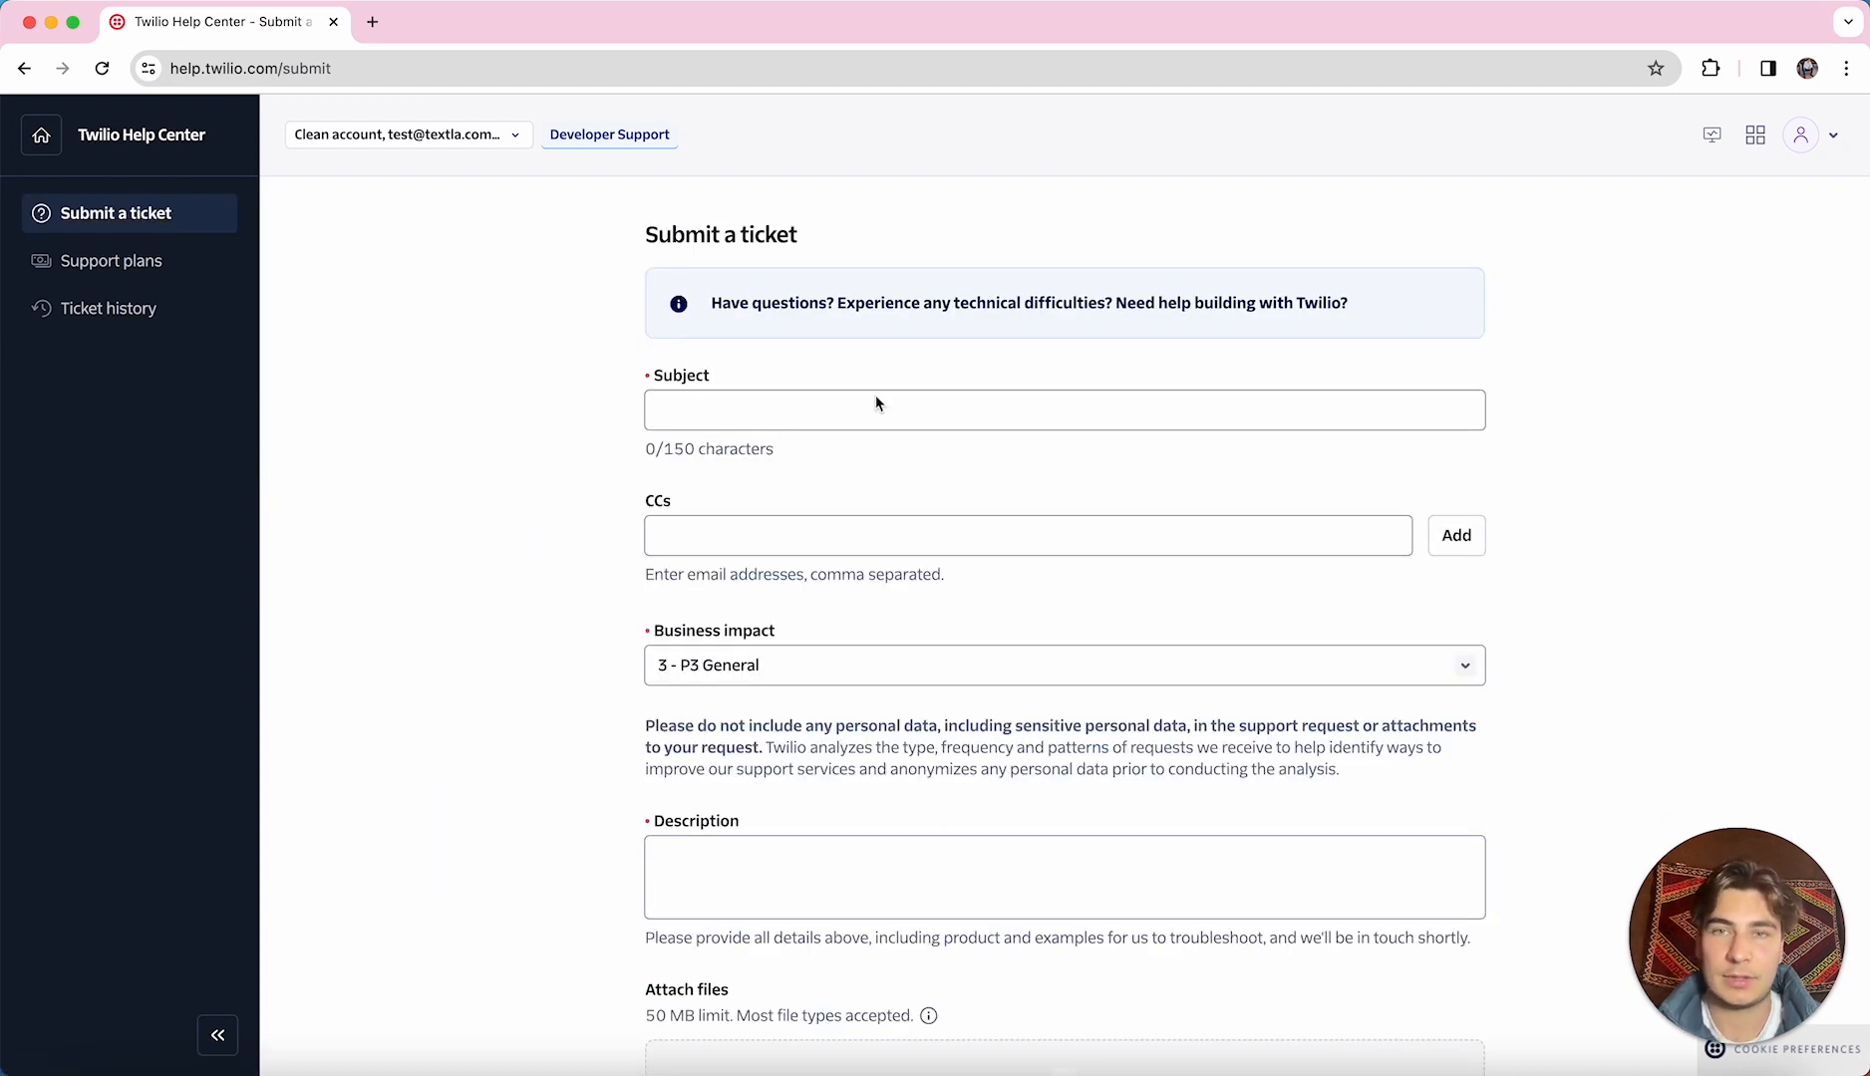
pyautogui.click(1062, 410)
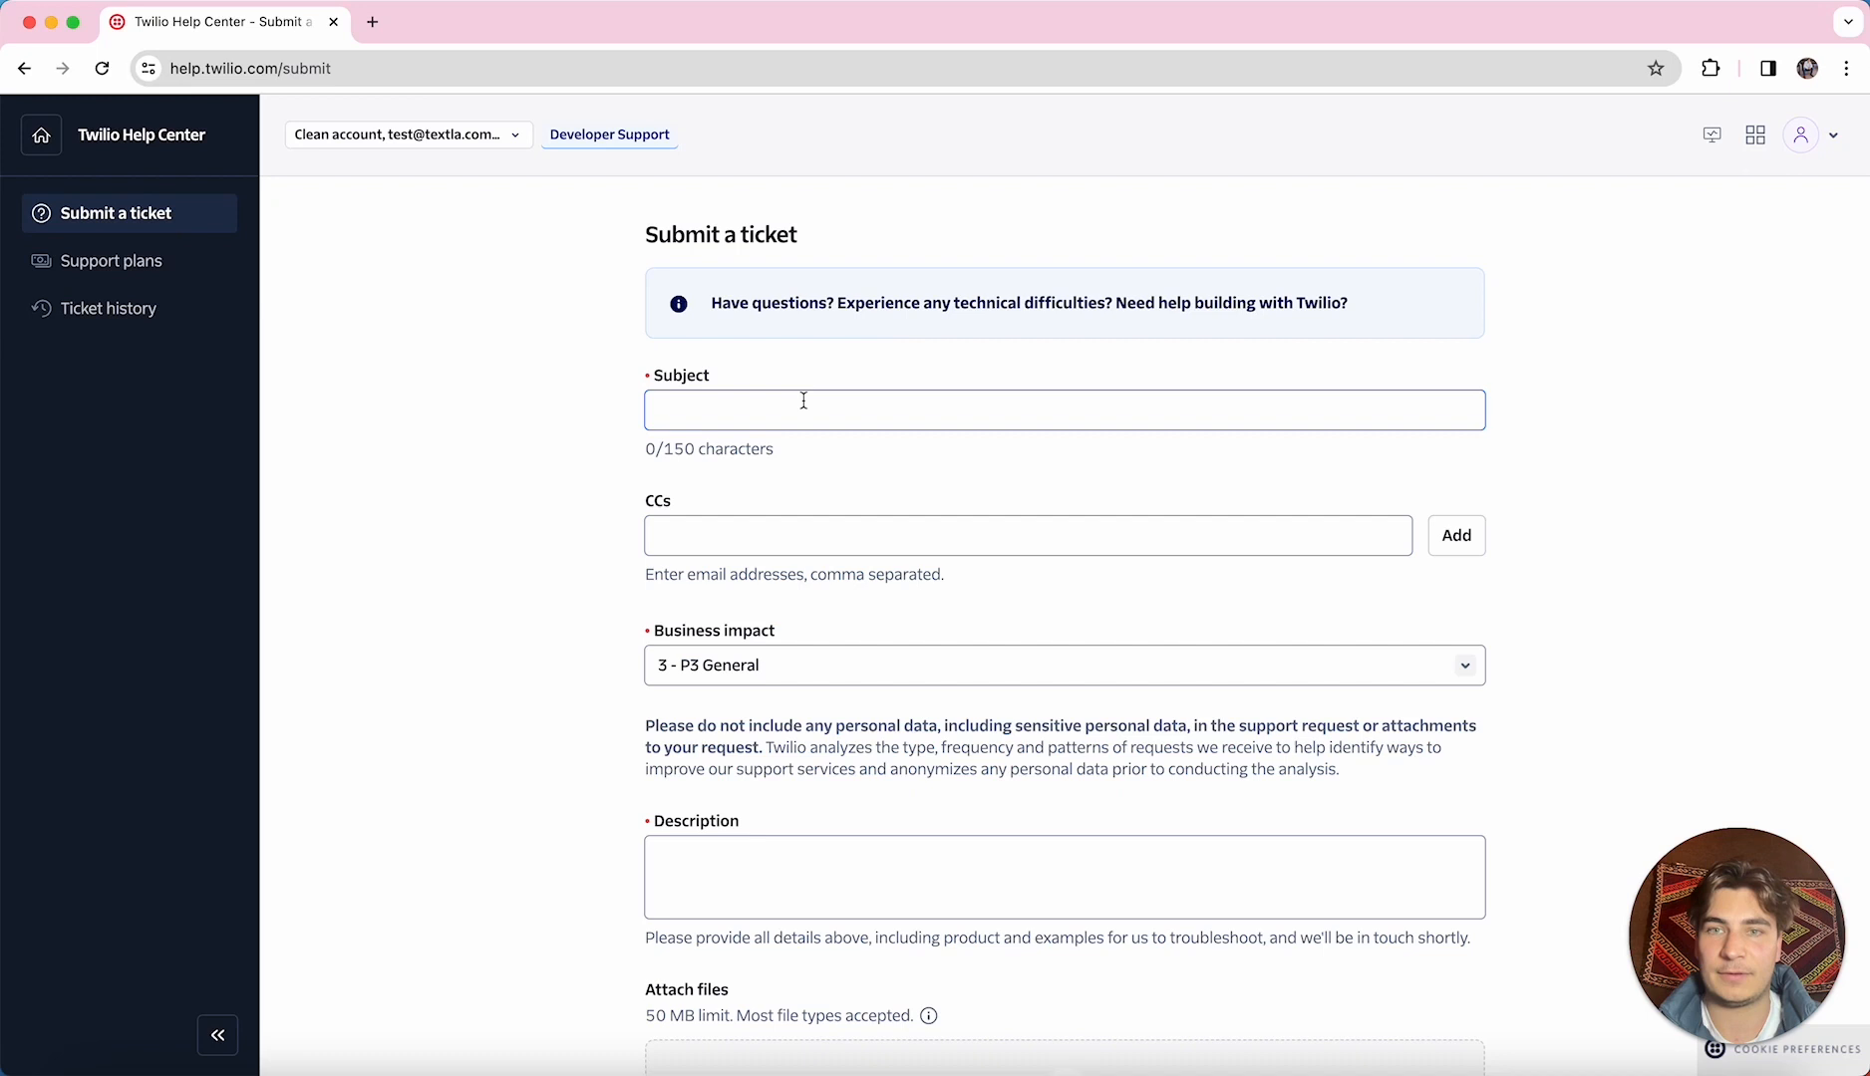
pyautogui.click(1064, 410)
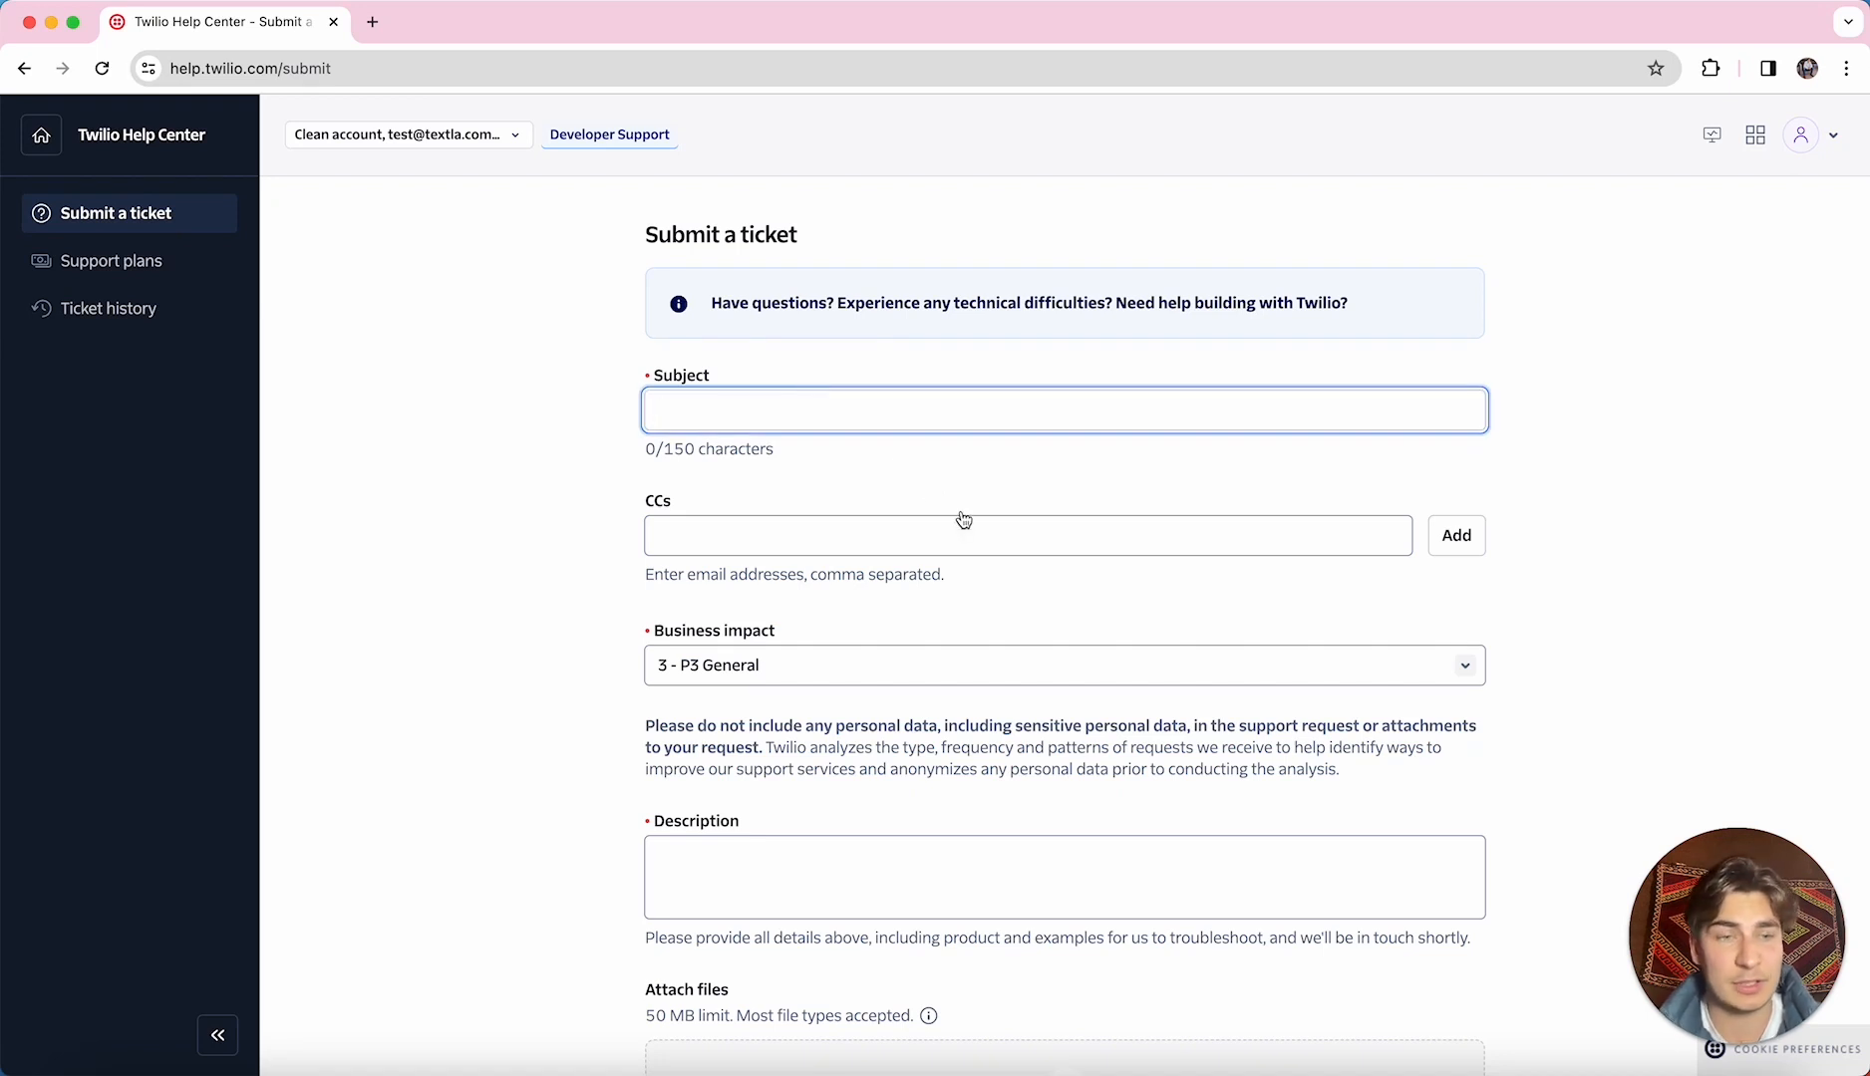
# Step: Add the CC email address 'email@email.' to the ticket
pyautogui.click(1024, 536)
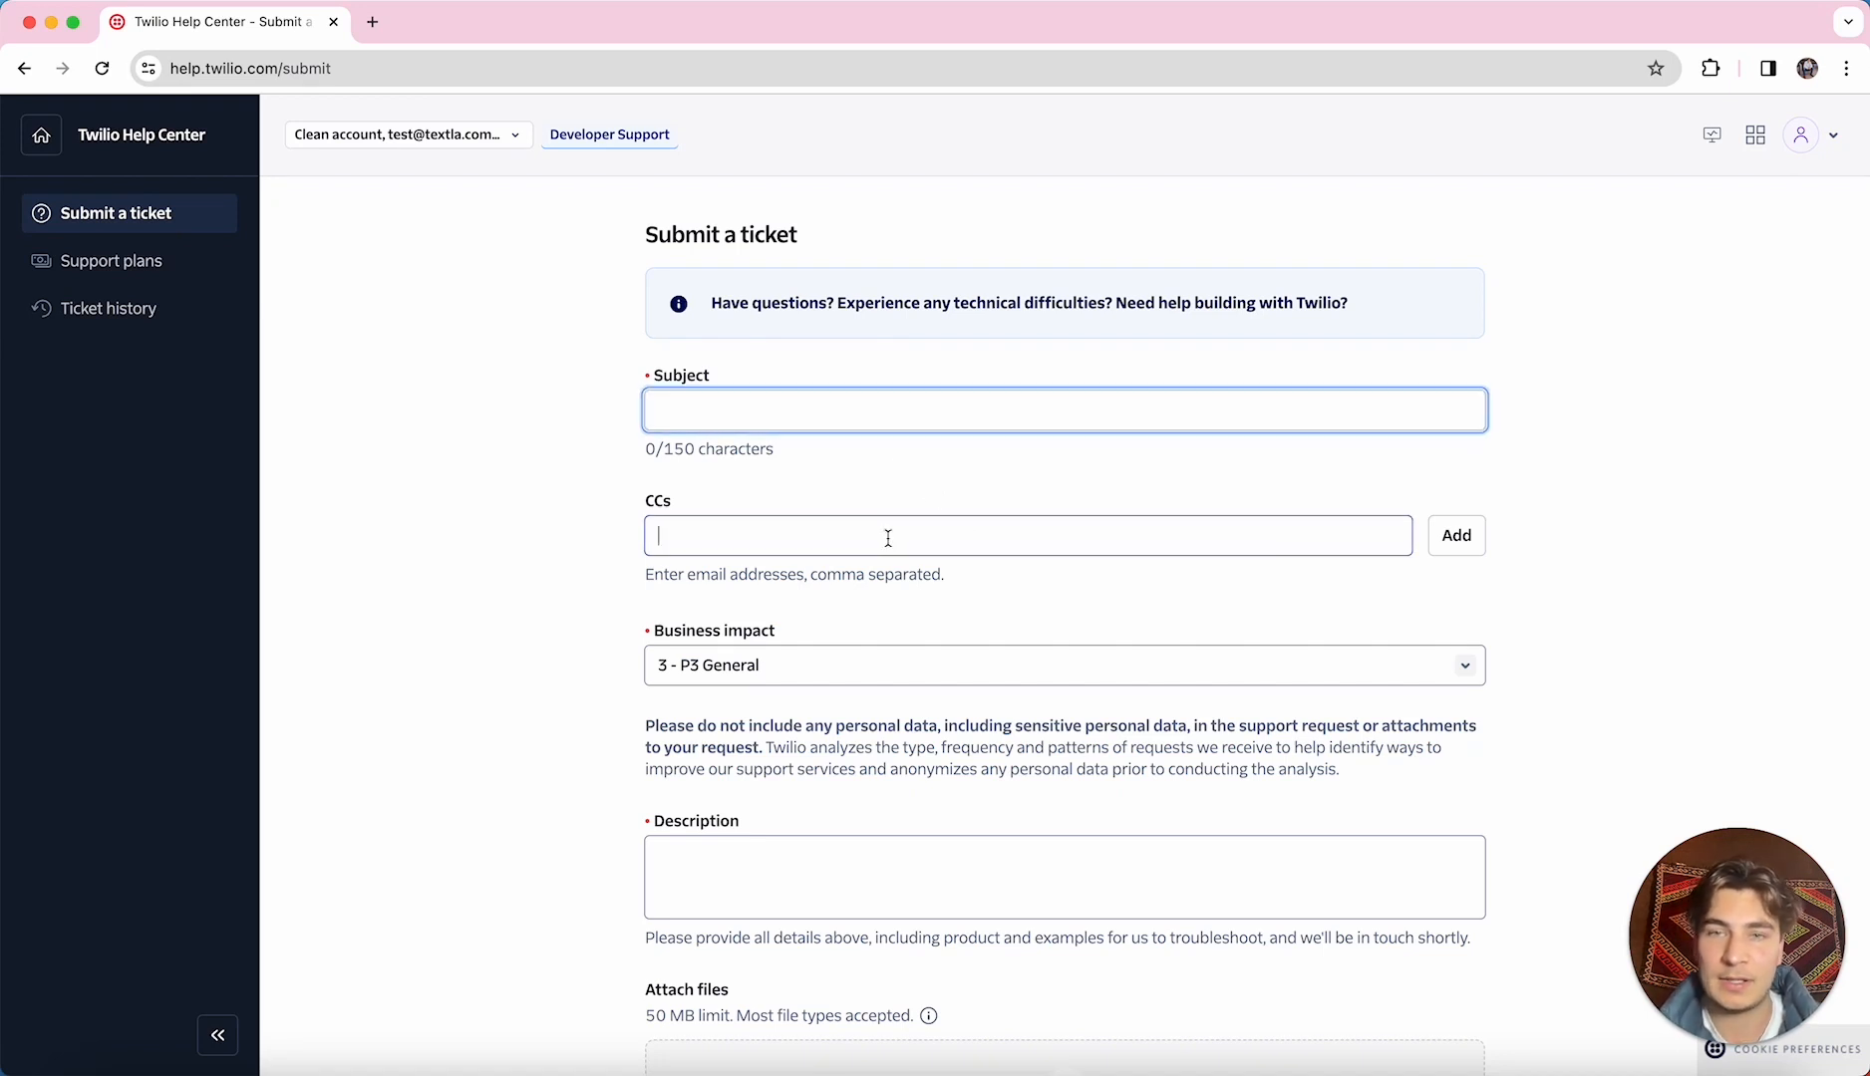
pyautogui.click(1025, 536)
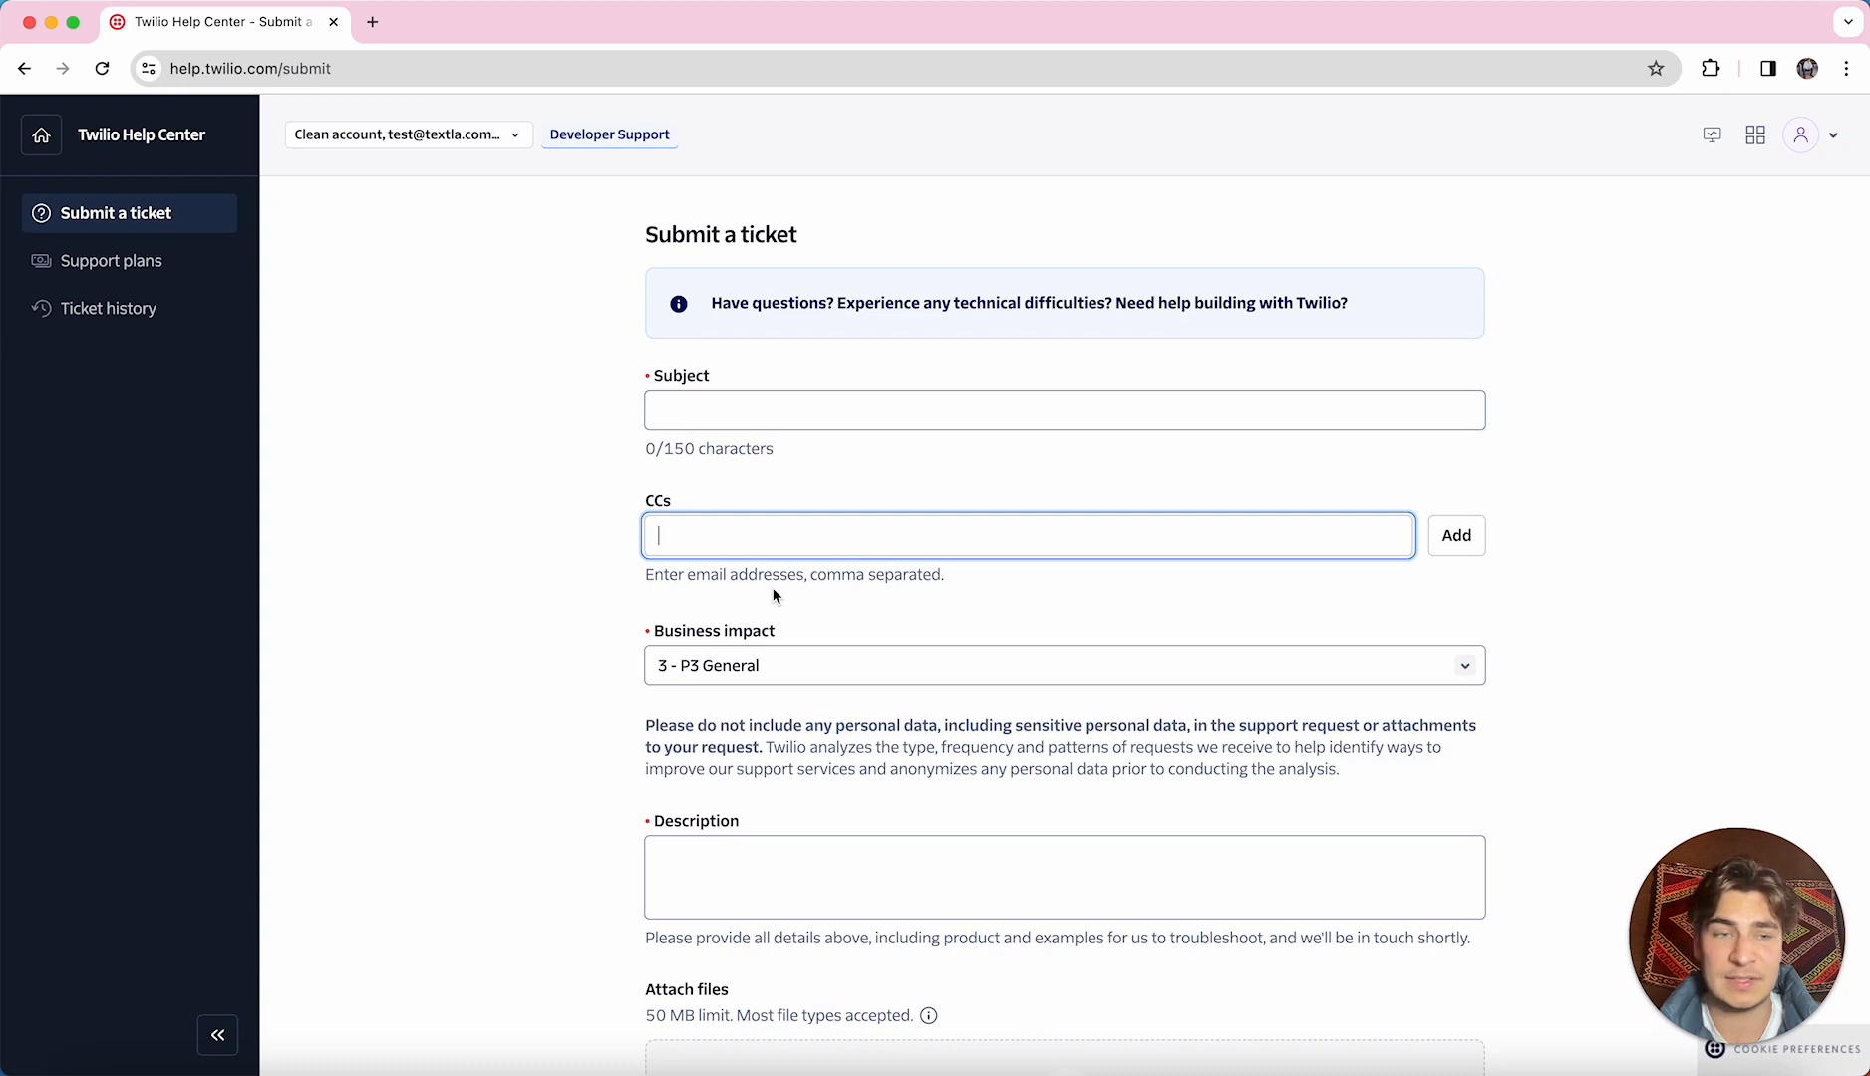
pyautogui.moveTo(776, 537)
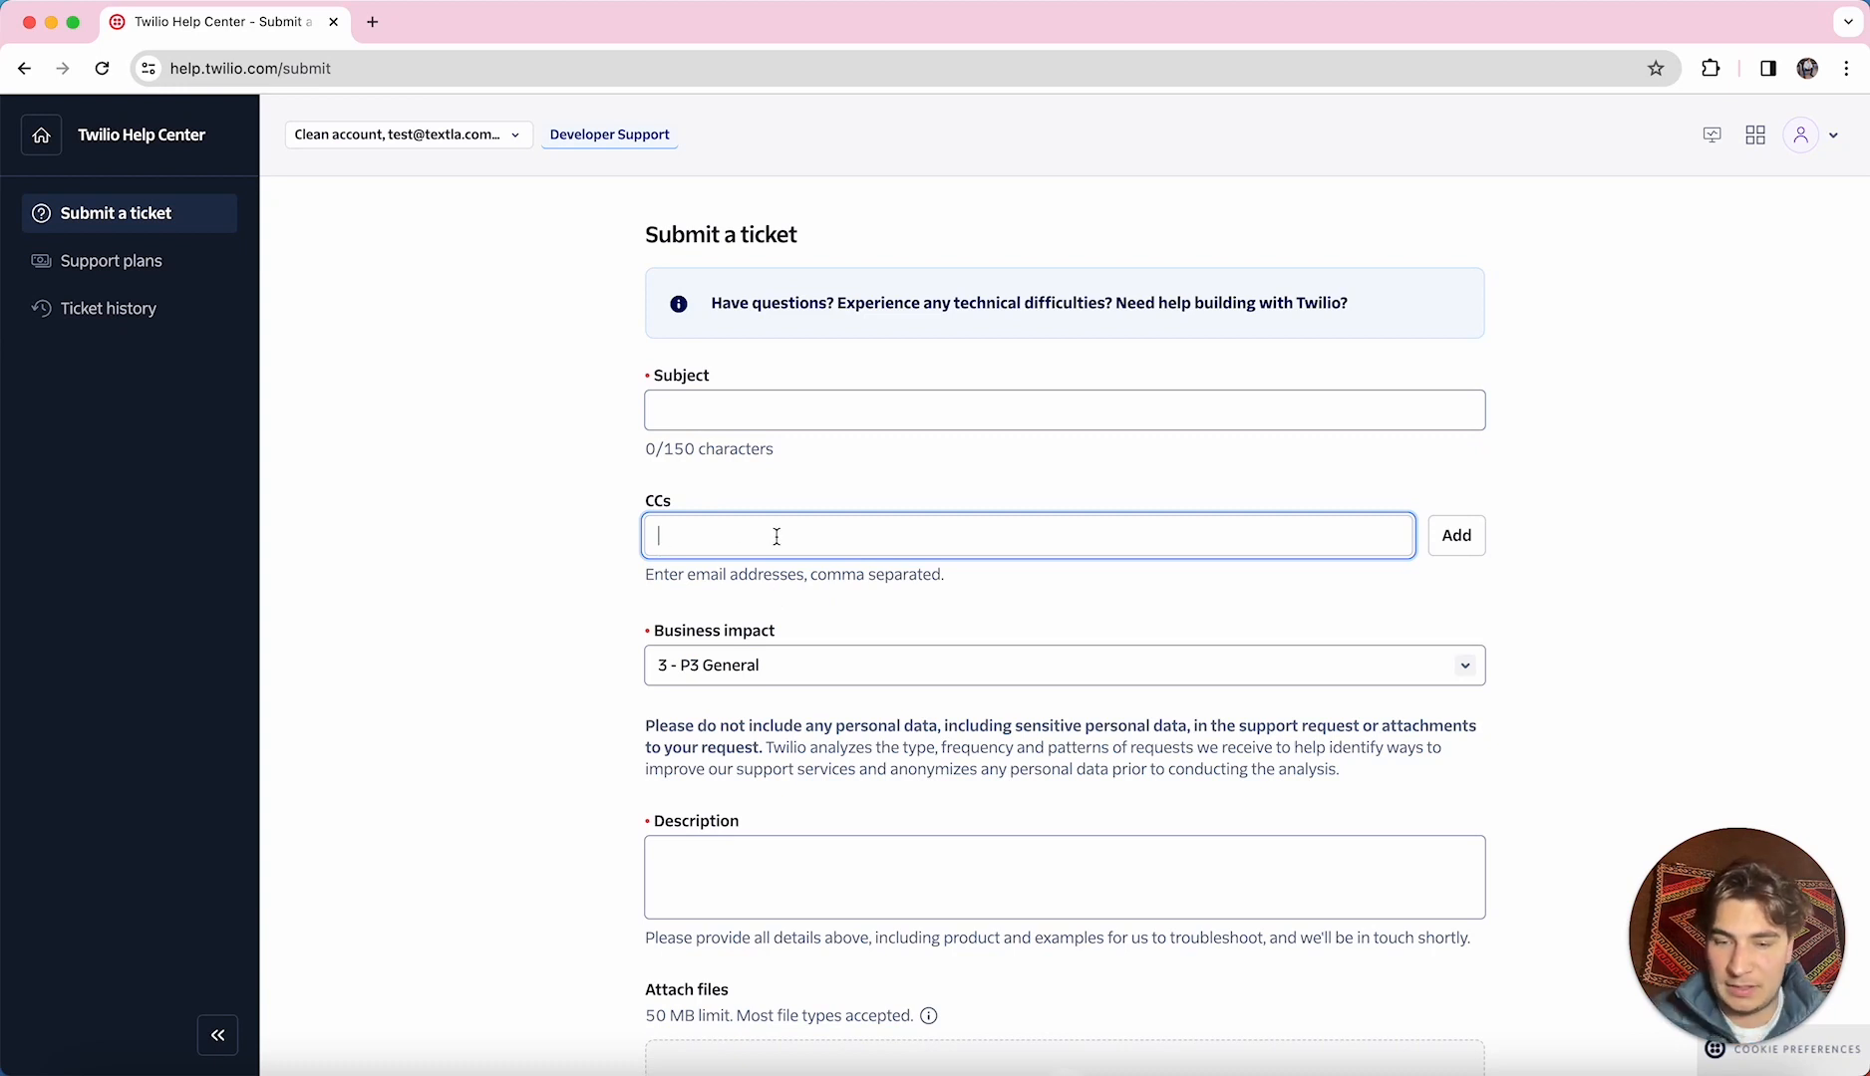
pyautogui.write('email@email.')
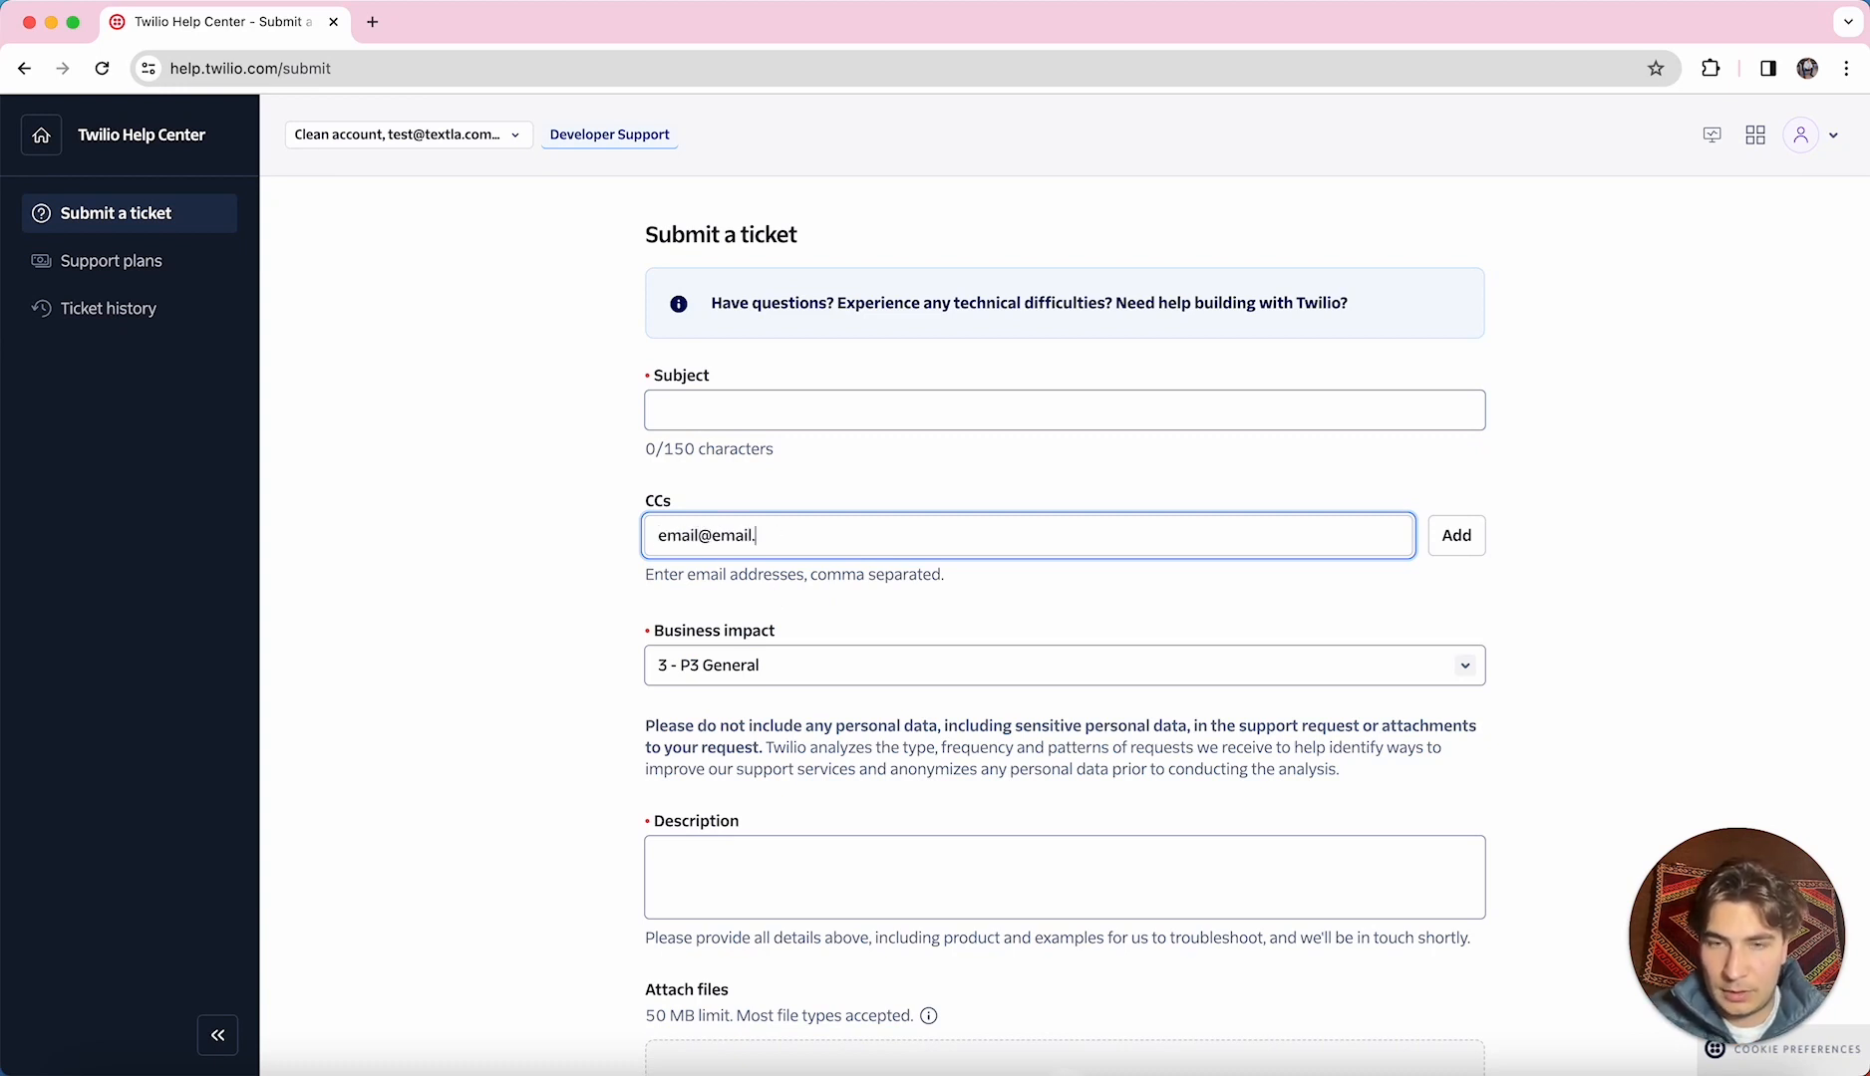
pyautogui.click(1455, 537)
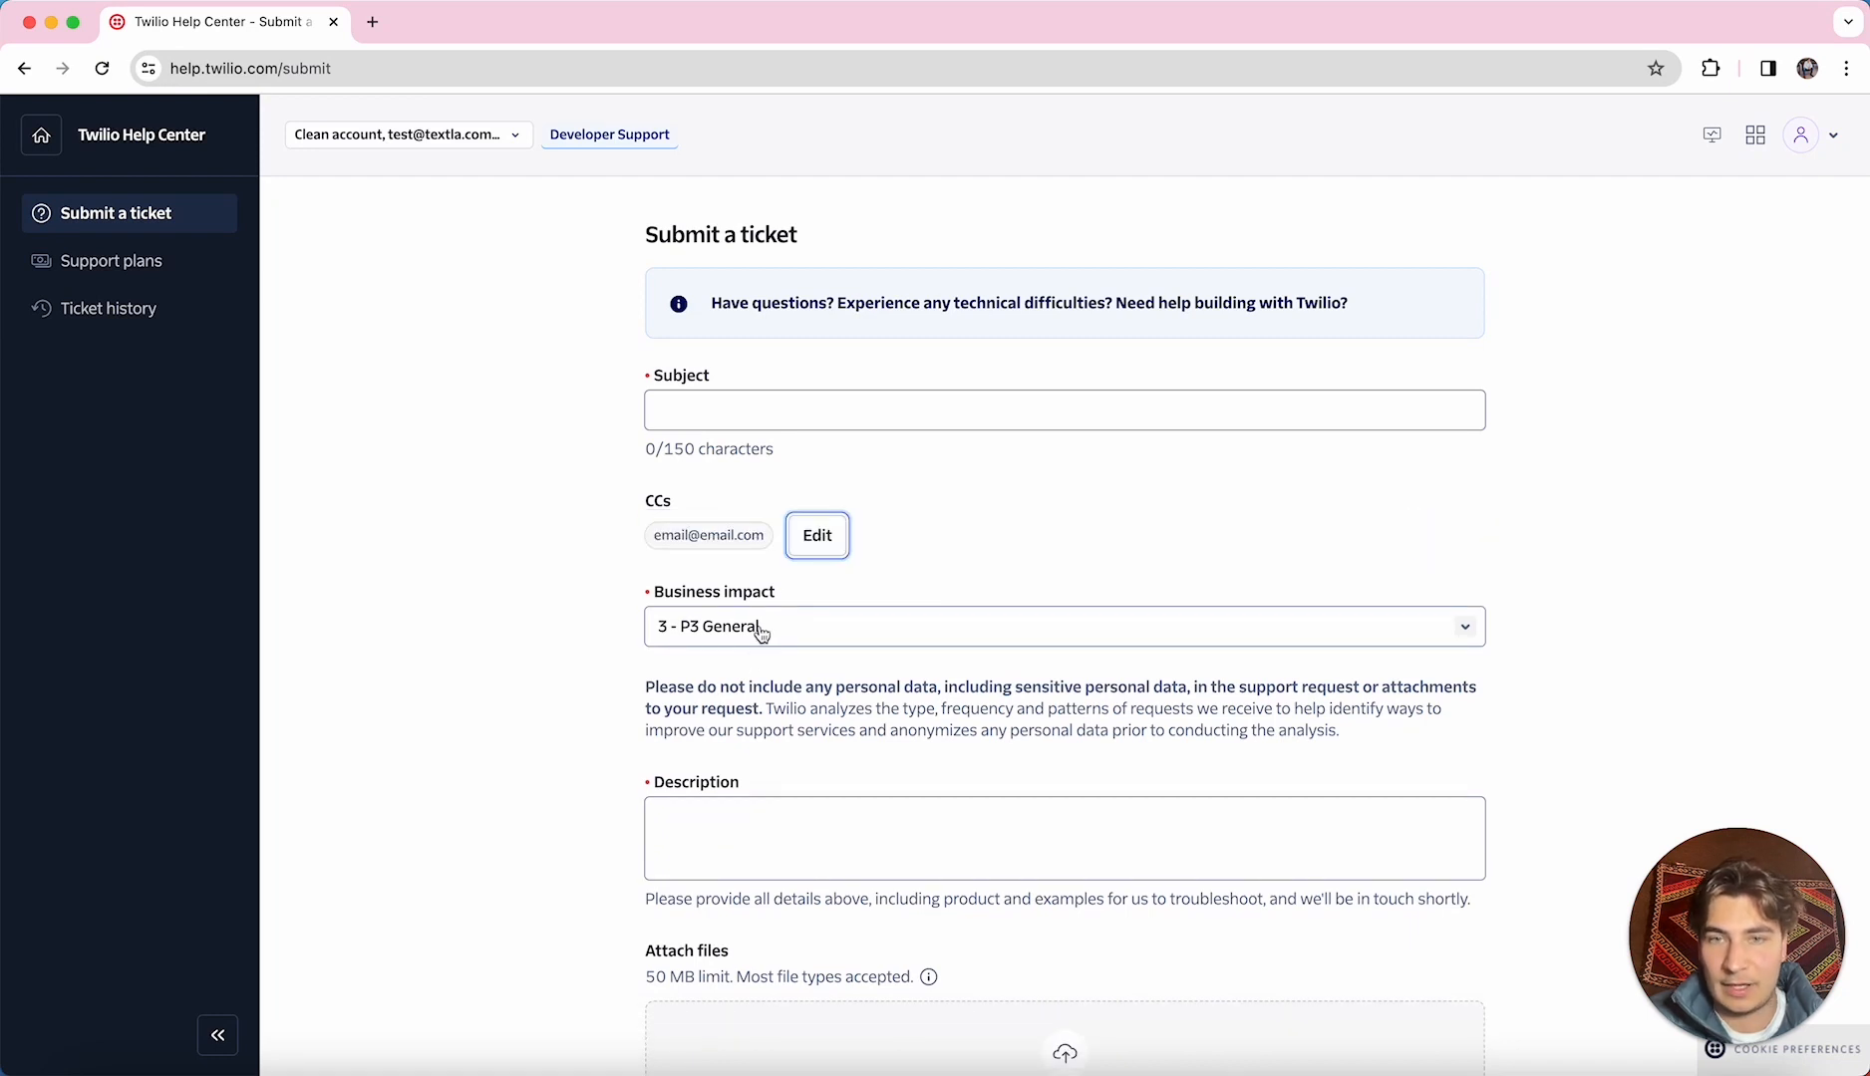
pyautogui.click(815, 536)
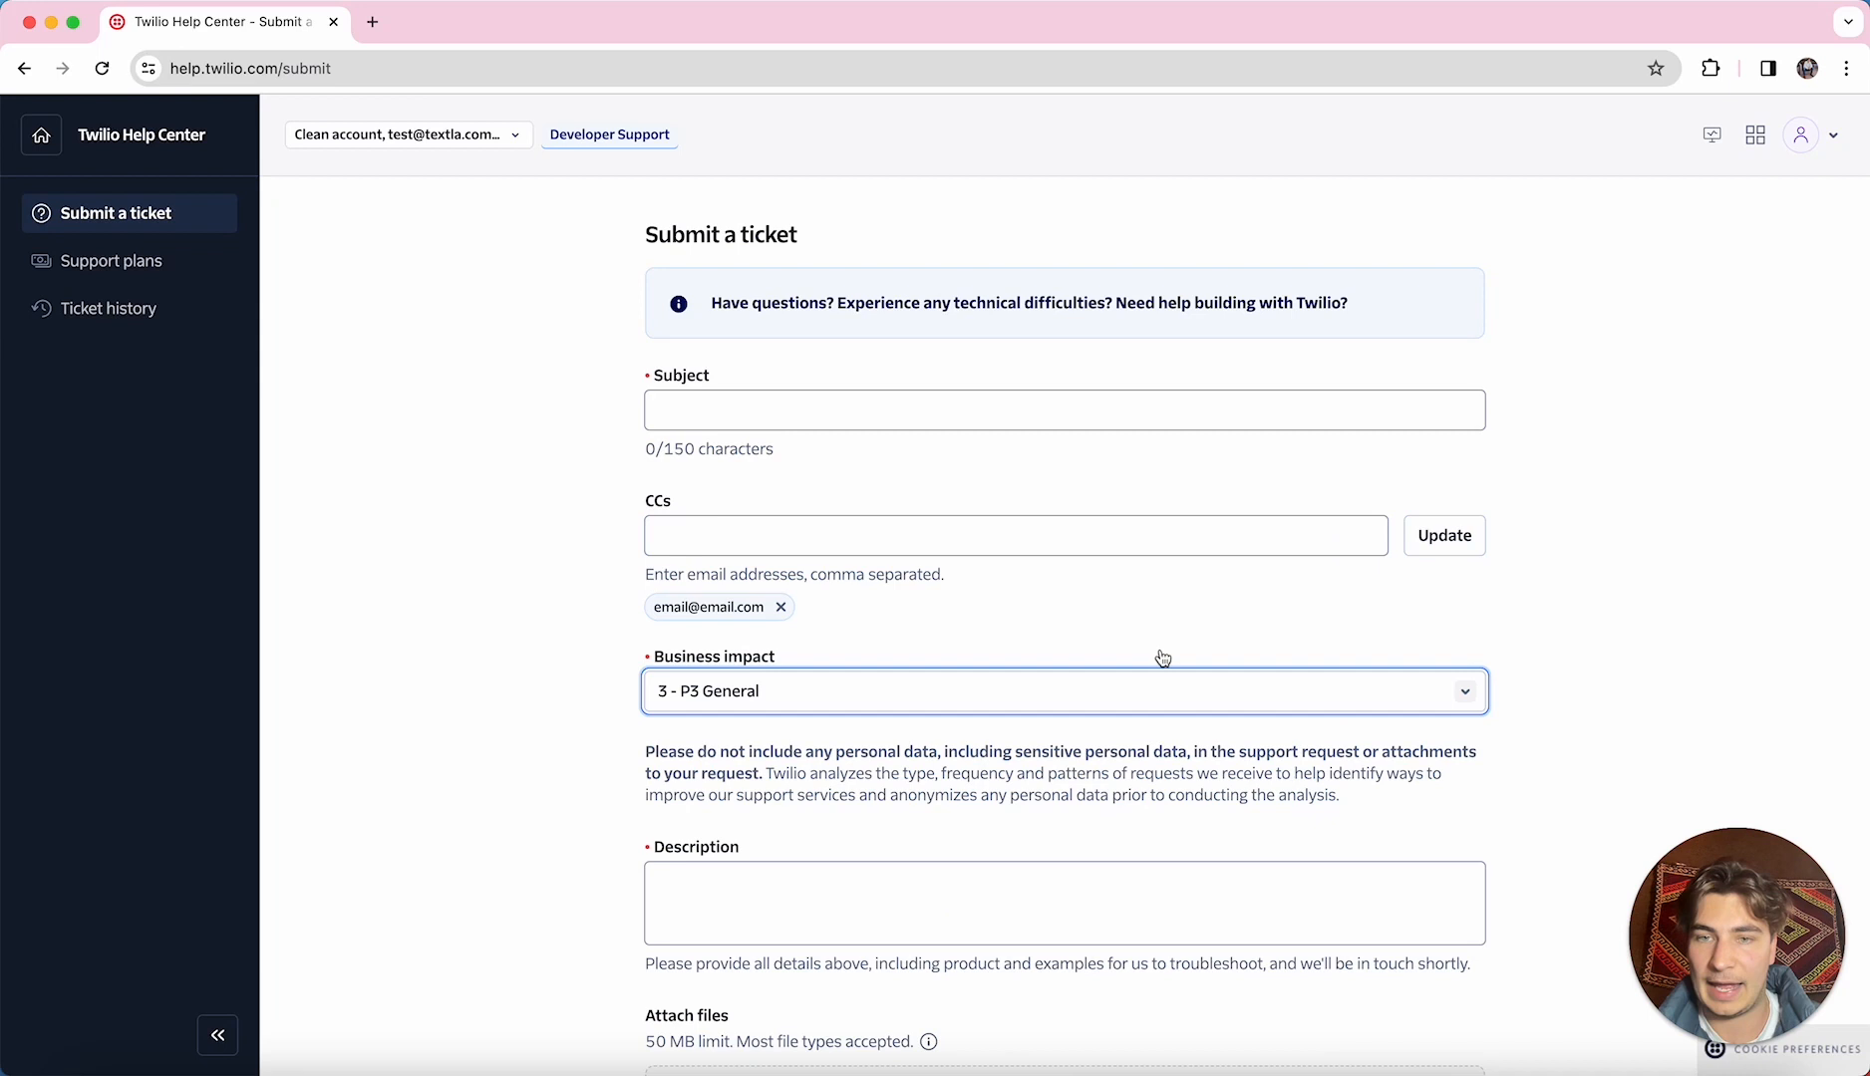
pyautogui.scroll(-3)
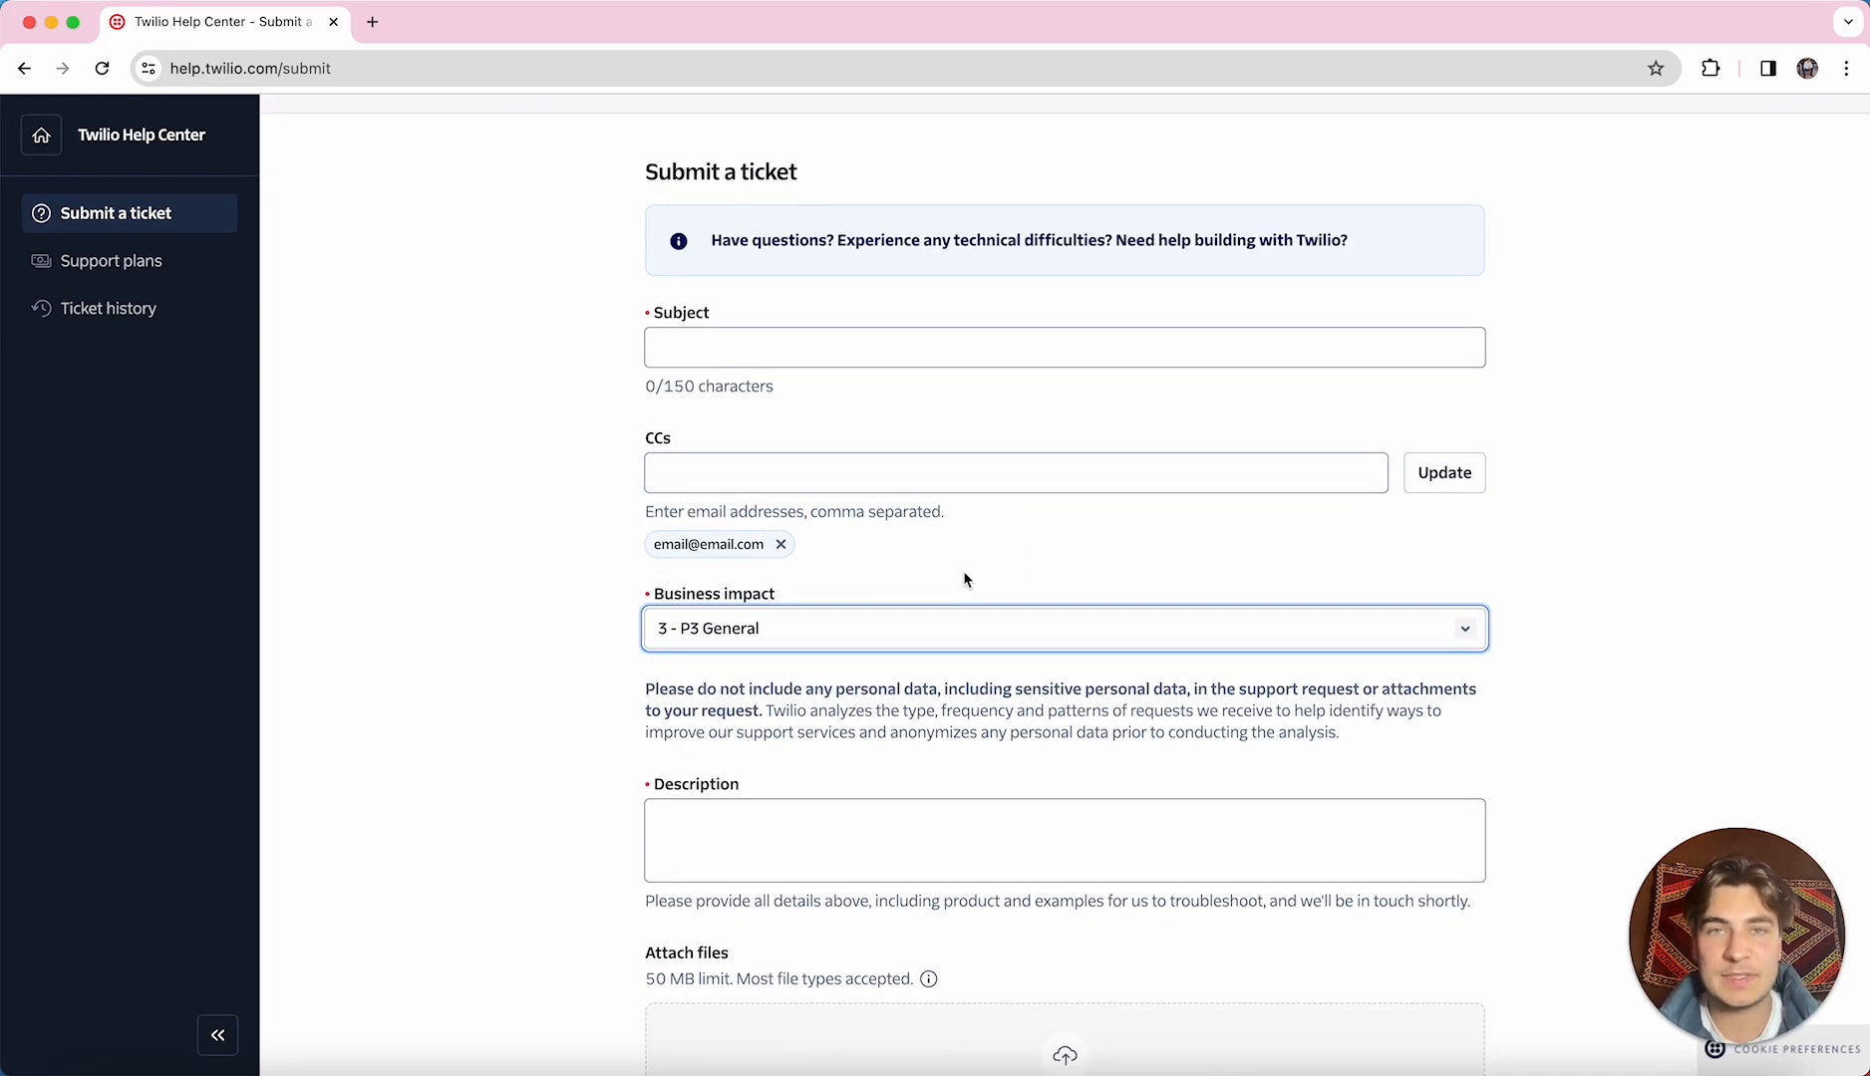
# Step: Set the Business impact to 3 - P3 General after reviewing P1, P2 and P3
pyautogui.click(1065, 628)
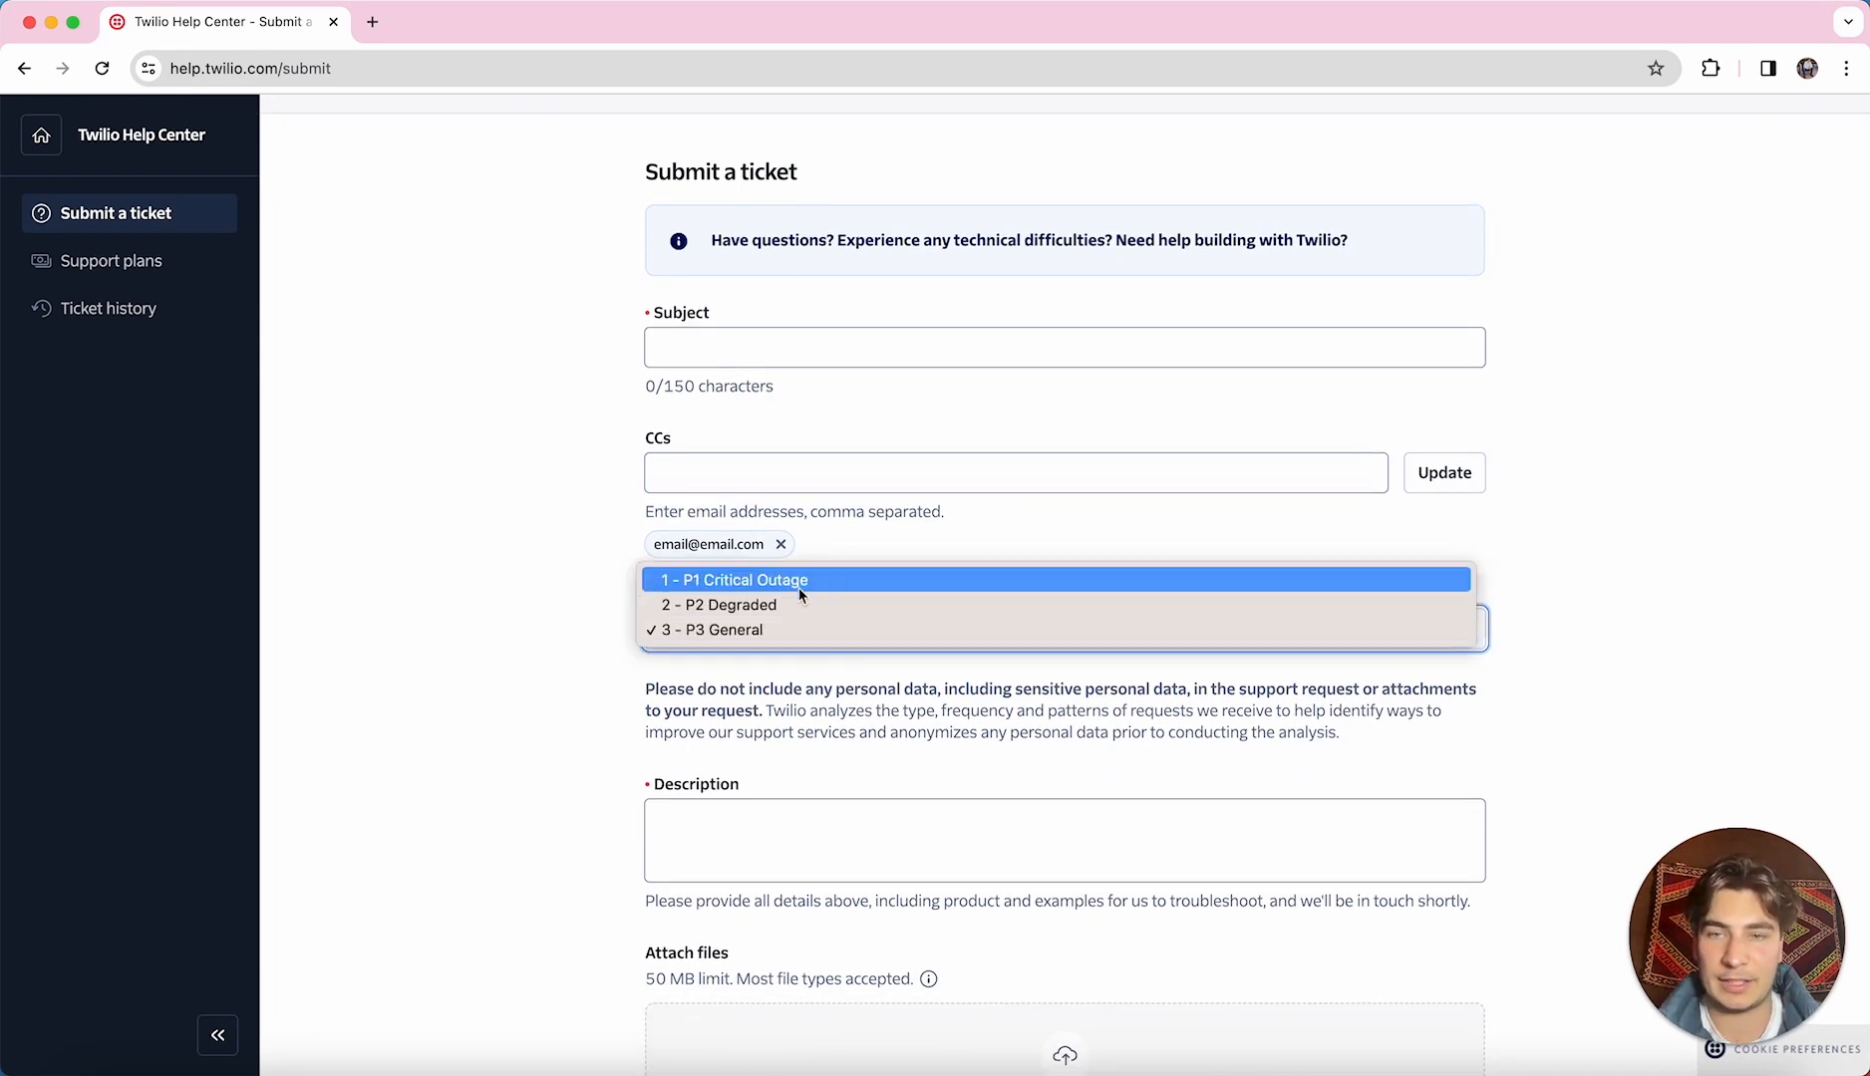
pyautogui.moveTo(794, 630)
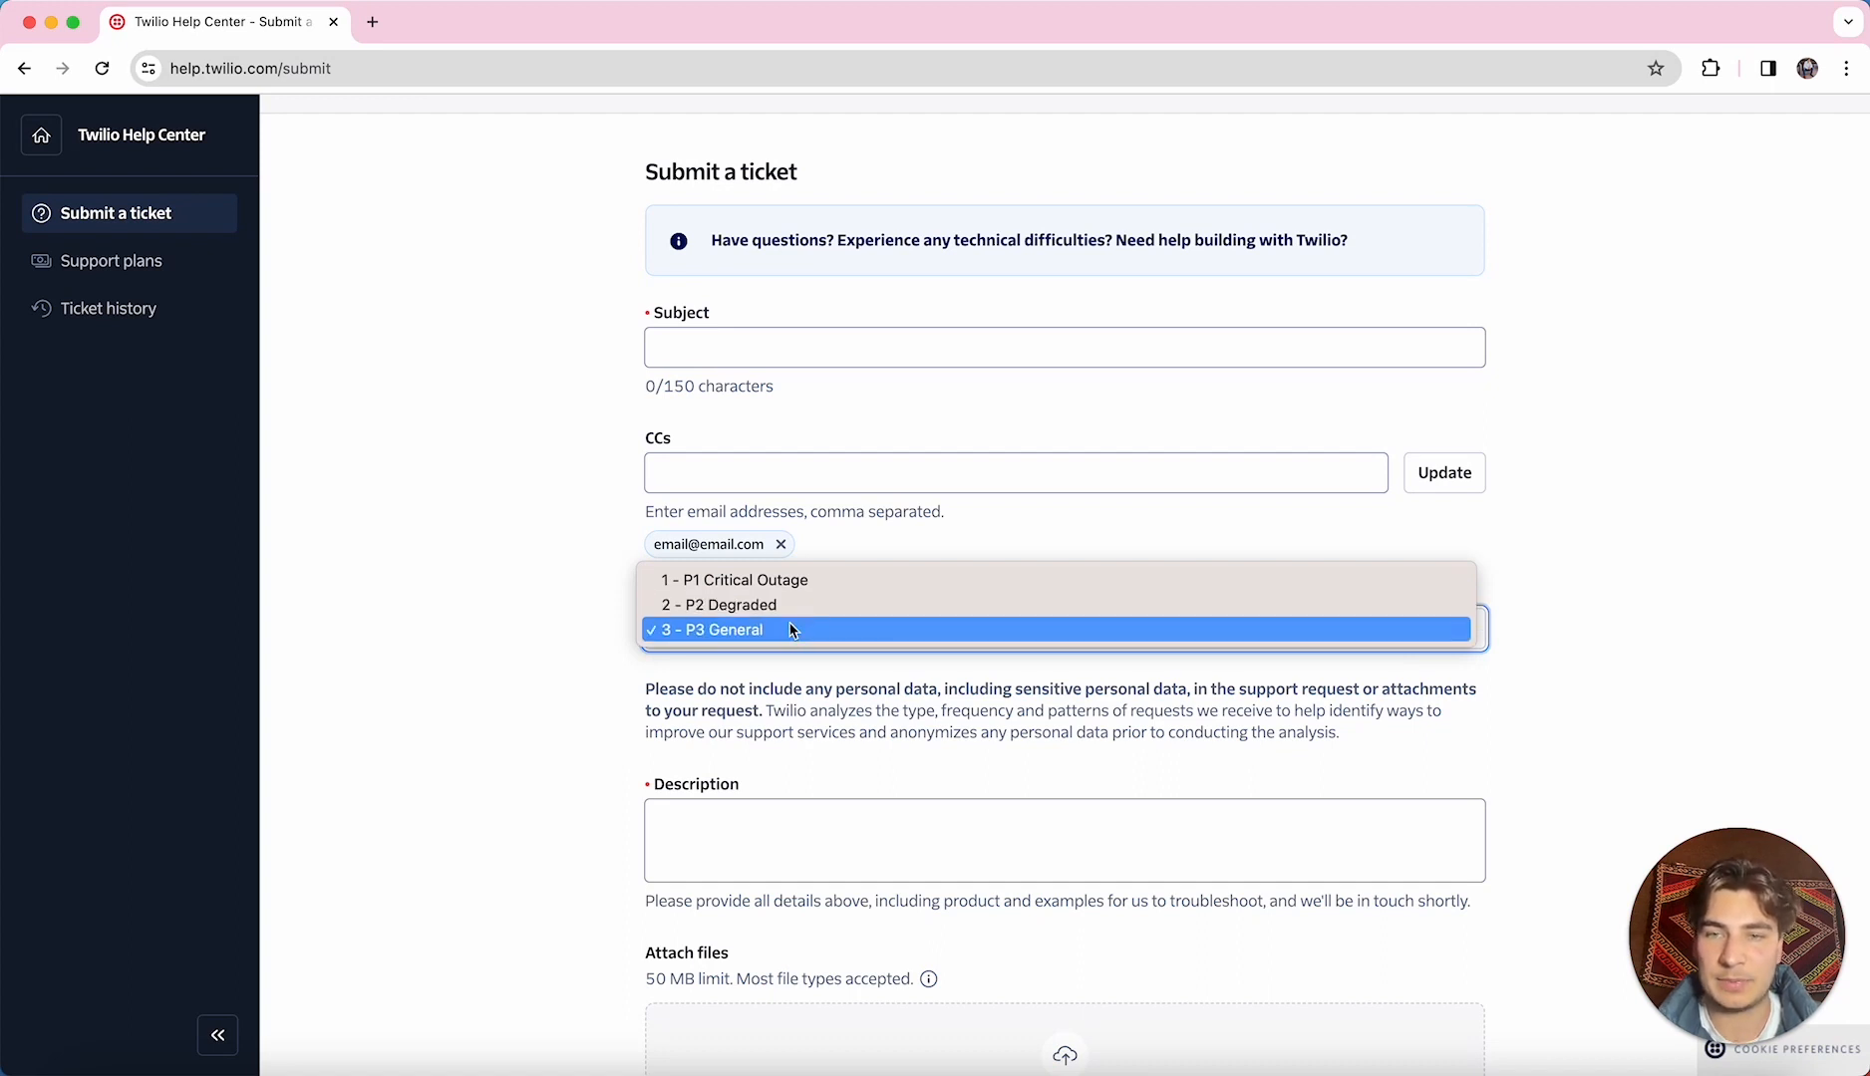
pyautogui.moveTo(833, 586)
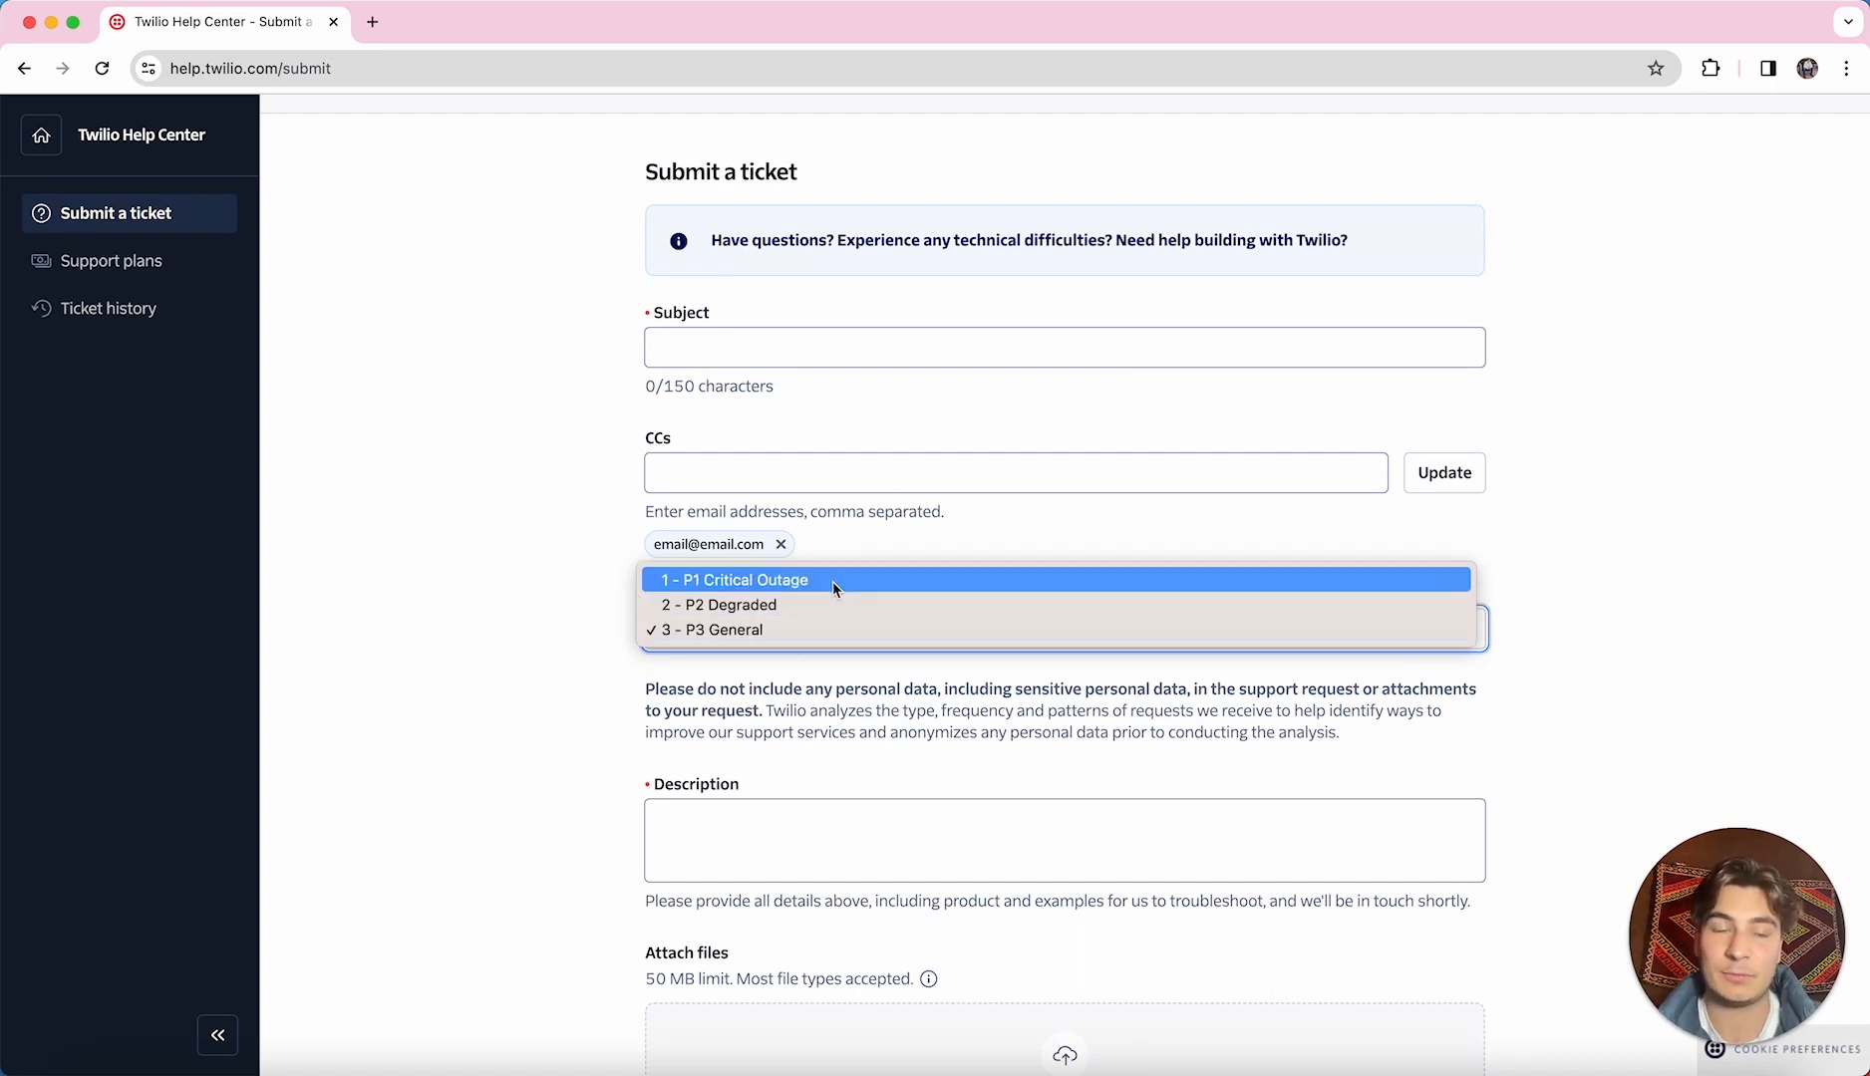
pyautogui.moveTo(562, 612)
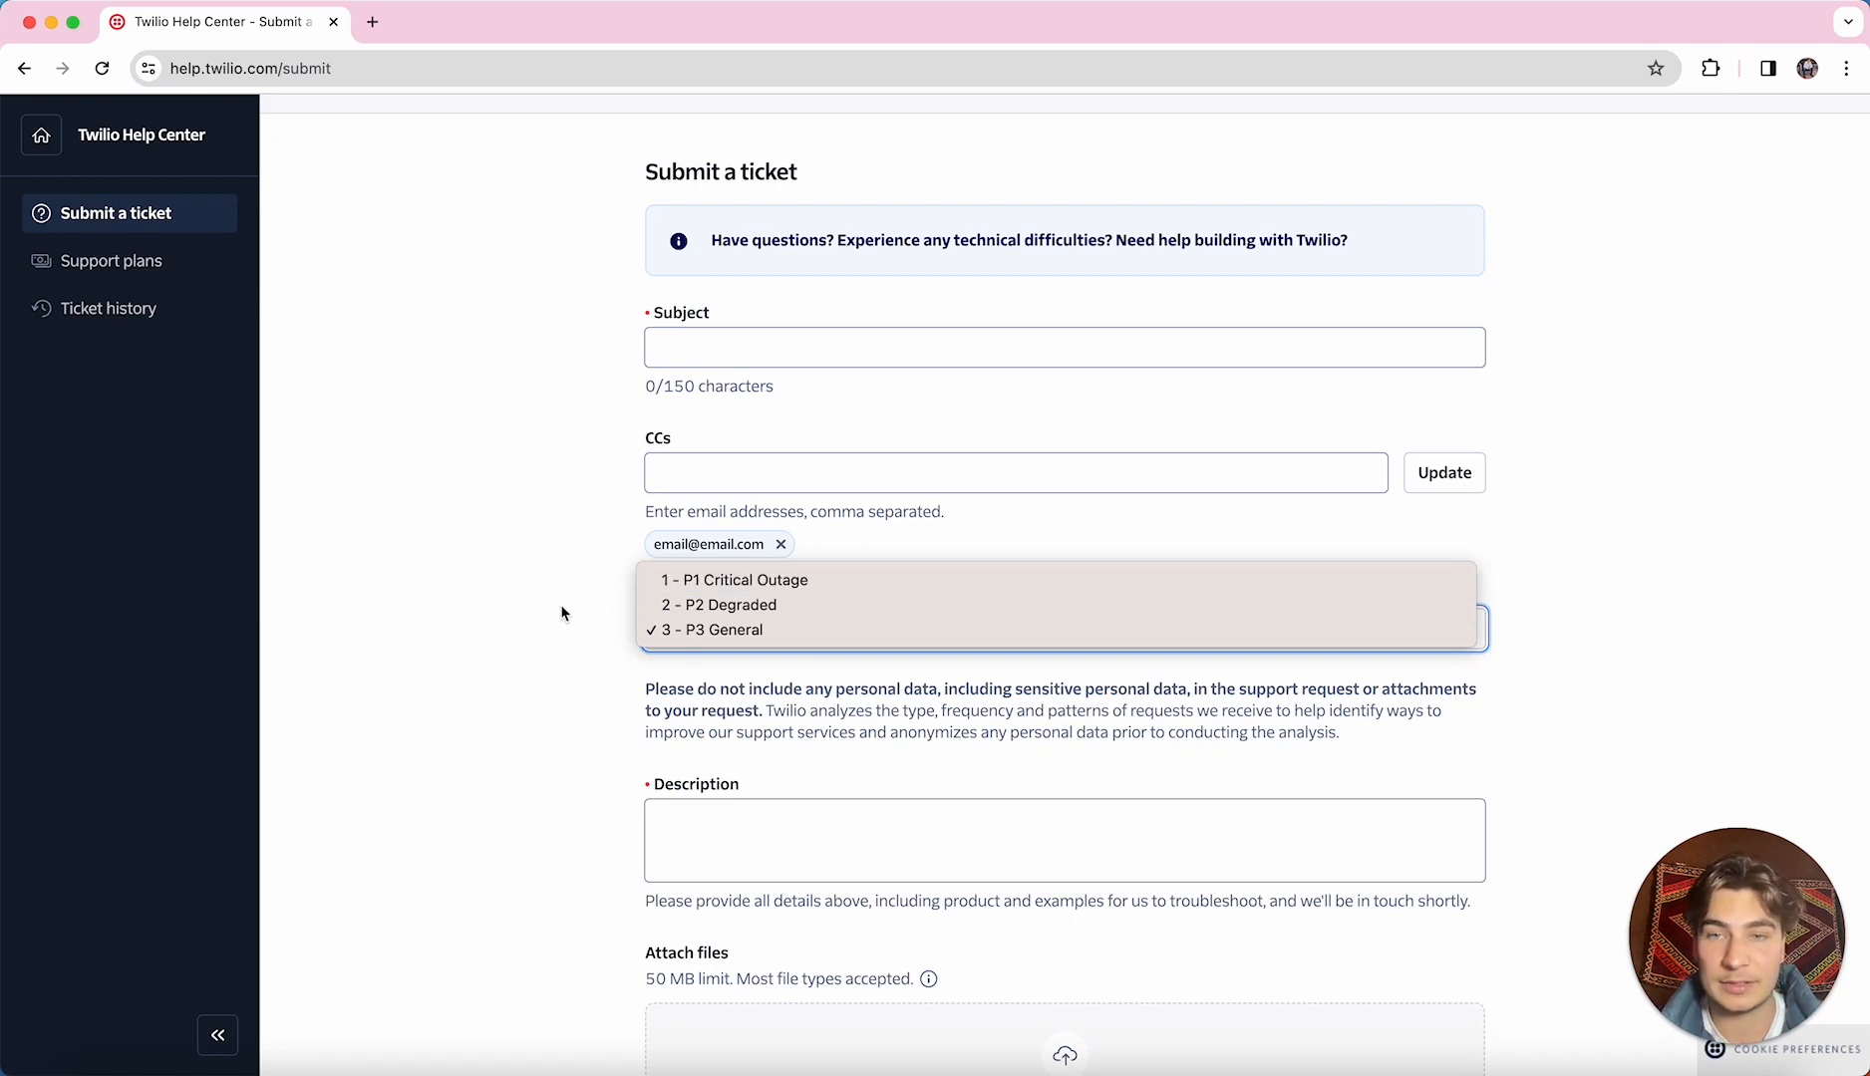
pyautogui.click(718, 630)
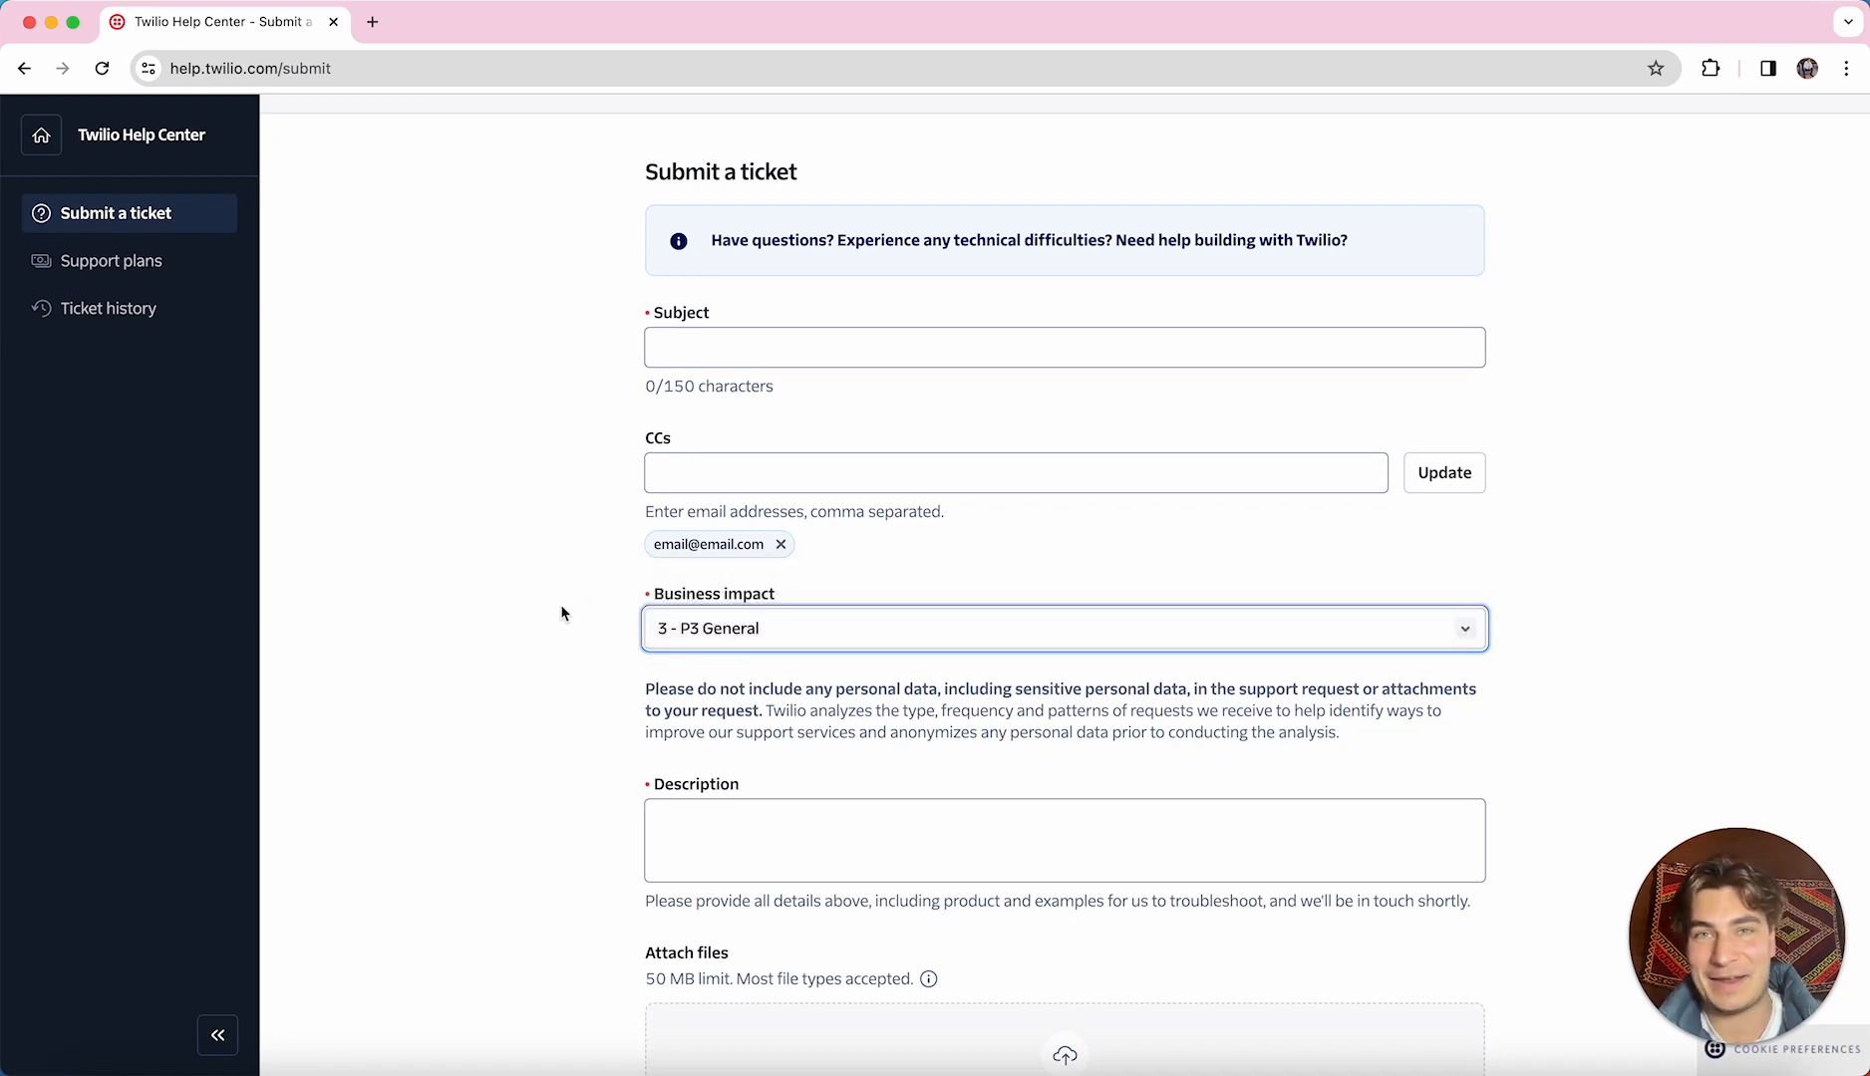
pyautogui.click(1063, 628)
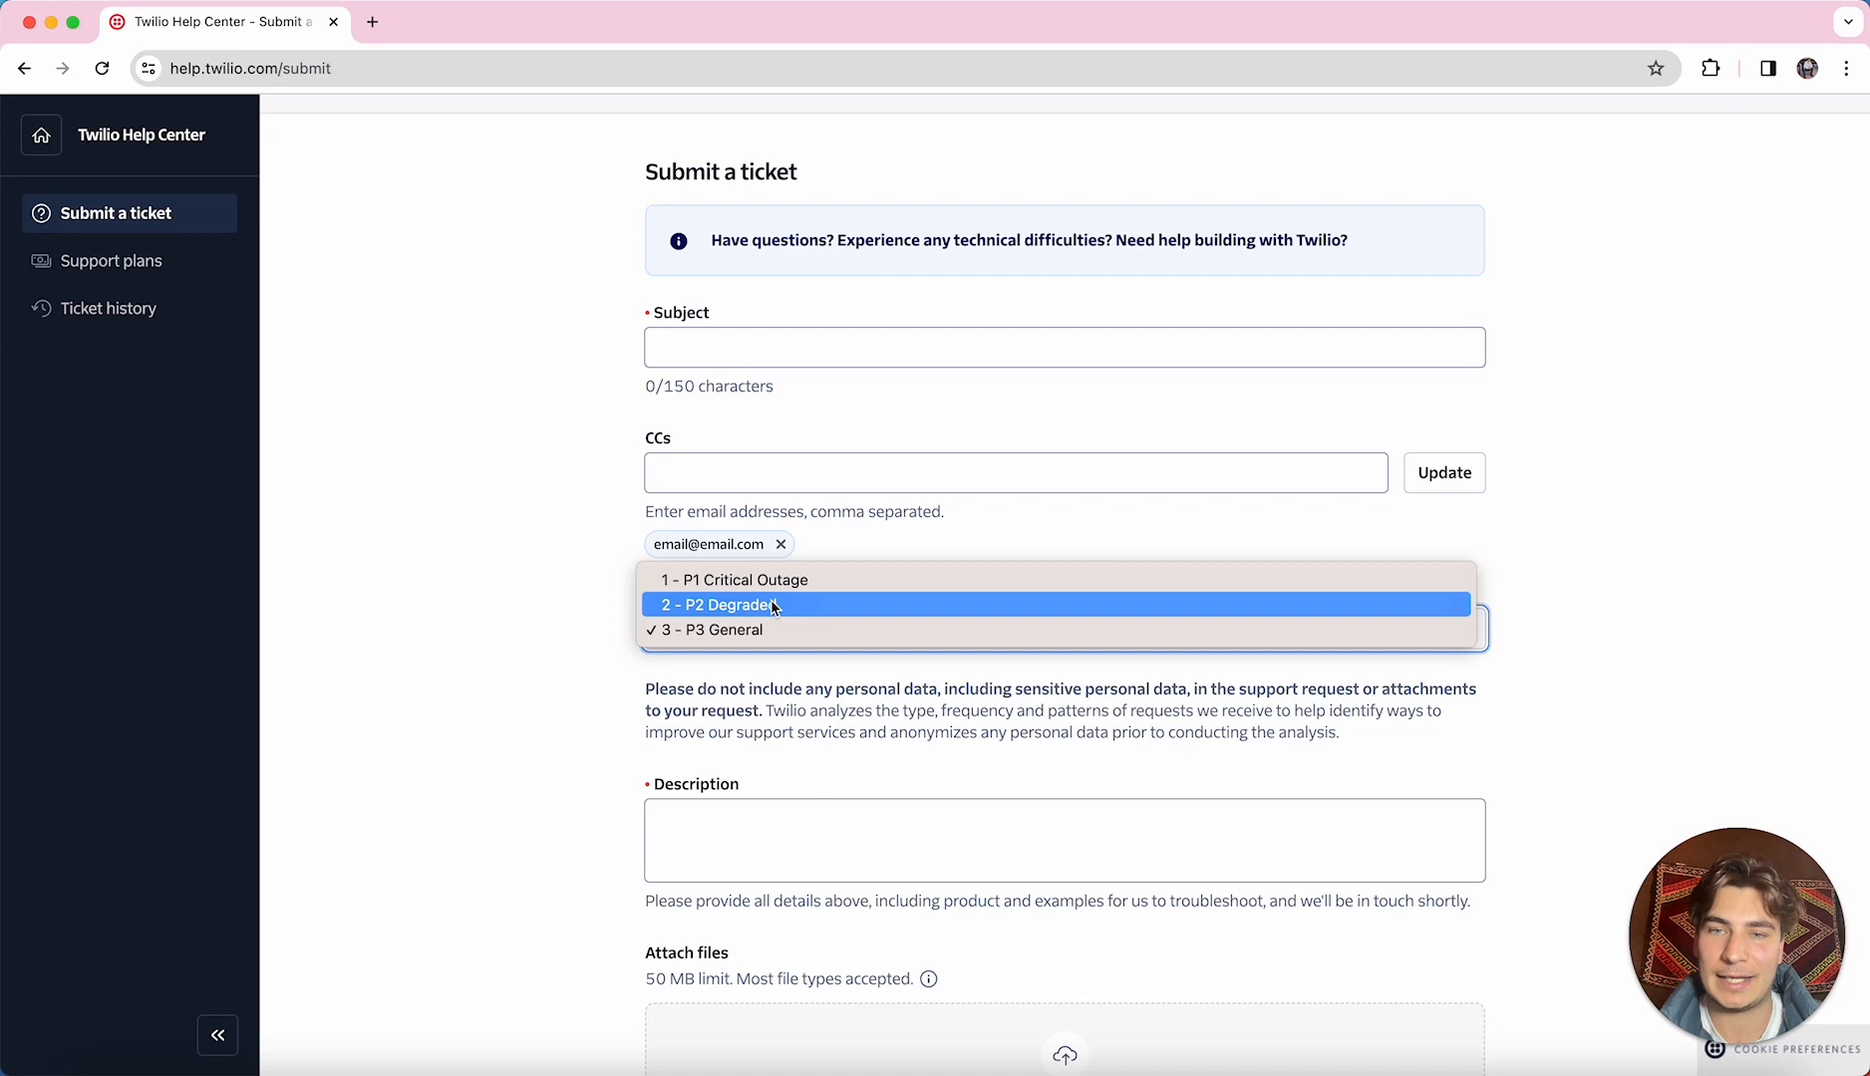
pyautogui.moveTo(823, 652)
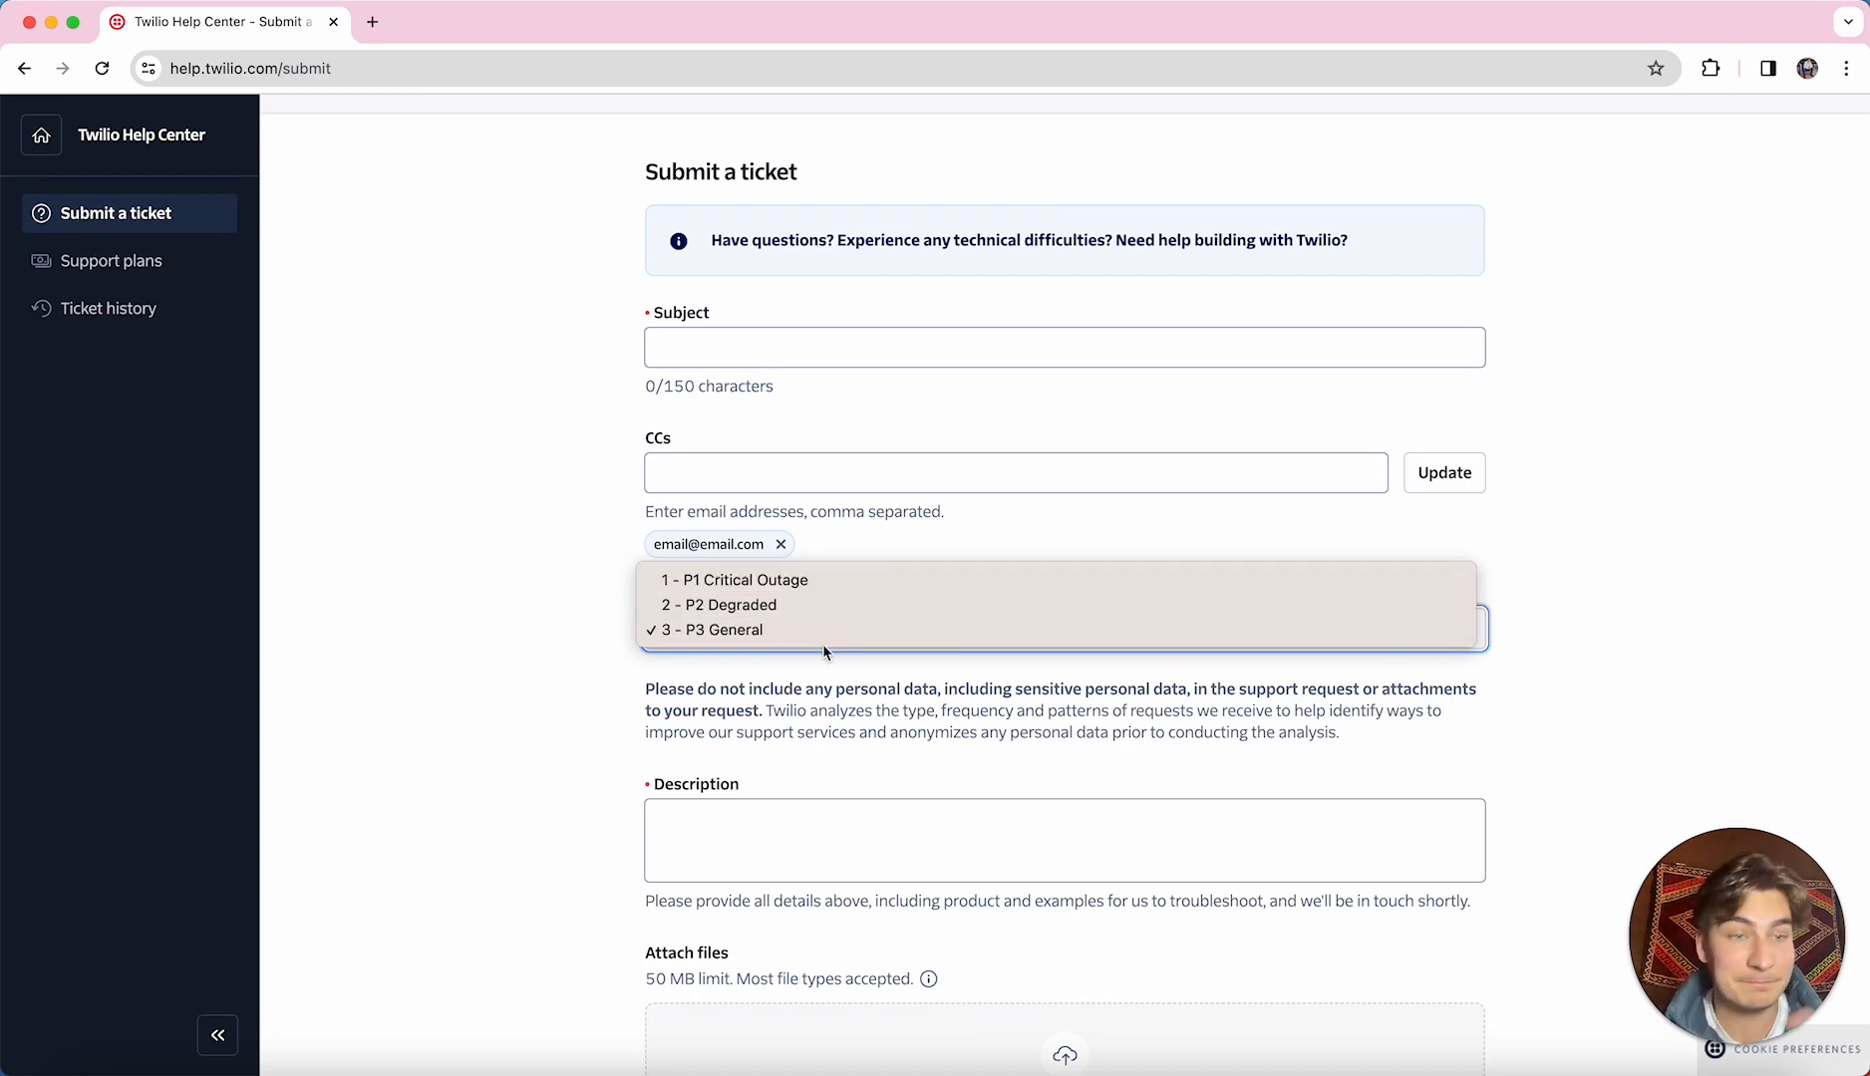
pyautogui.moveTo(722, 604)
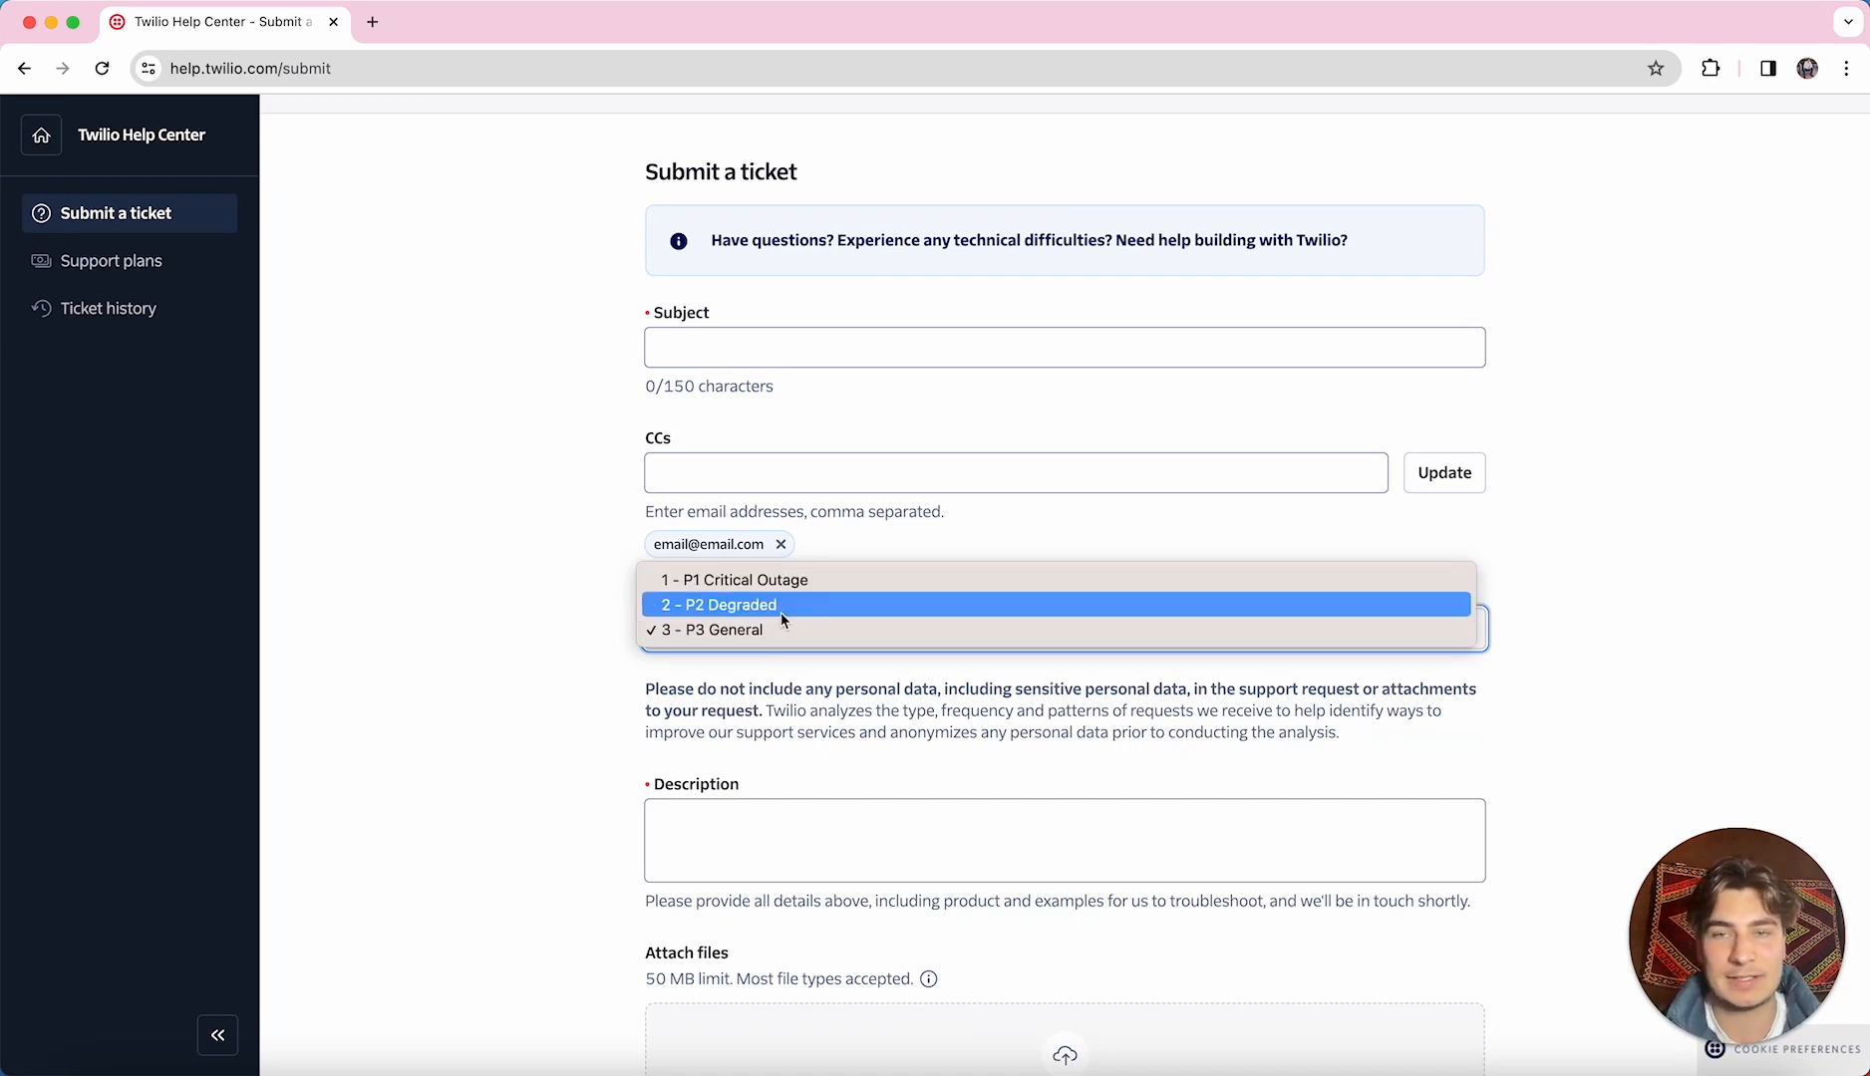
pyautogui.moveTo(532, 608)
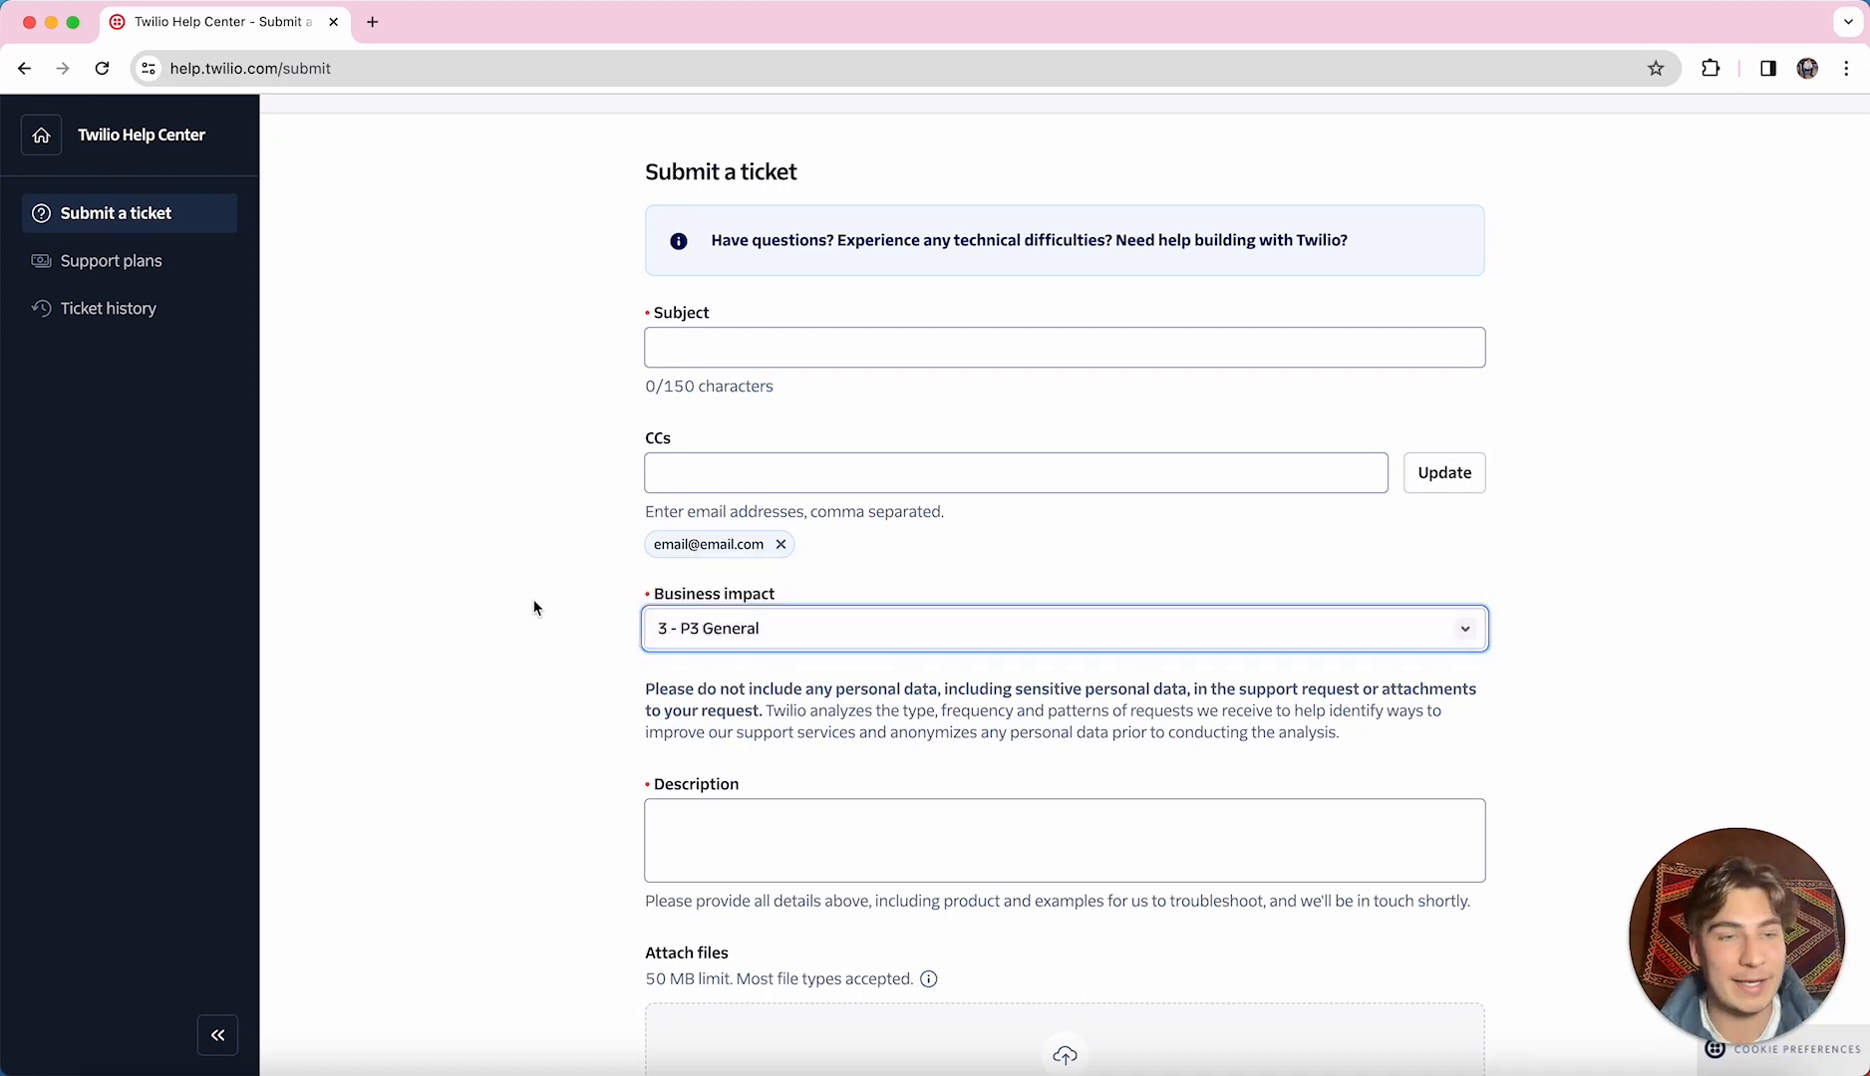
# Step: Start the description with 'Account SID:' and return to the Twilio Console
pyautogui.scroll(-3)
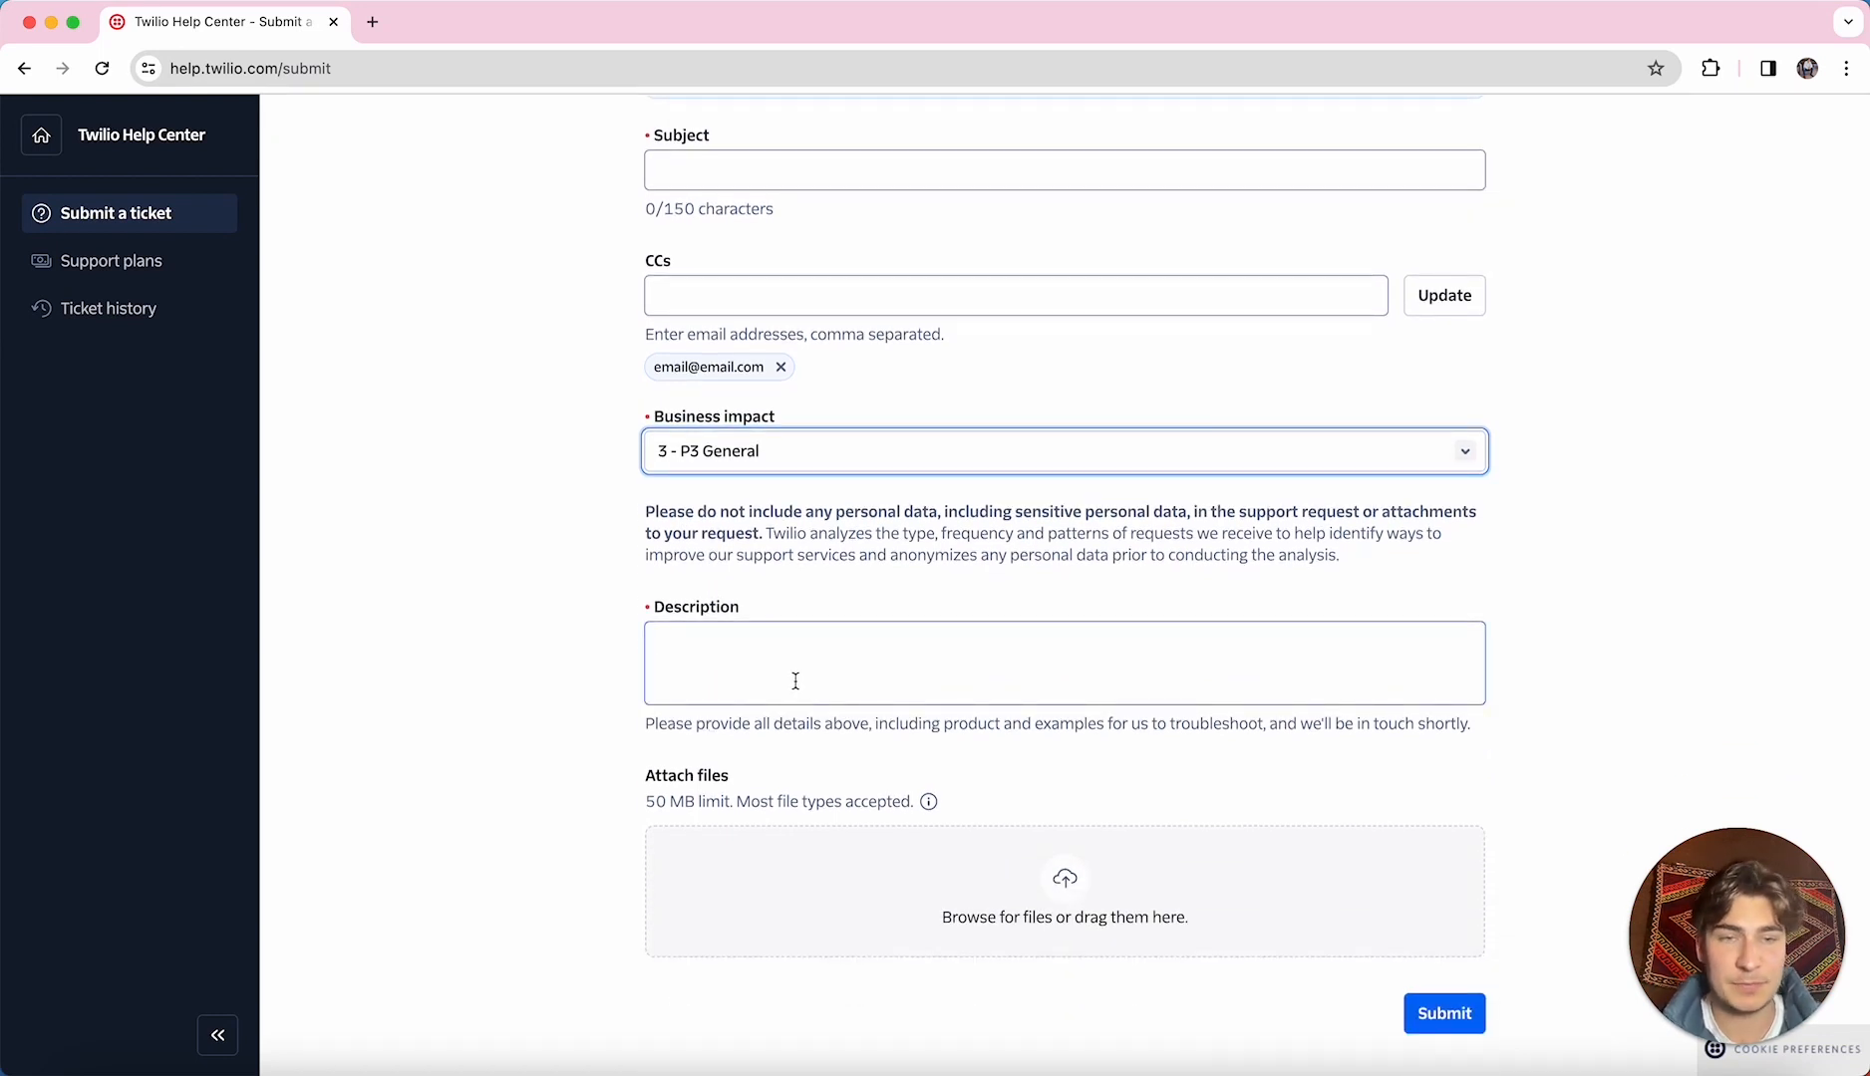
pyautogui.write('Account')
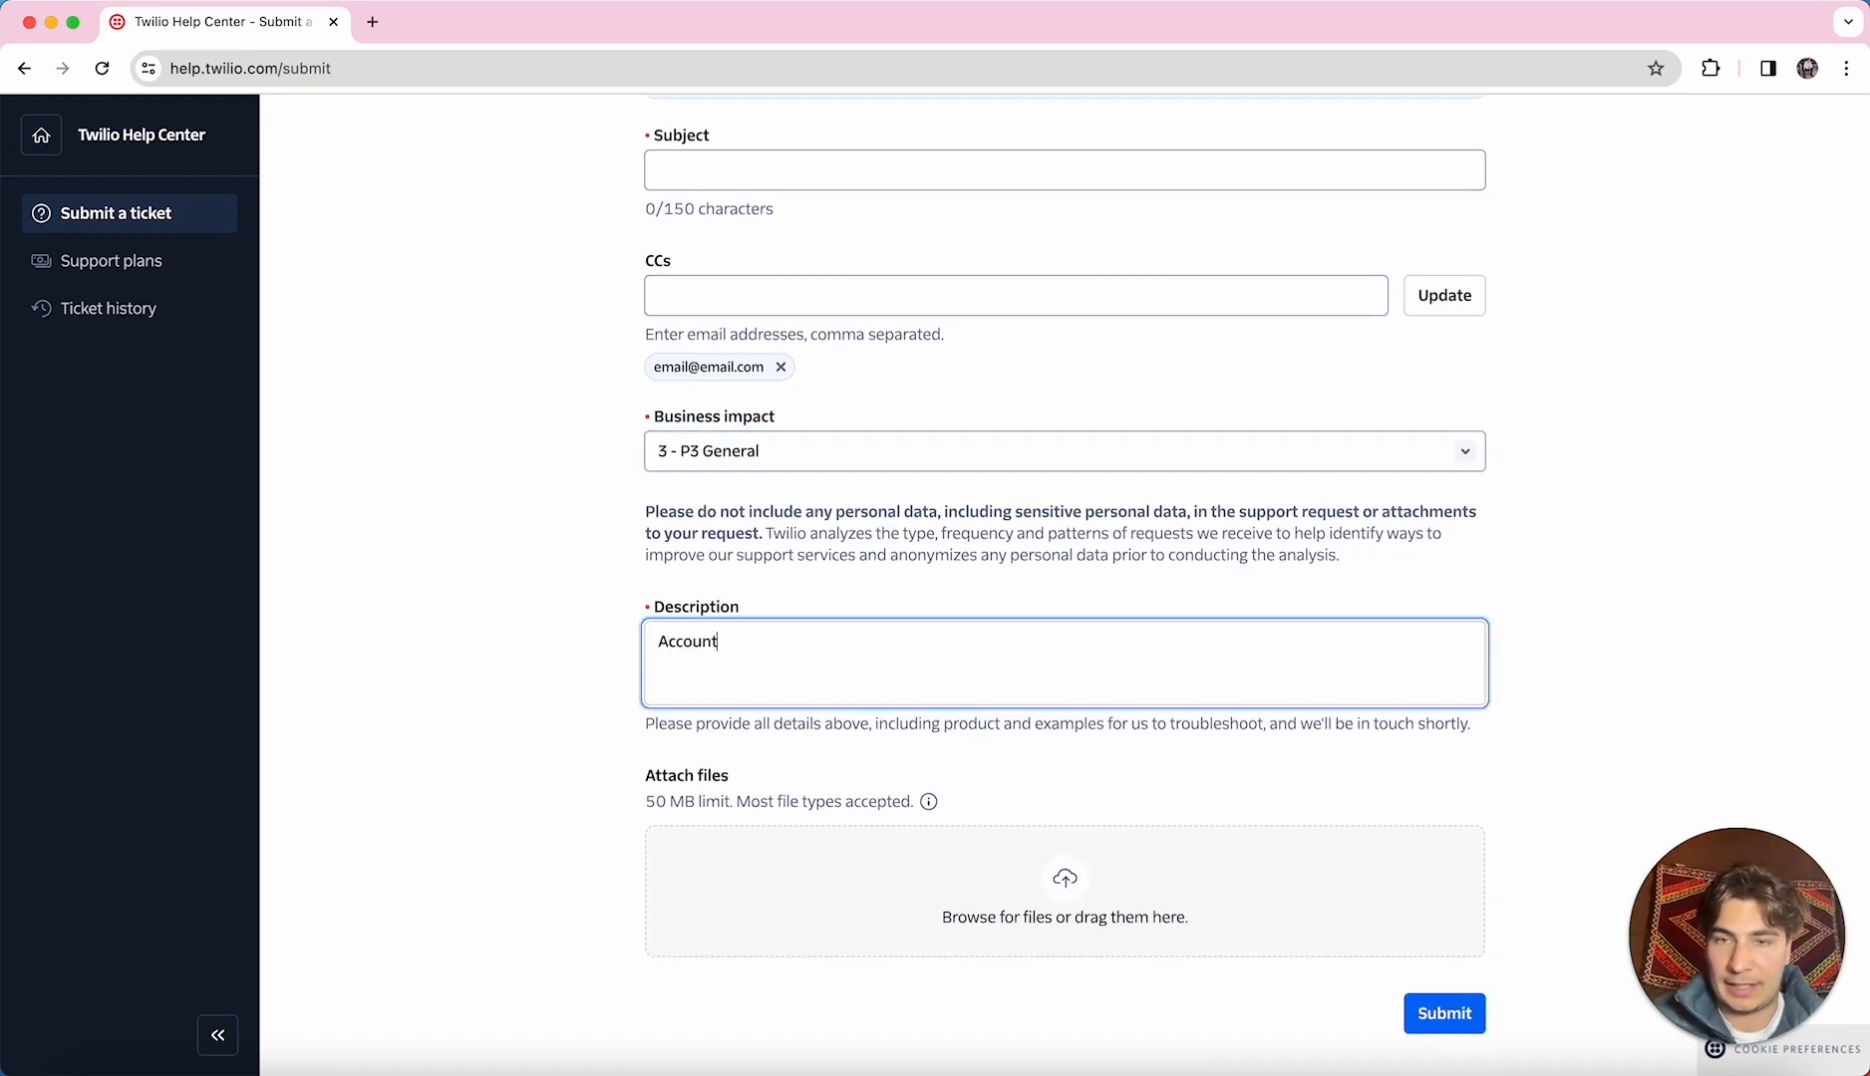
pyautogui.write('SID:')
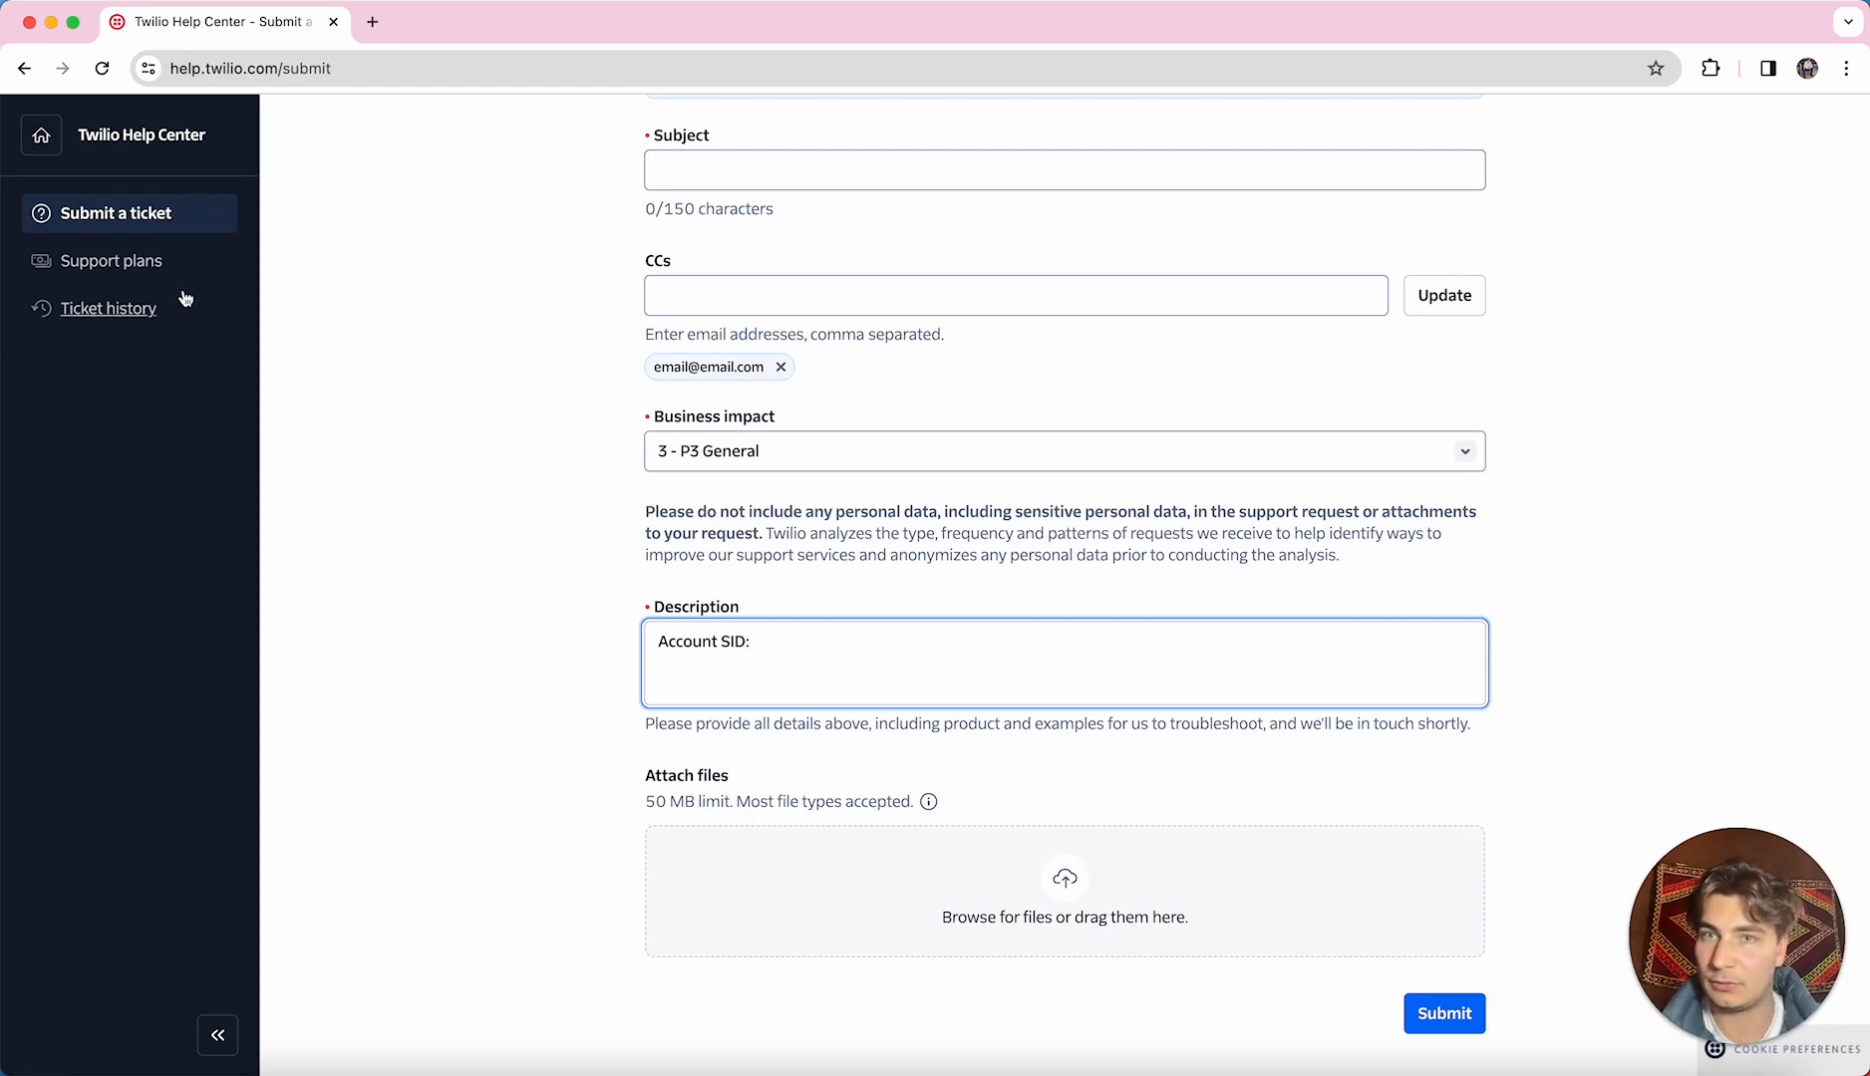
pyautogui.click(24, 68)
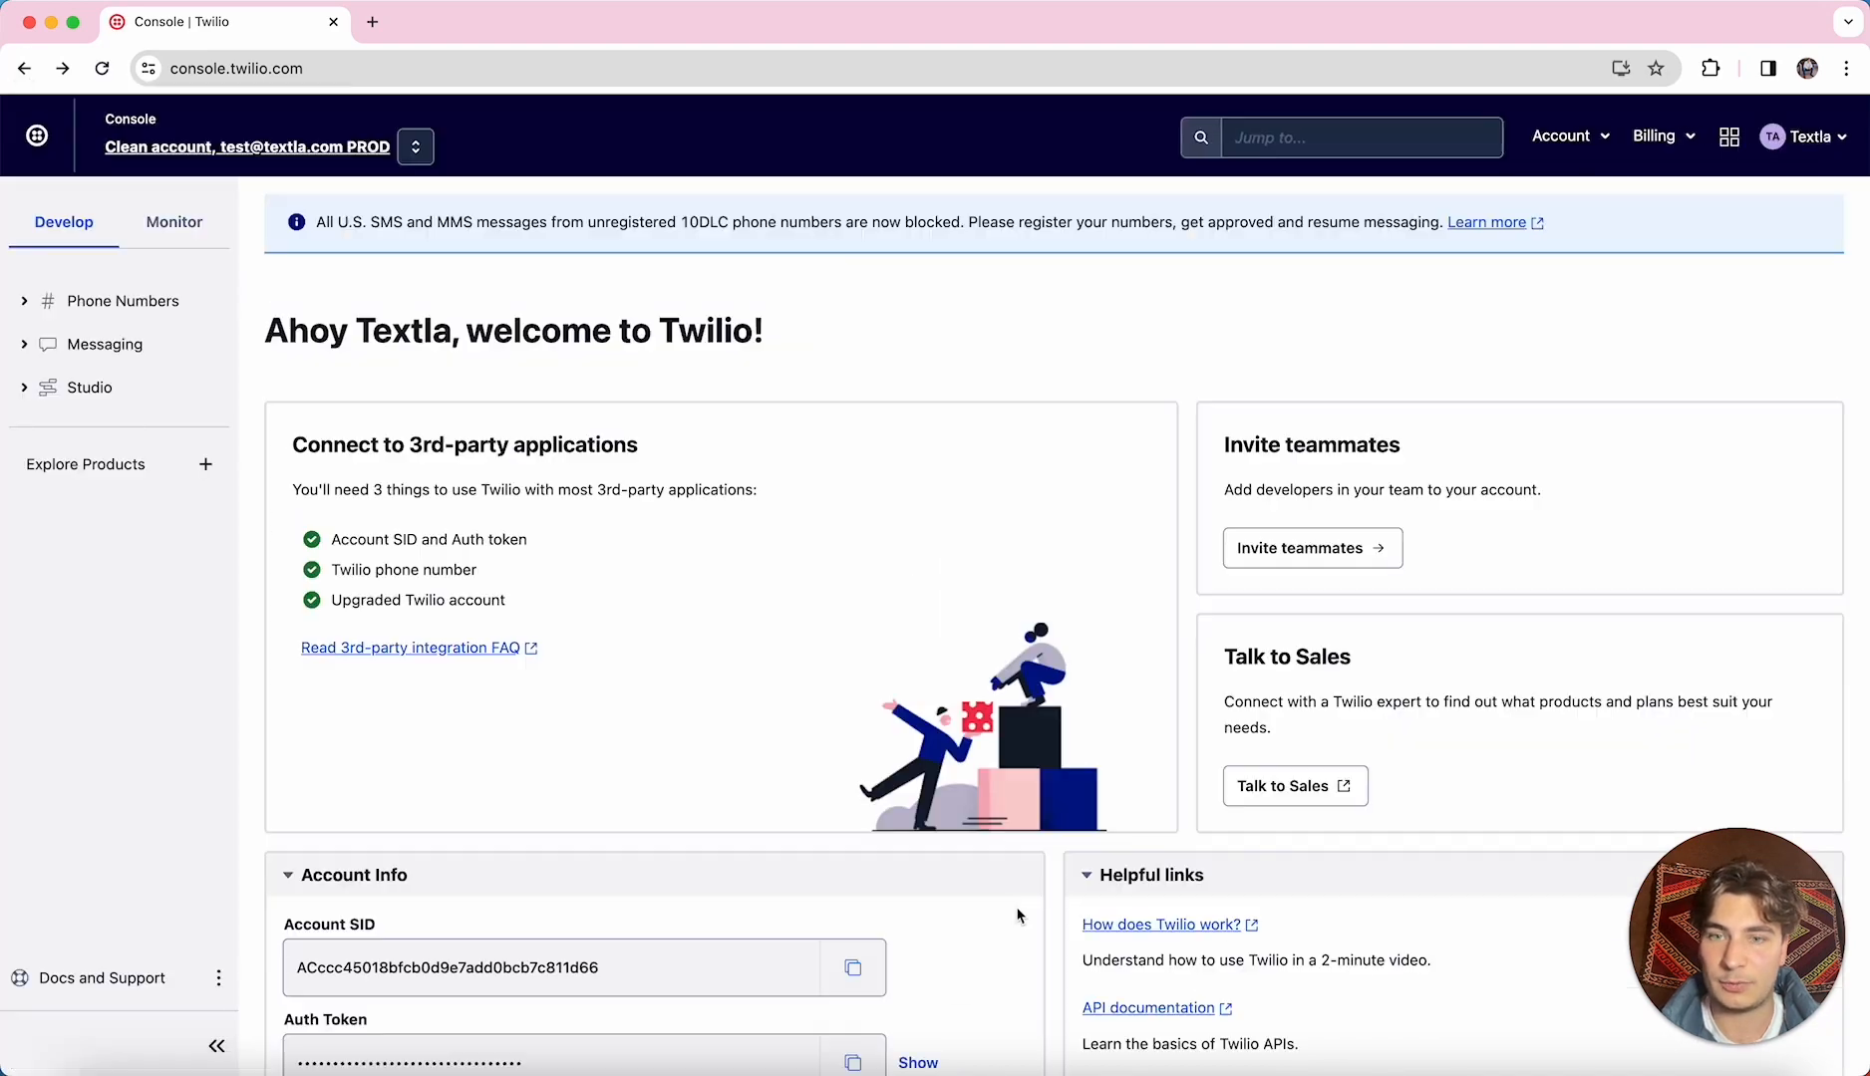
# Step: Copy the Account SID from the Console home's Account Info
pyautogui.scroll(-3)
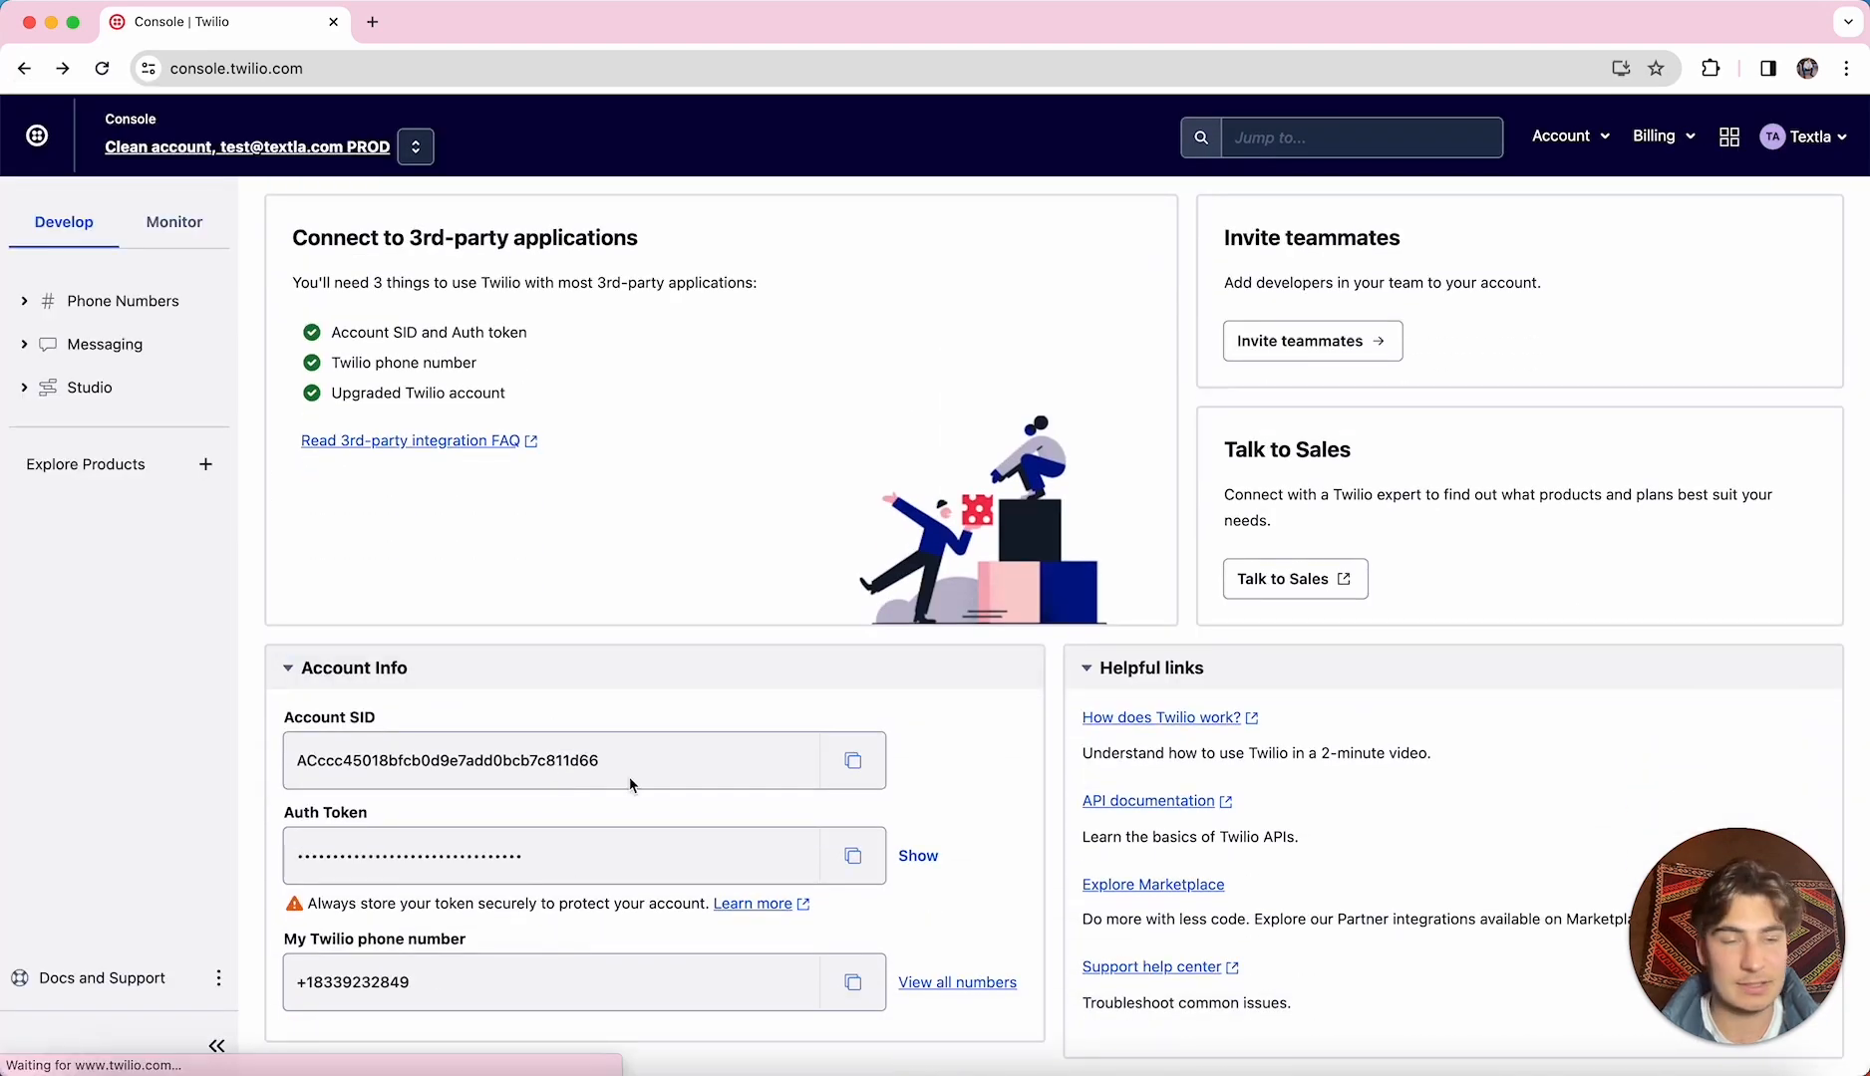
pyautogui.moveTo(853, 762)
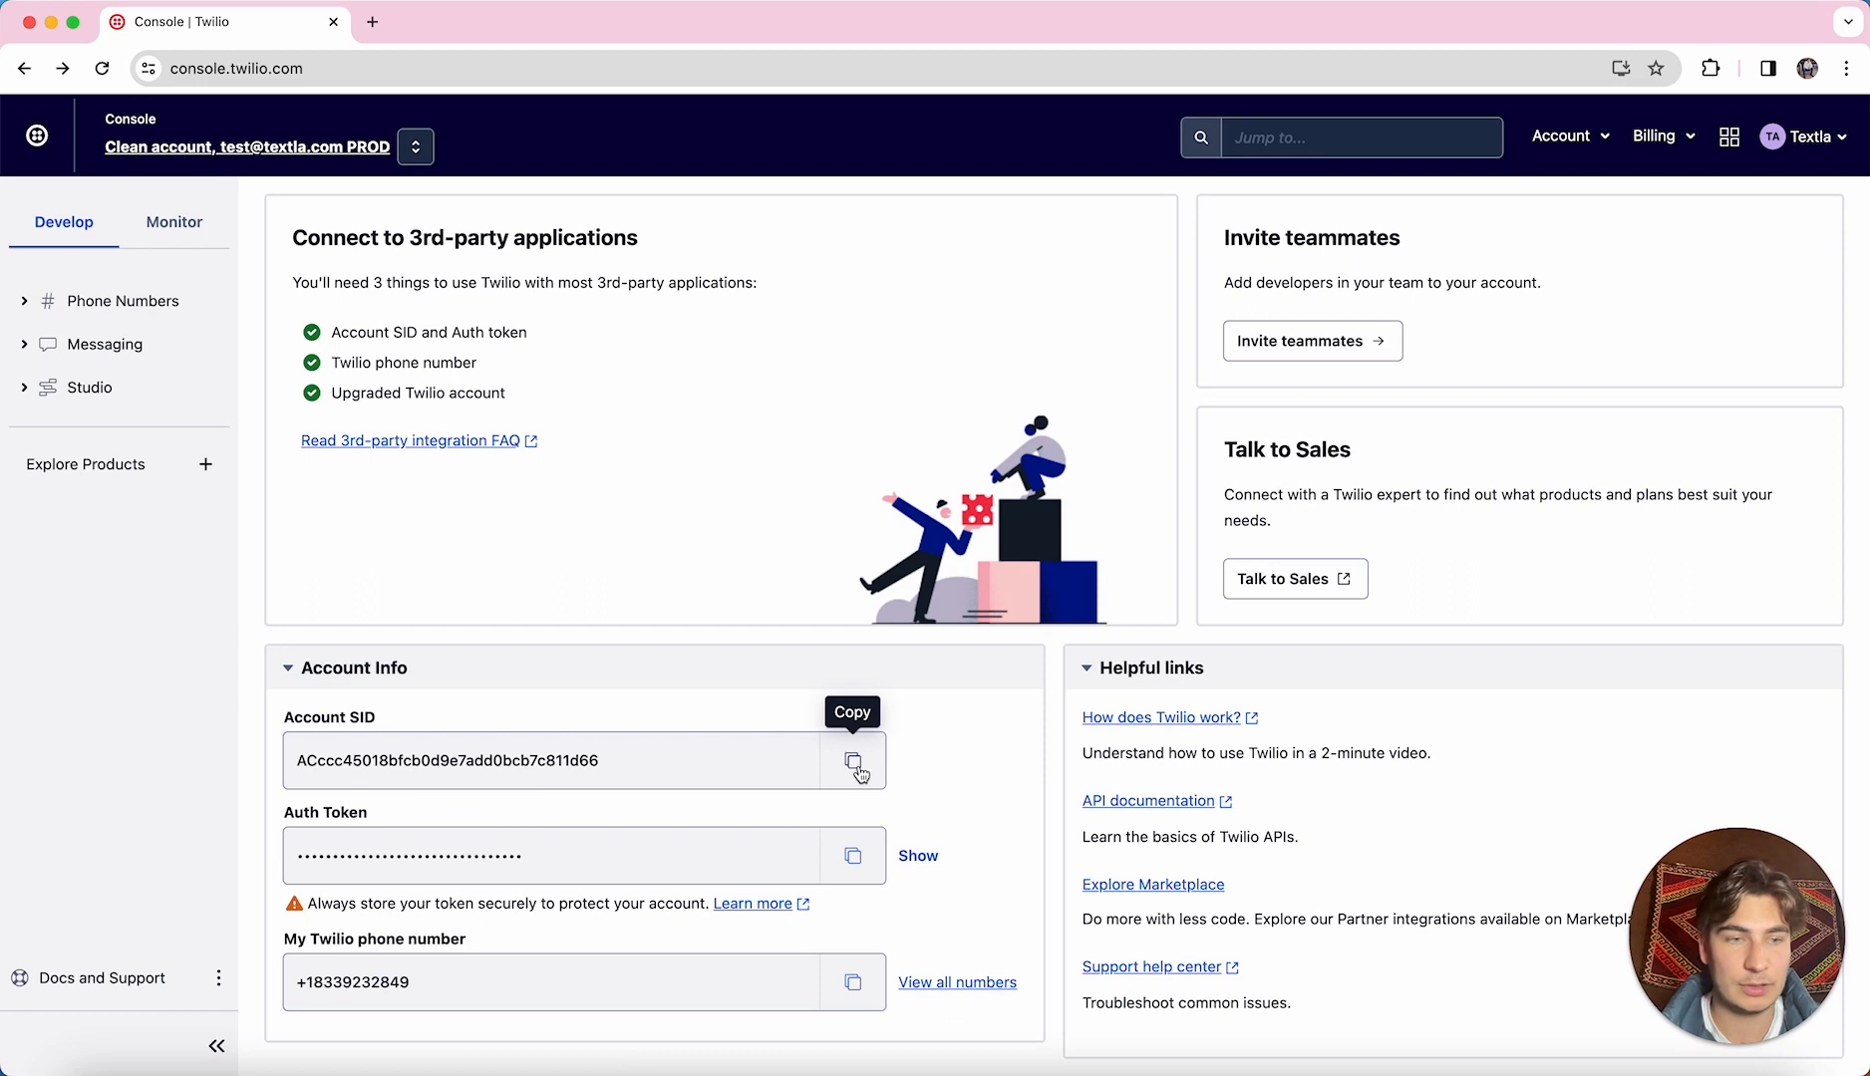
pyautogui.click(853, 762)
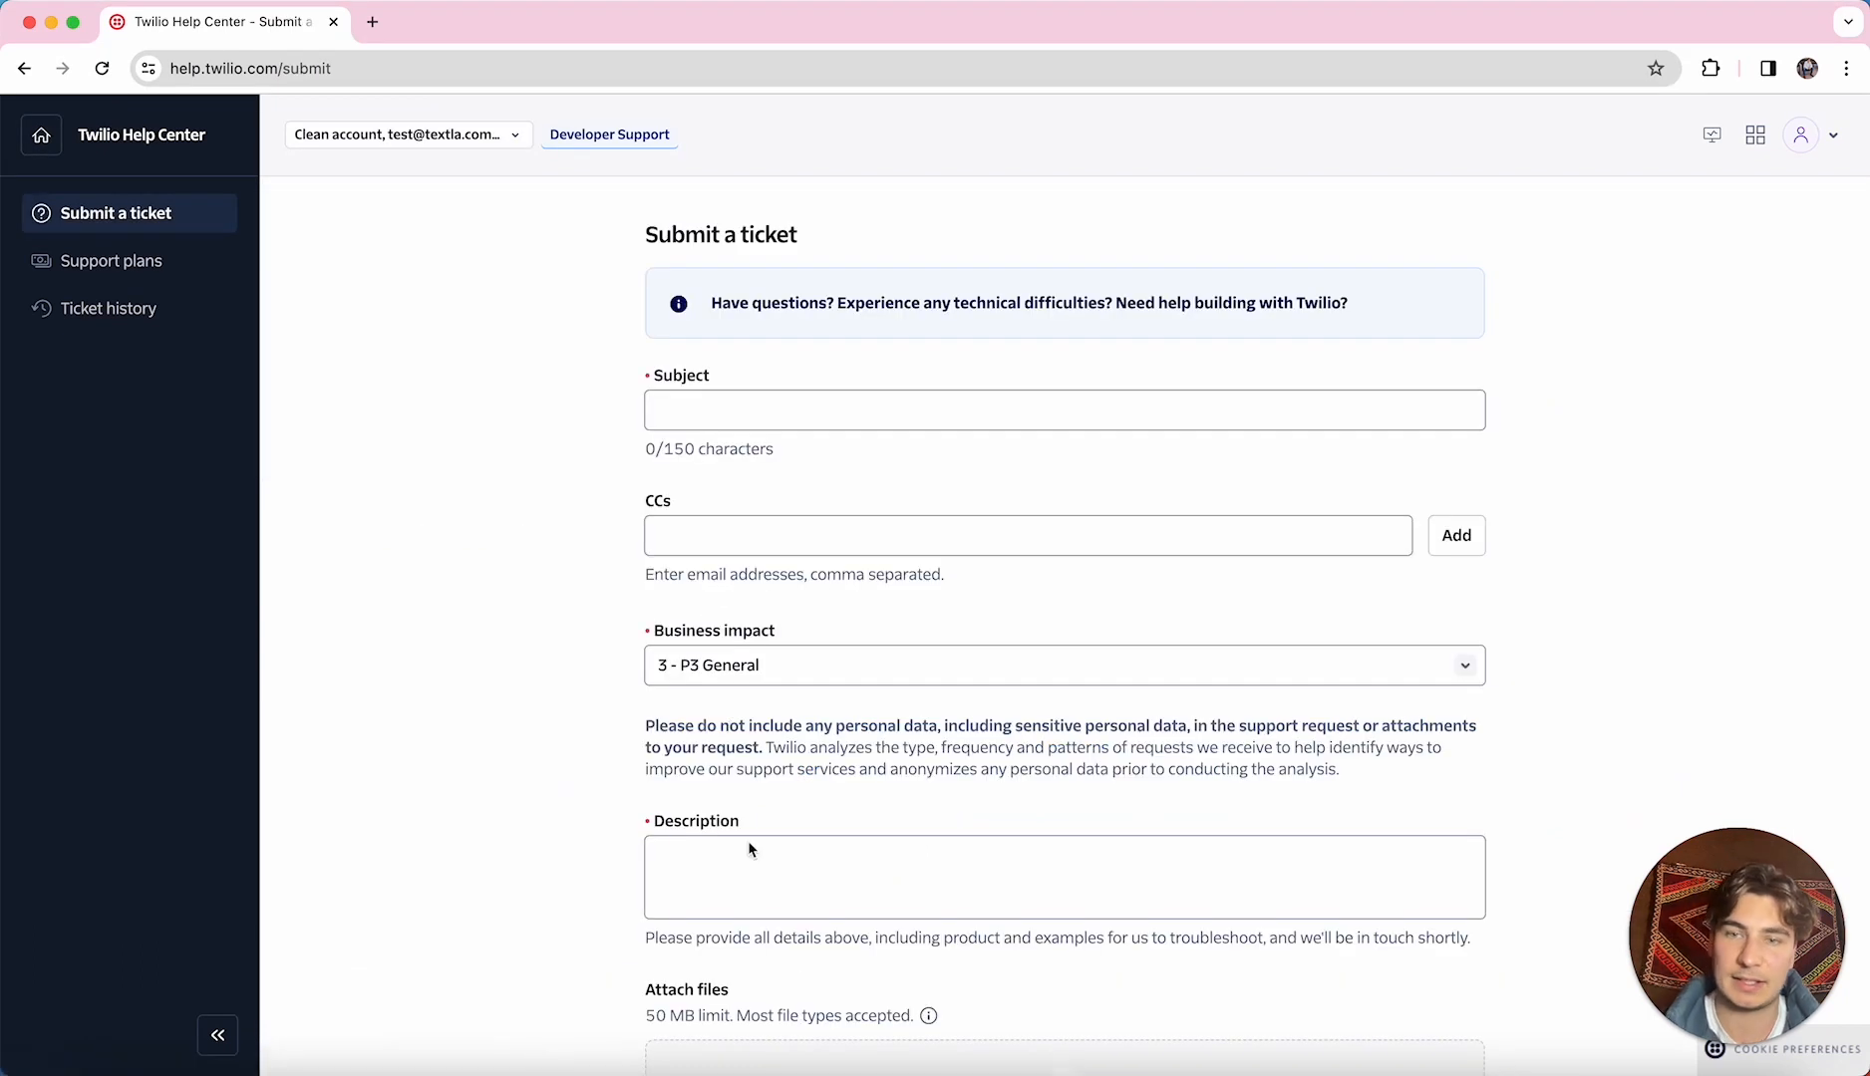
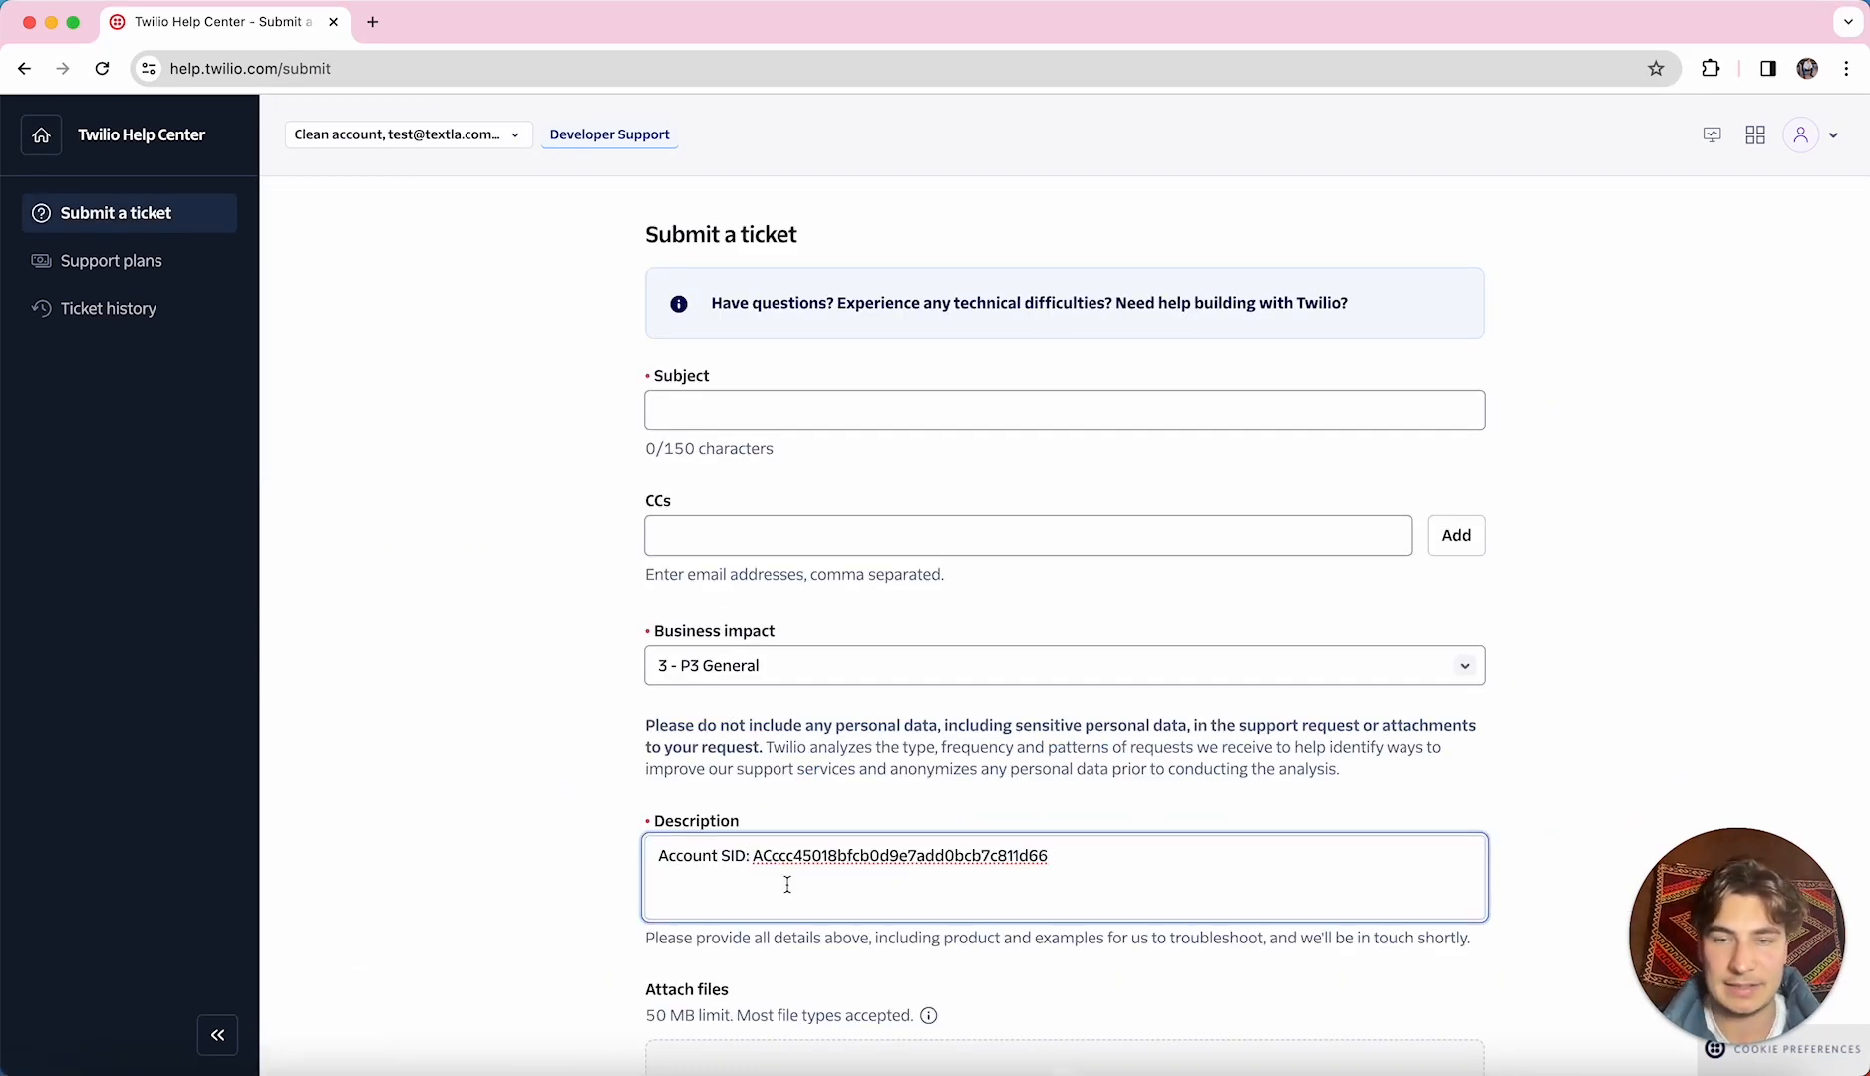
pyautogui.moveTo(767, 819)
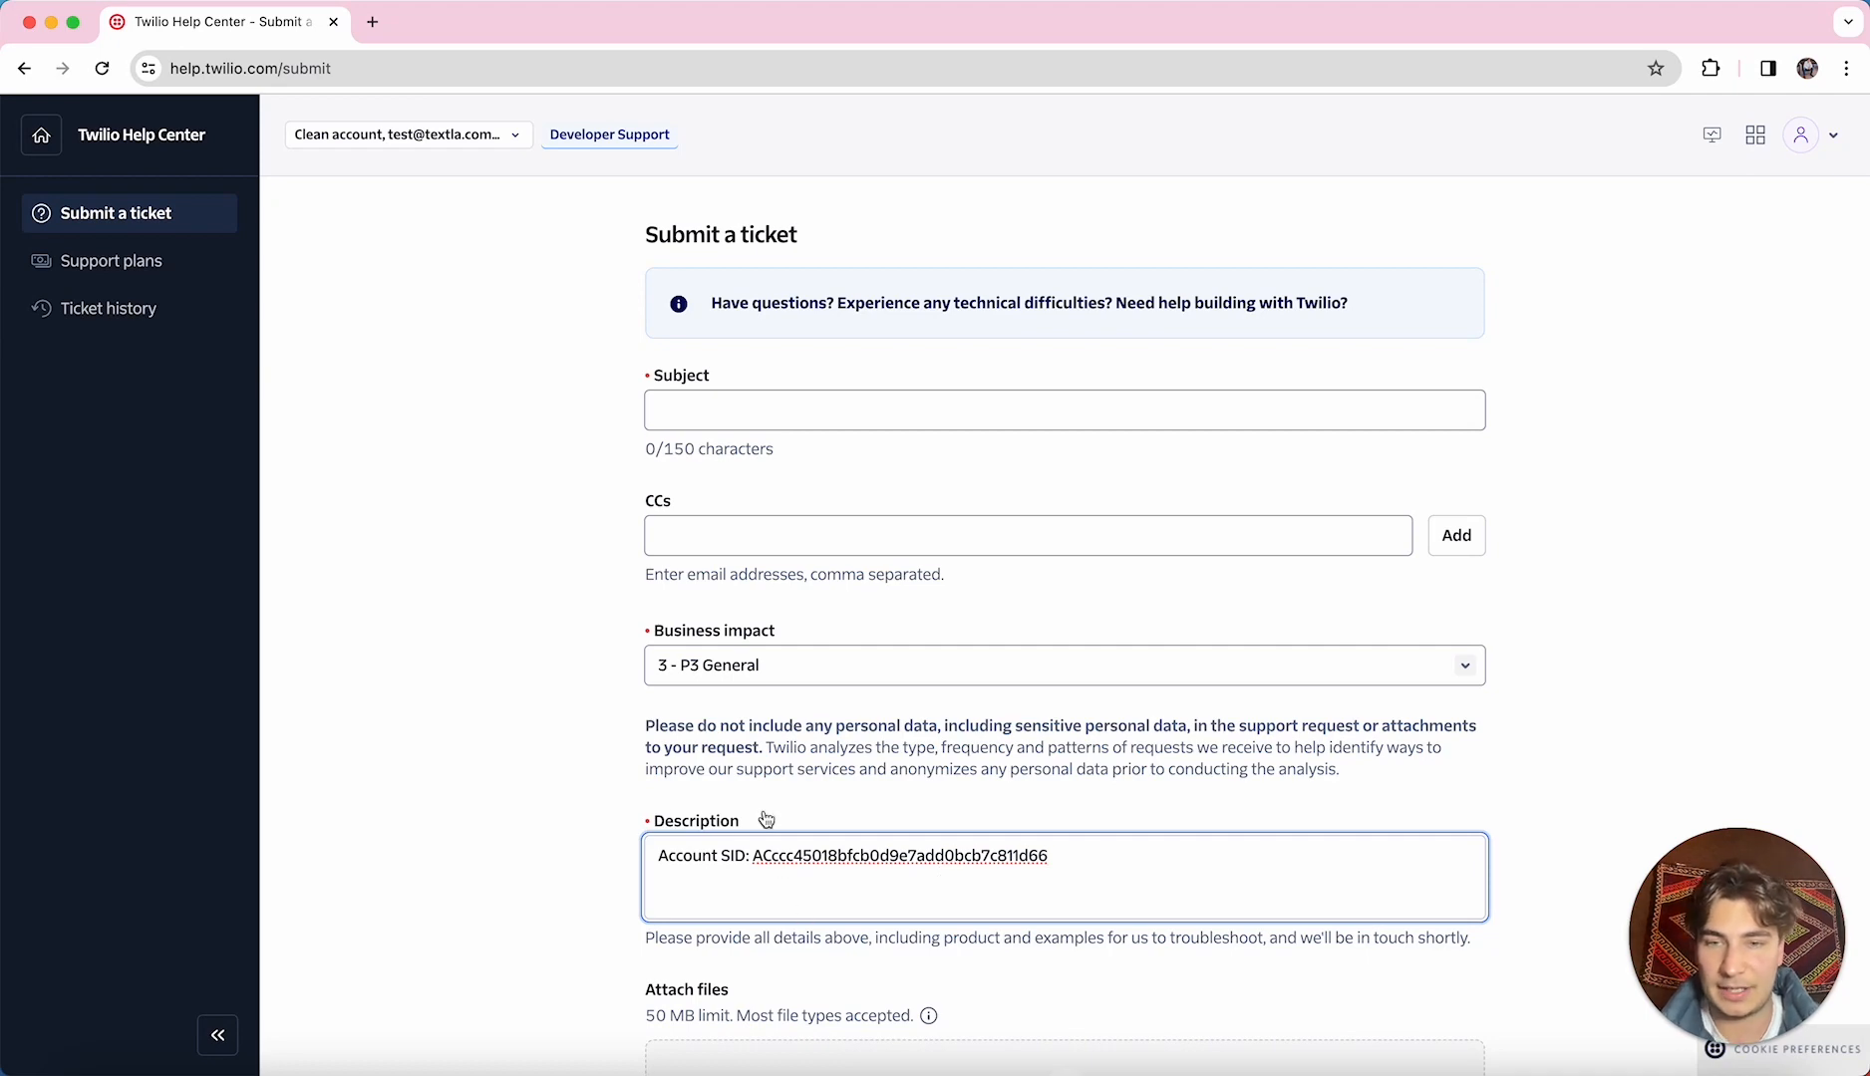
pyautogui.scroll(-3)
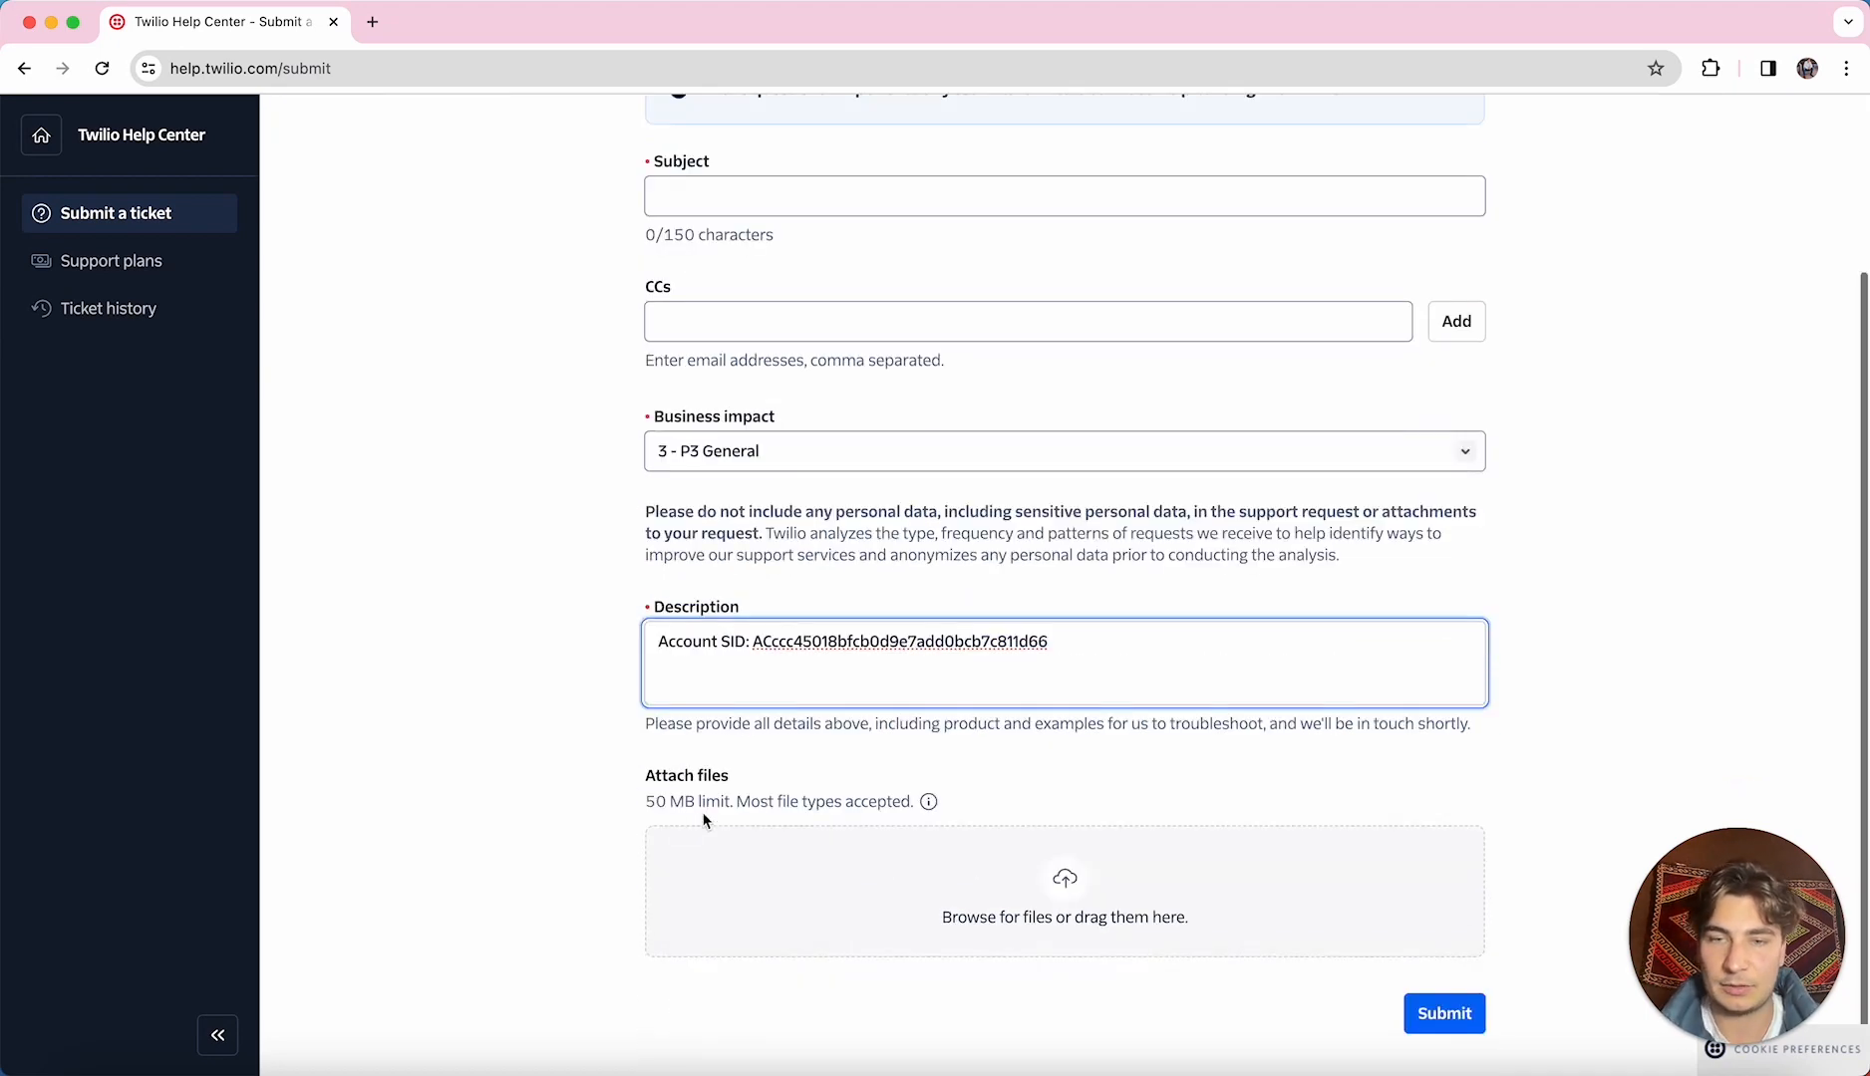
pyautogui.moveTo(1443, 1014)
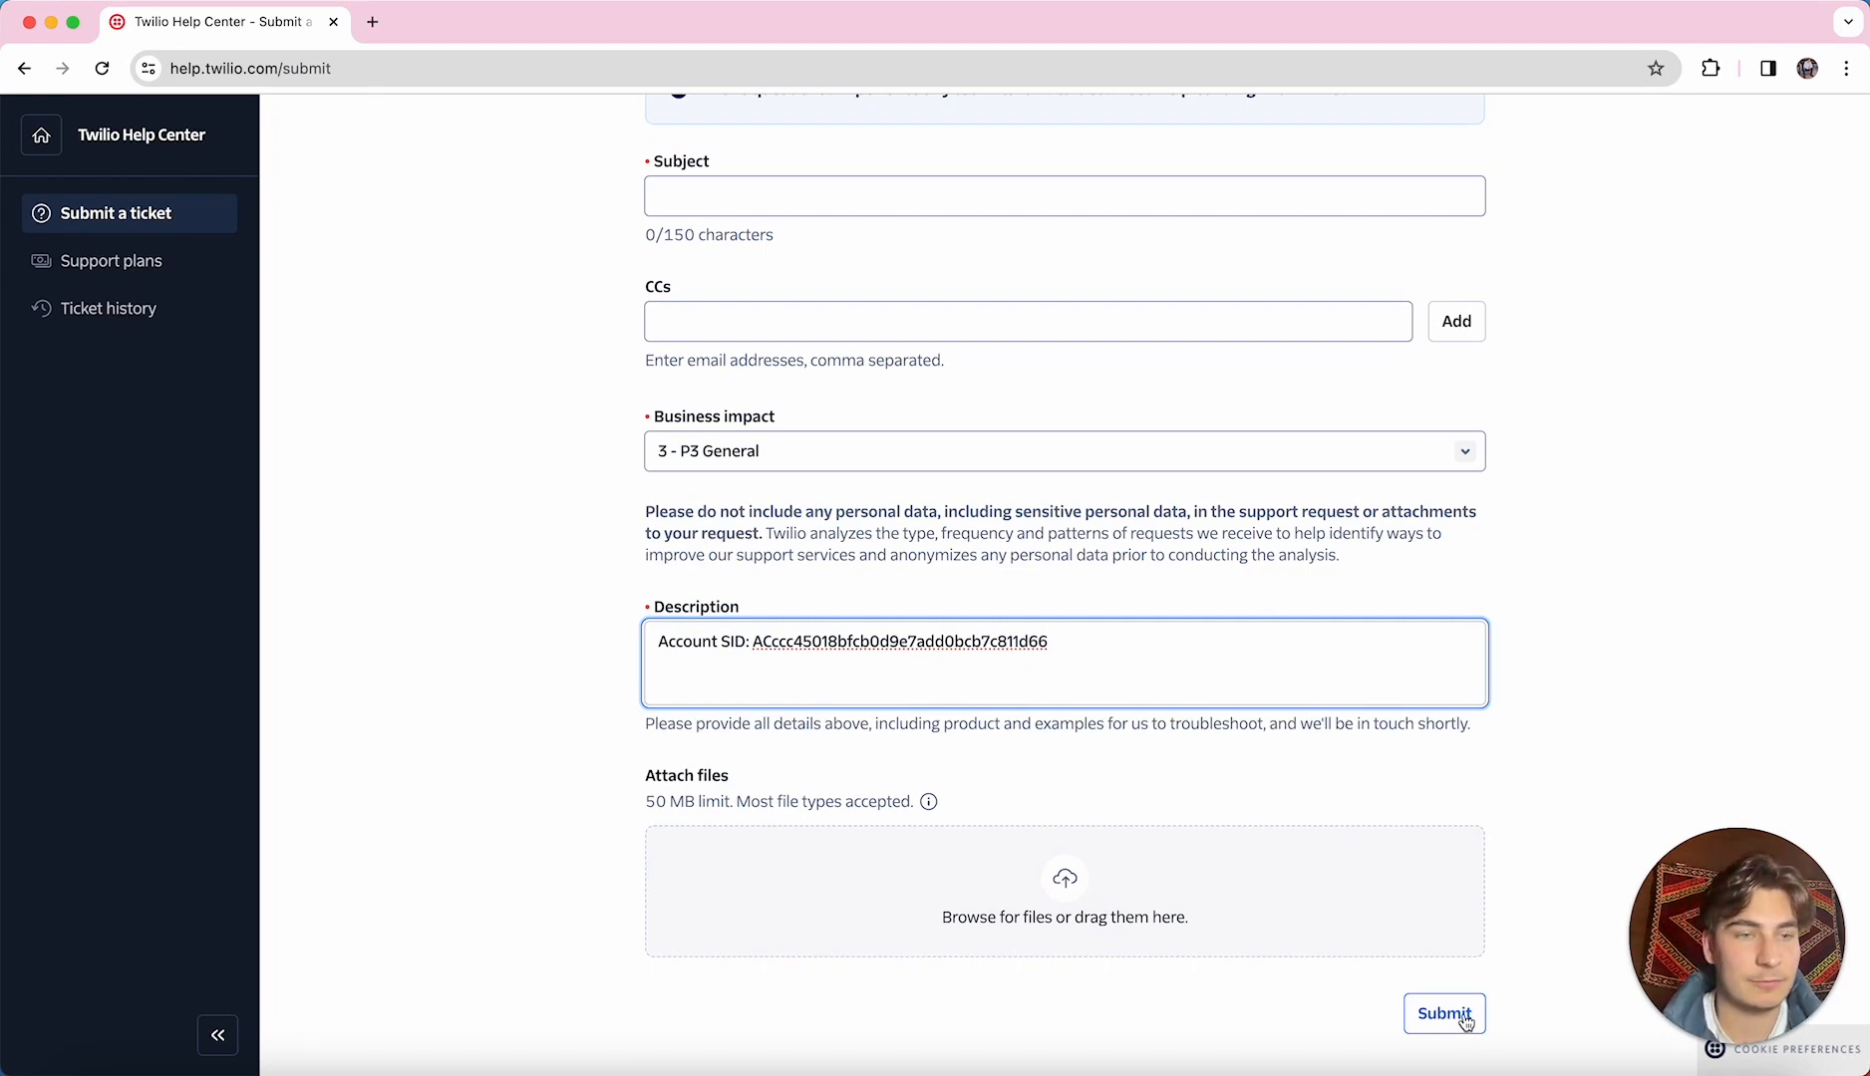
pyautogui.moveTo(107, 307)
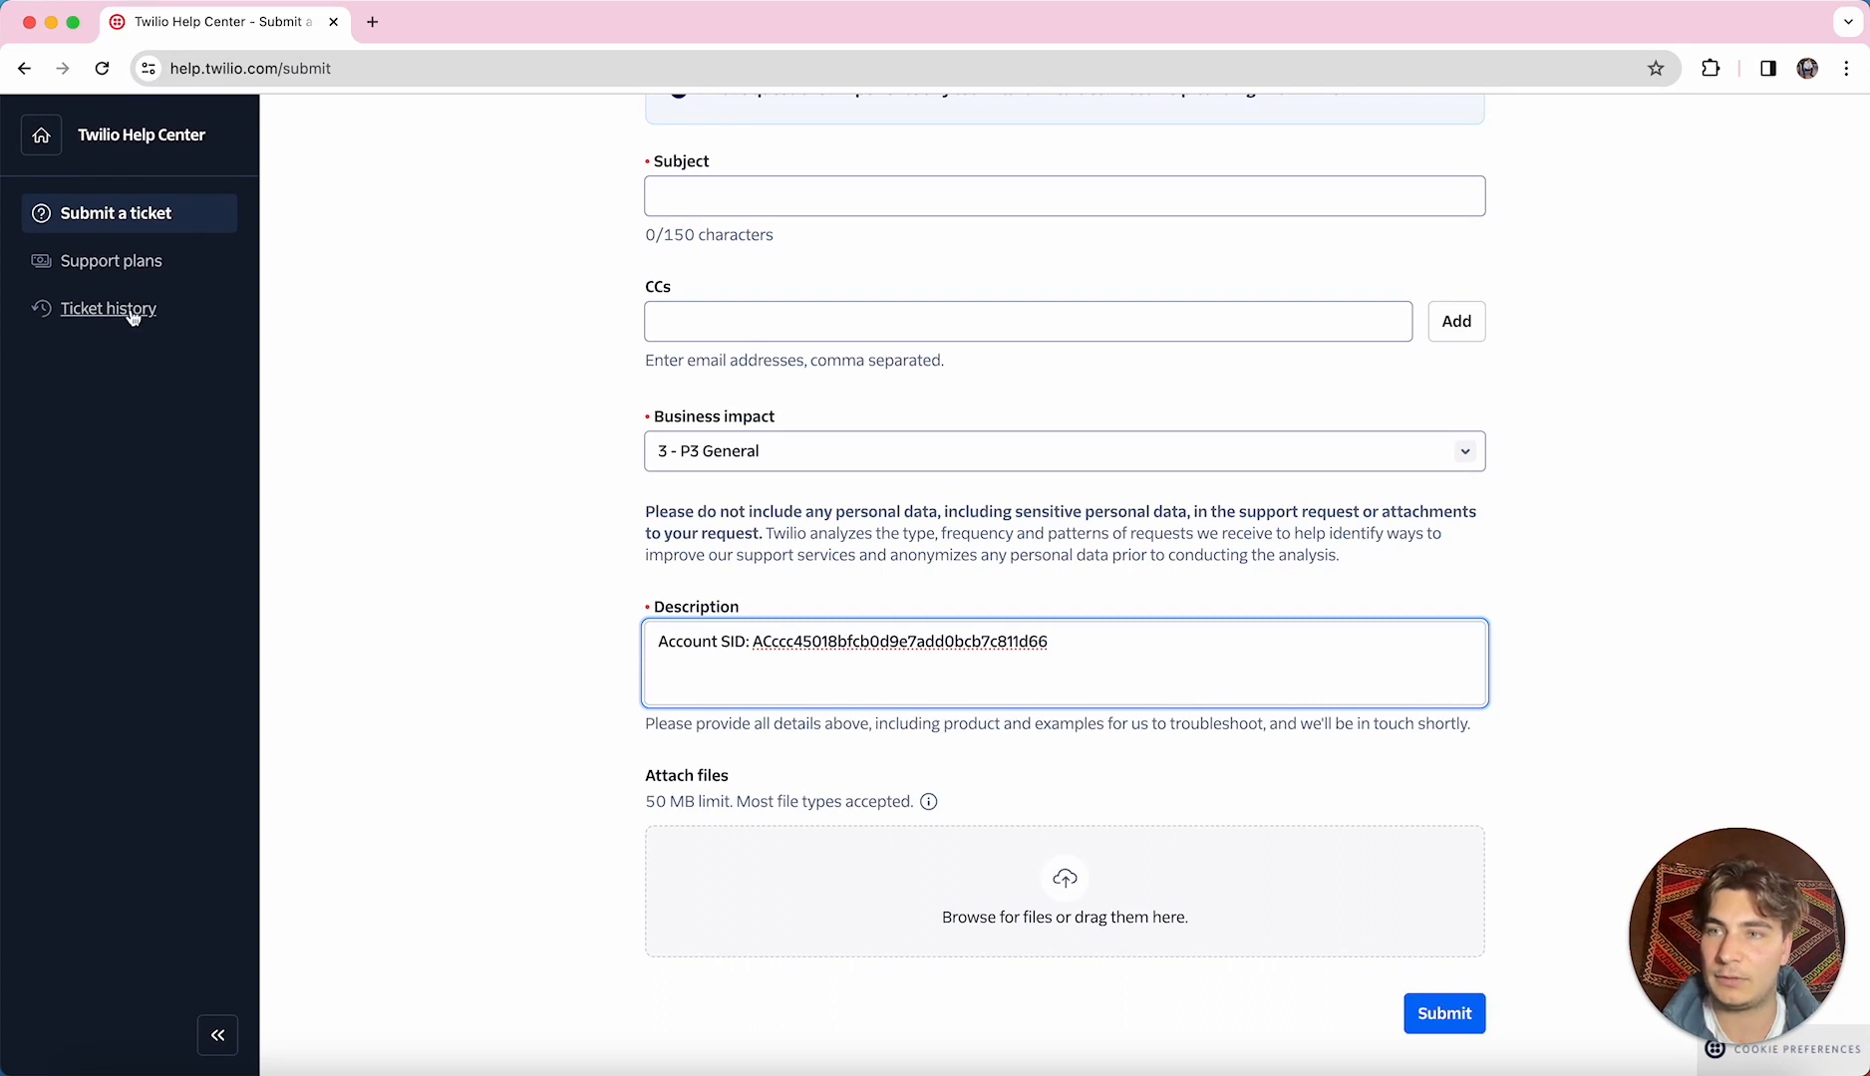
pyautogui.moveTo(173, 414)
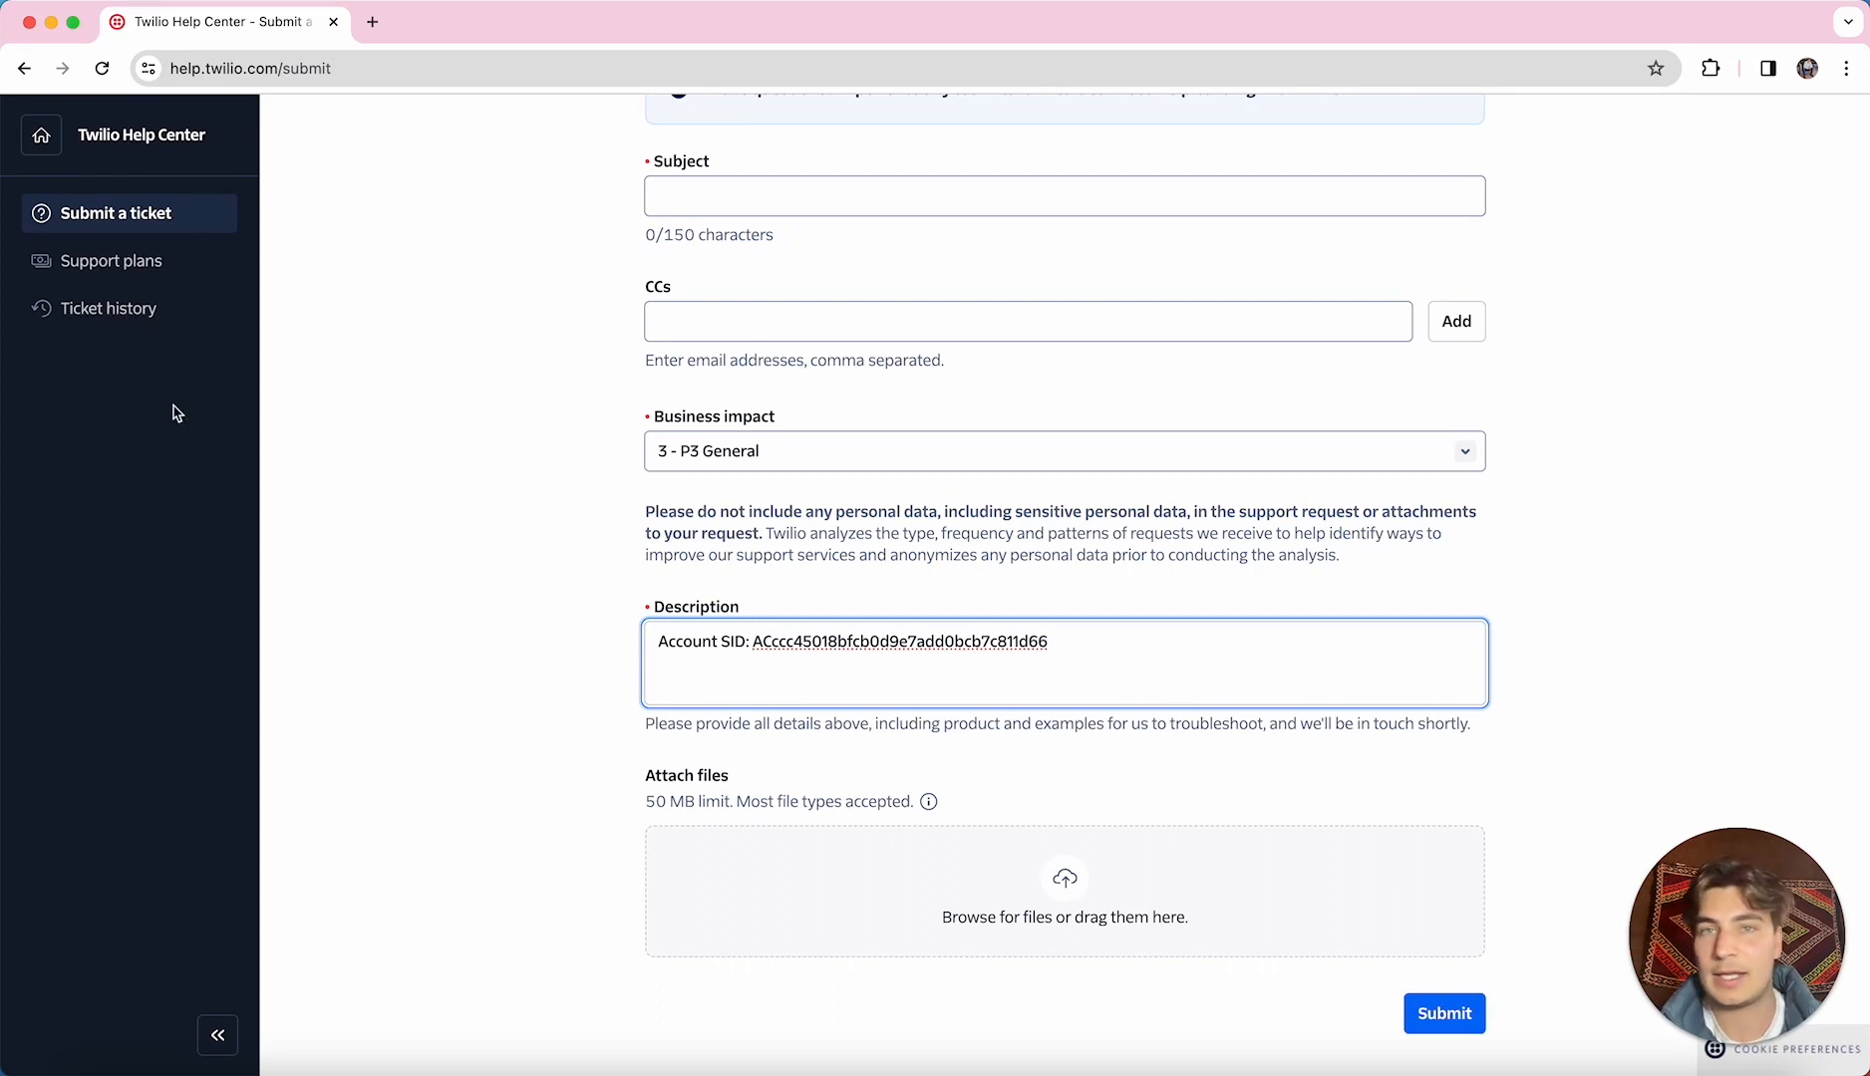